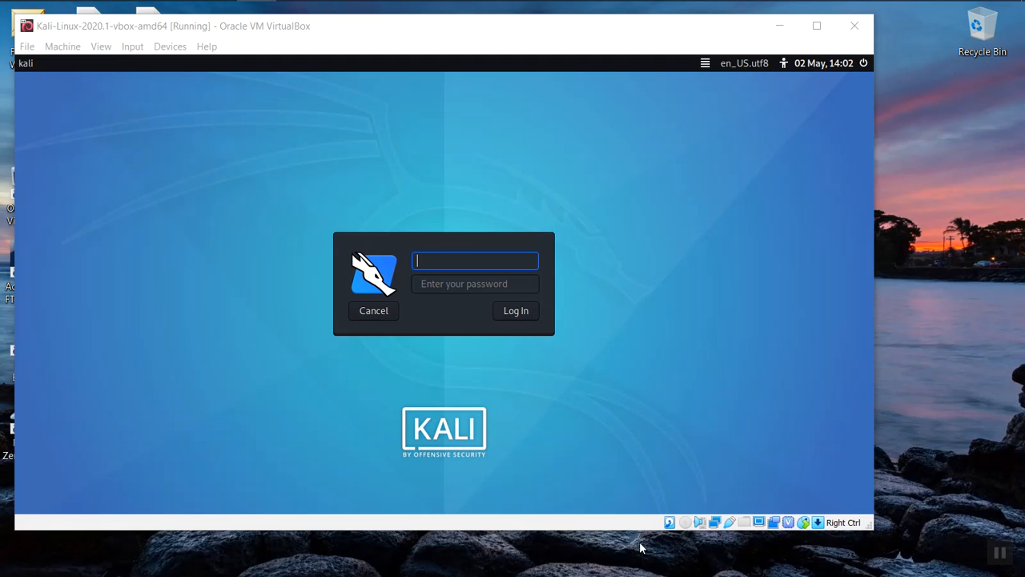
mouse_move(481, 276)
type("kali")
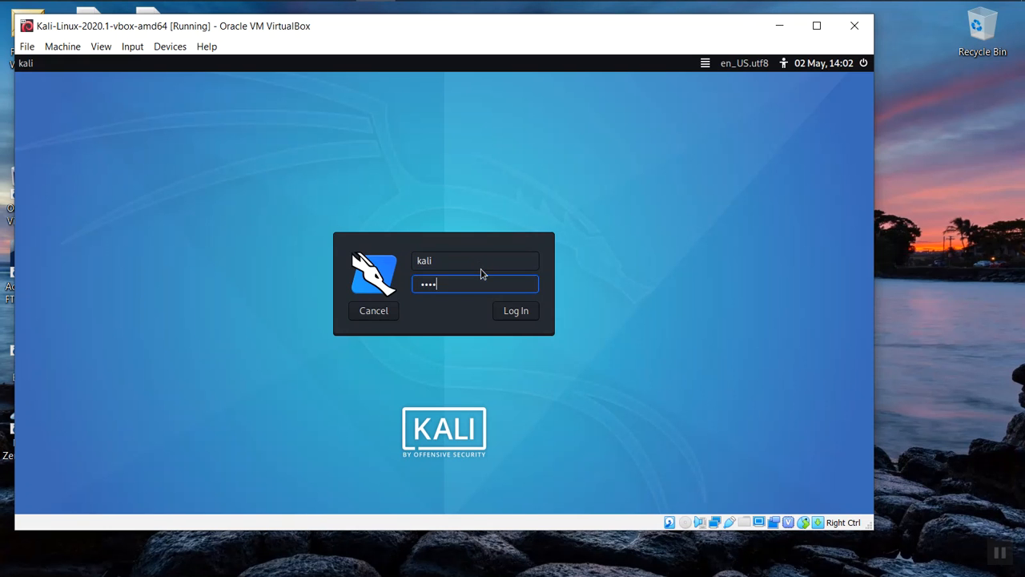
Step: Log in to the Kali virtual machine and reach its desktop
left_click(516, 311)
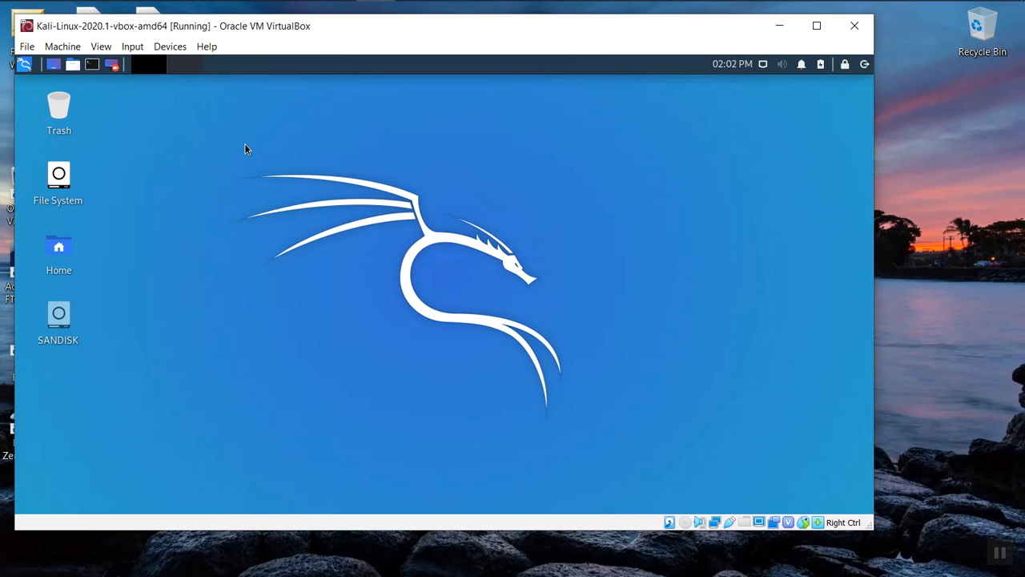
mouse_move(229, 147)
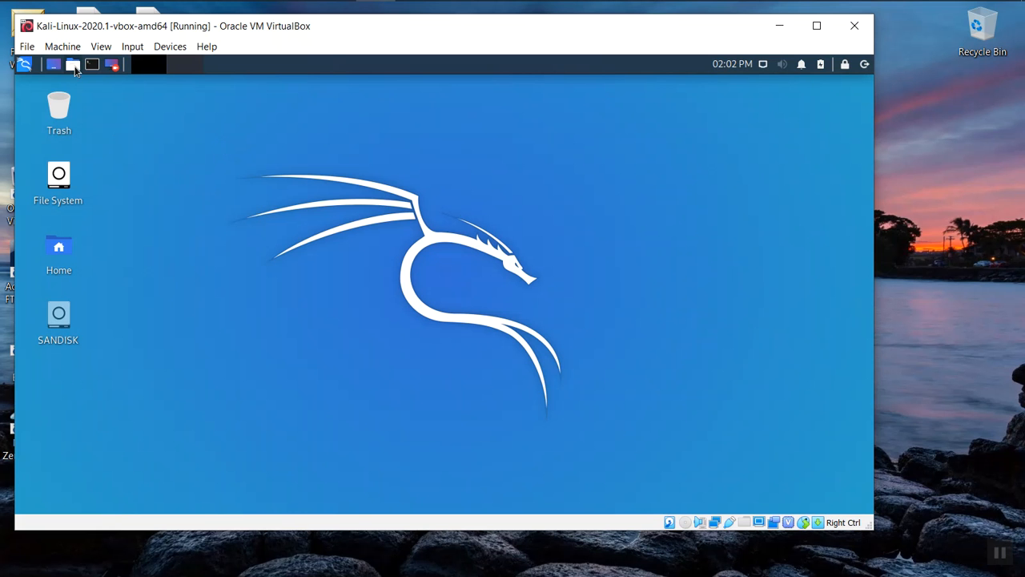
left_click(72, 64)
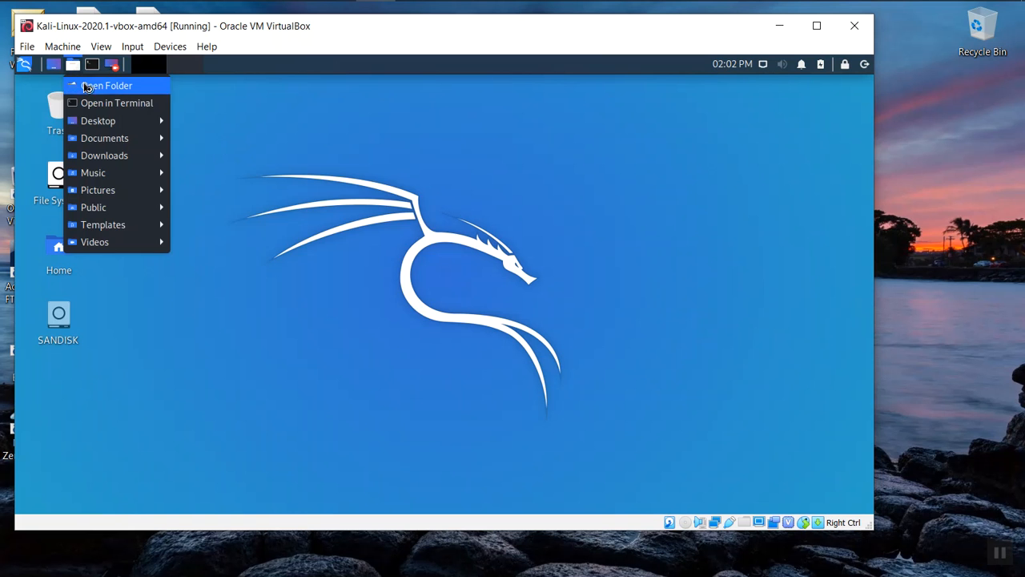
left_click(106, 85)
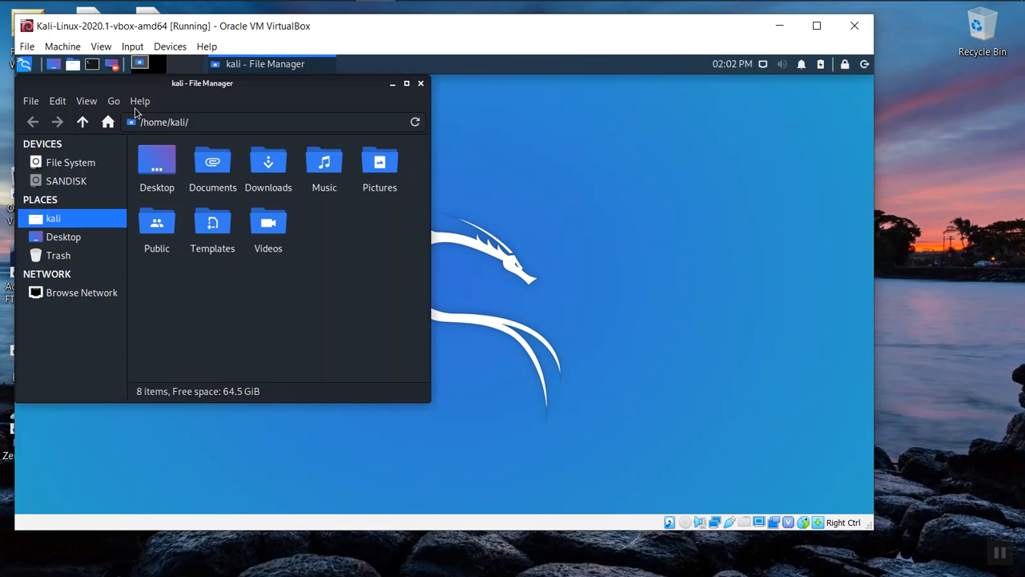
mouse_move(71, 162)
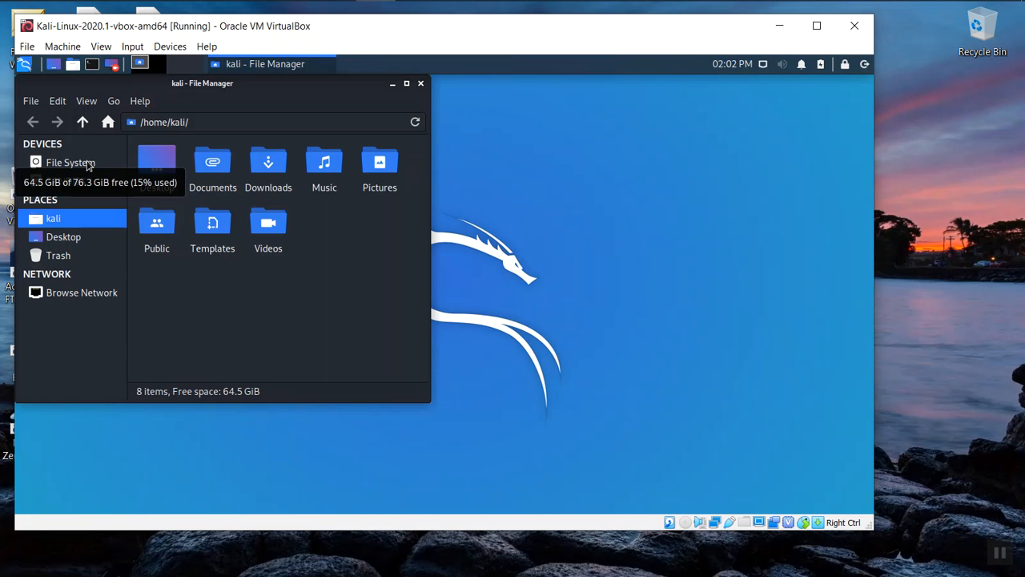
left_click(70, 162)
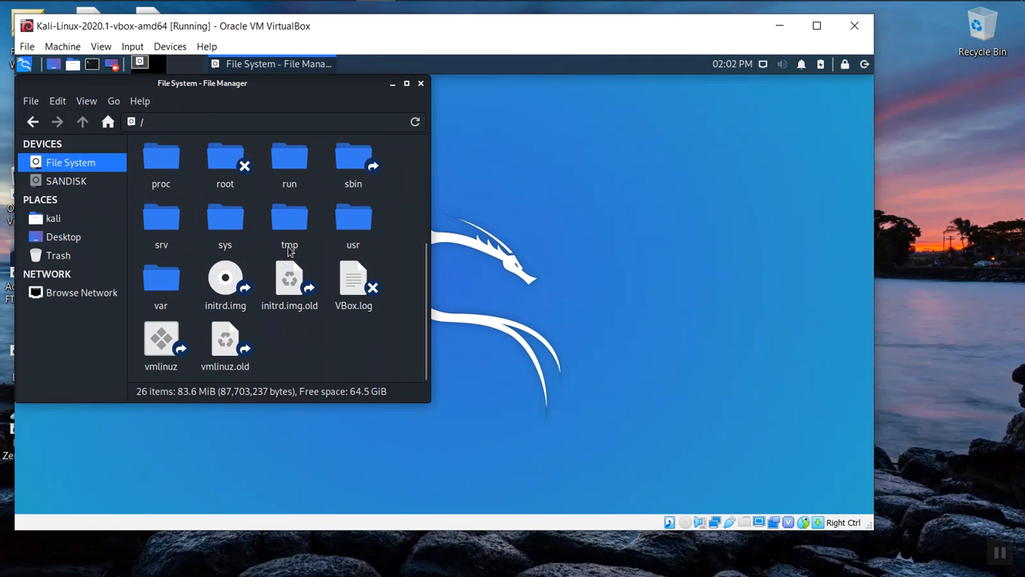
double_click(289, 225)
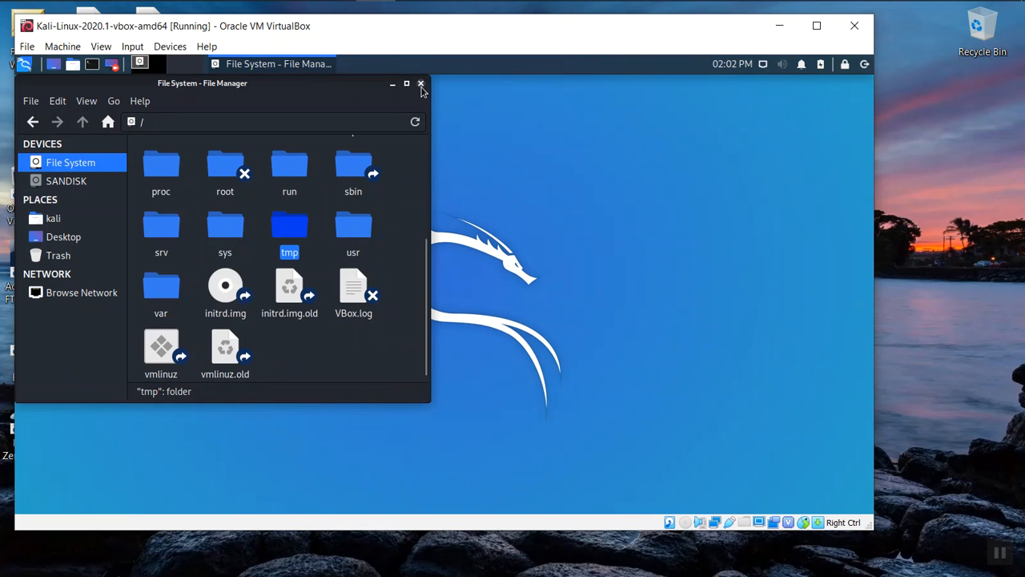
left_click(421, 83)
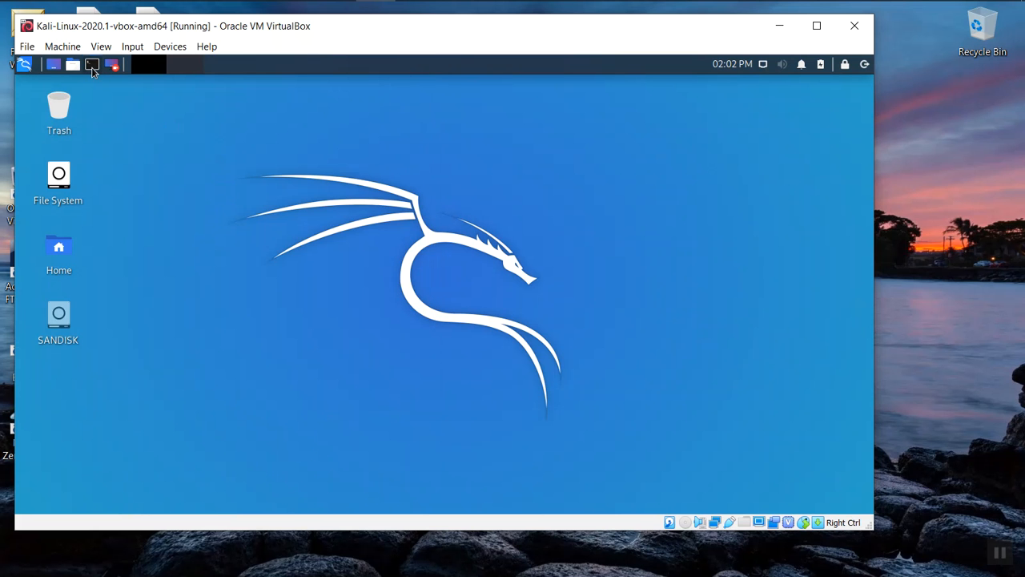
Step: In a new terminal, become root with sudo su and launch Guymager
left_click(92, 64)
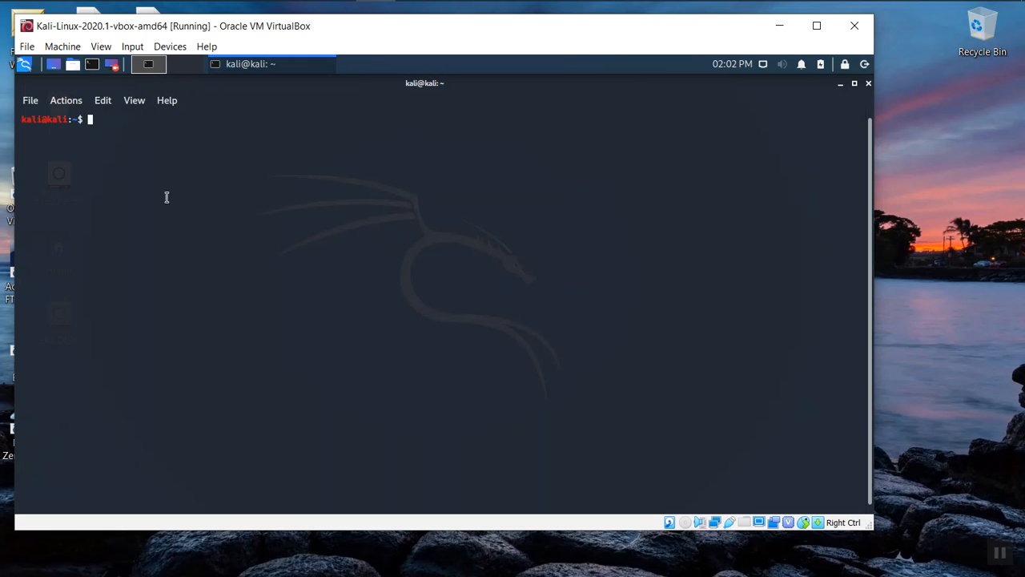
mouse_move(169, 202)
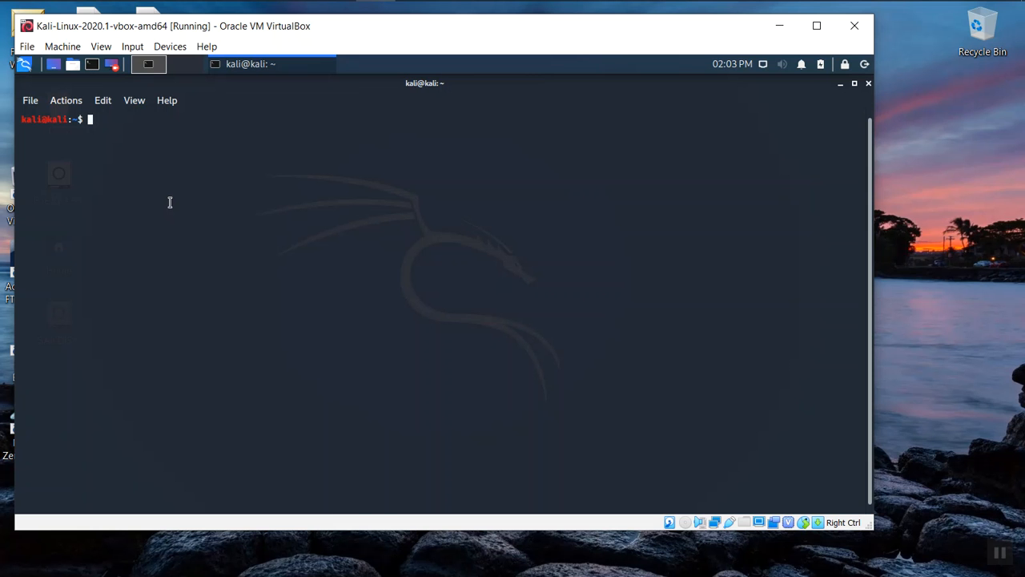
type("sudo su")
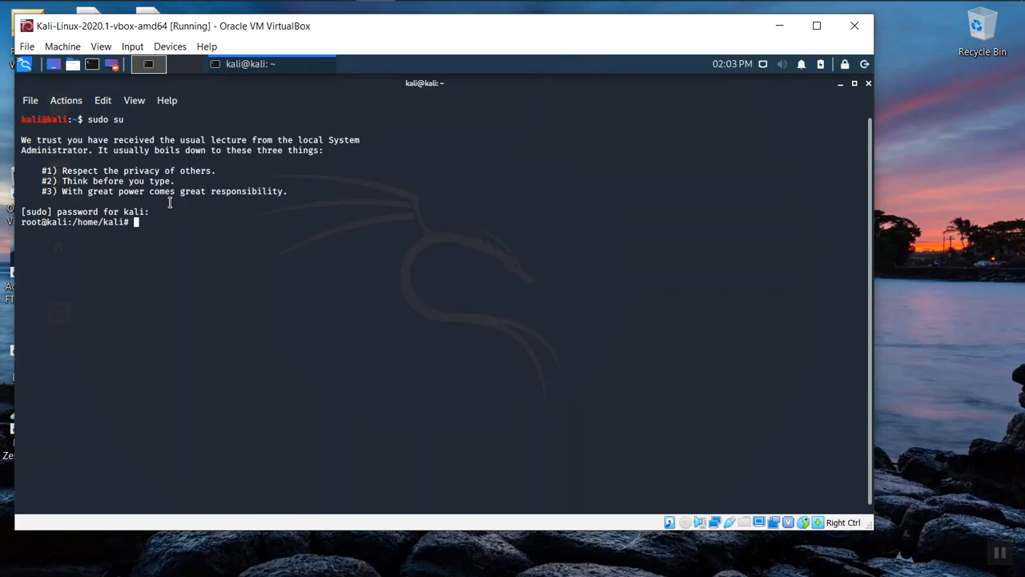
type("guymag")
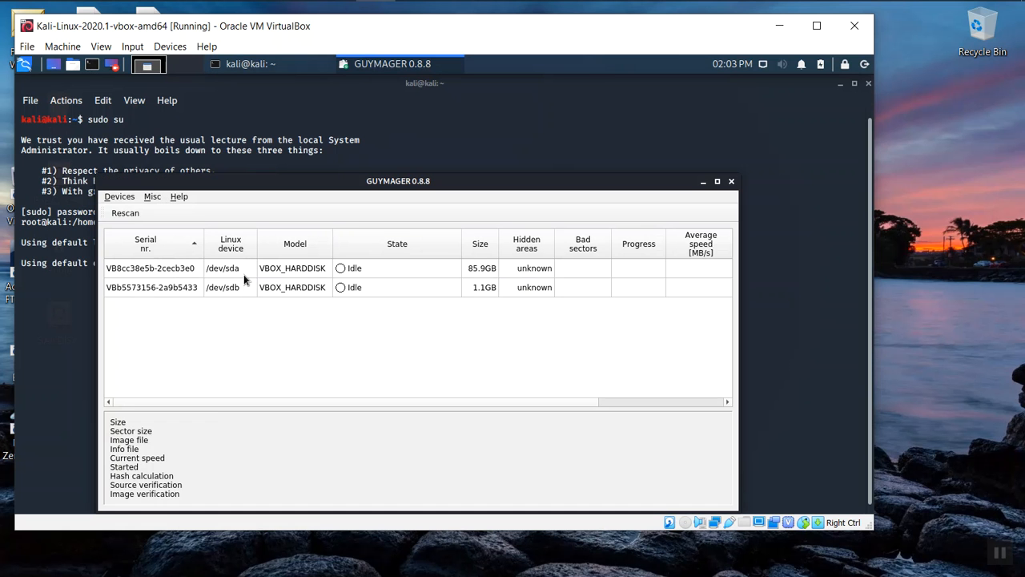
Step: Start acquiring /dev/sdb as a Linux dd raw image kept as a single unsplit file
left_click(231, 287)
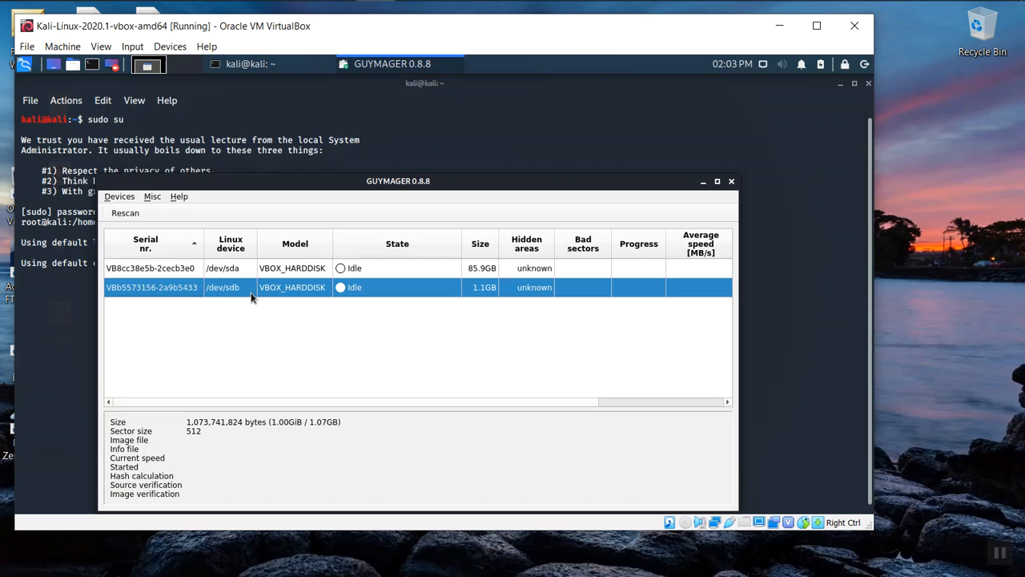
right_click(252, 287)
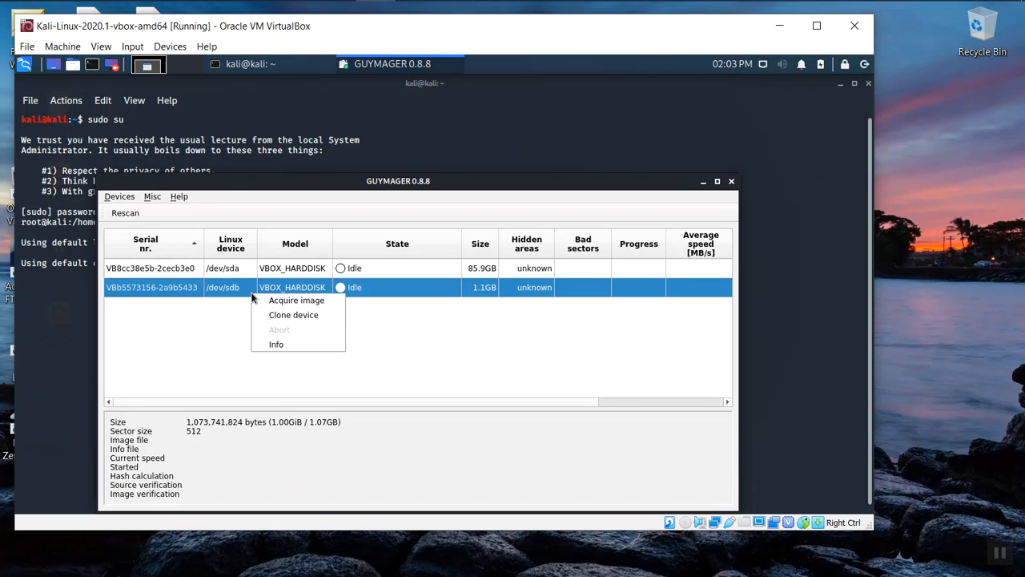
left_click(296, 299)
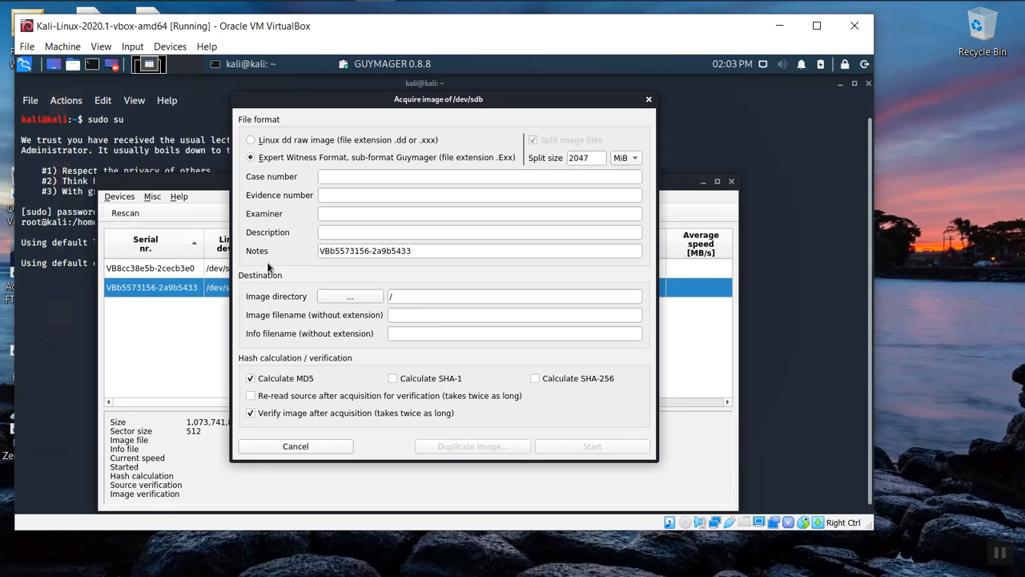
left_click(250, 140)
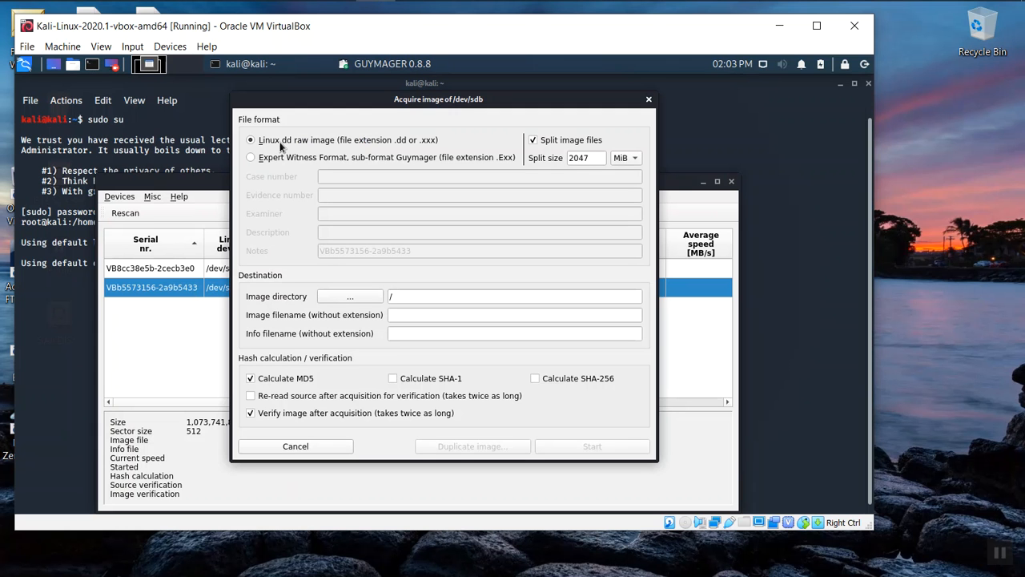
mouse_move(280, 166)
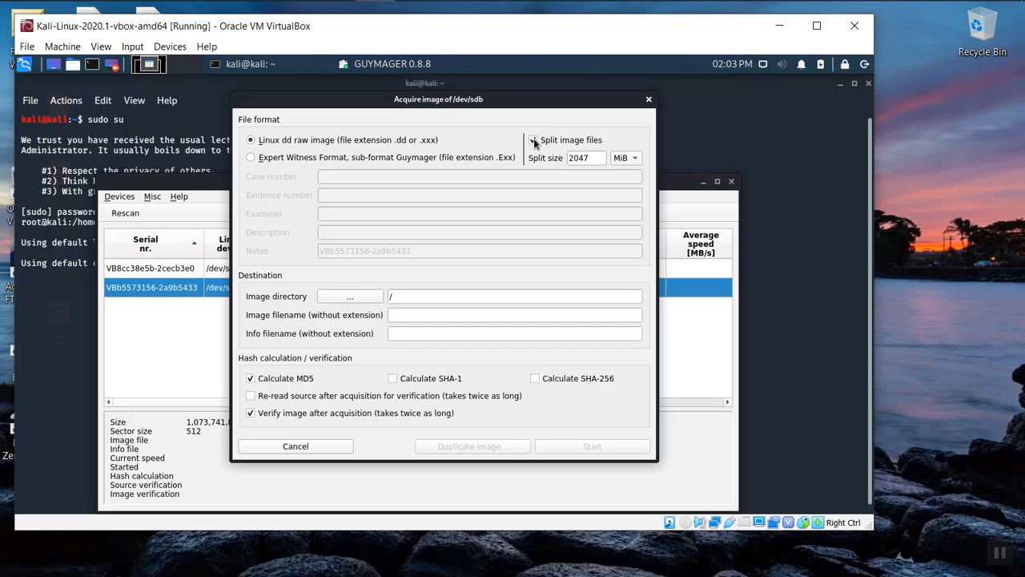
left_click(533, 139)
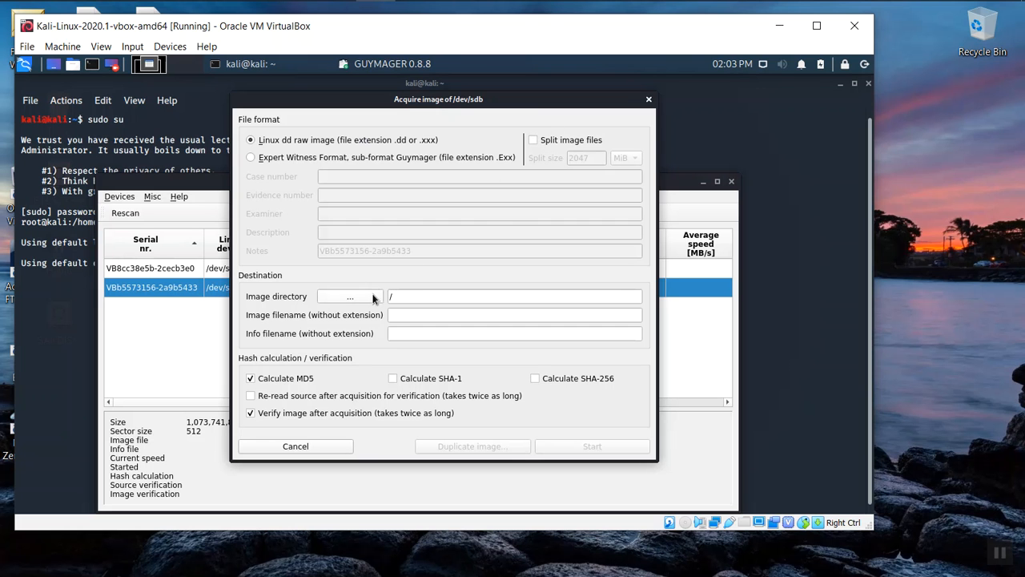
Step: Save the image to directory /tmp/ with filename USBImg01
left_click(350, 296)
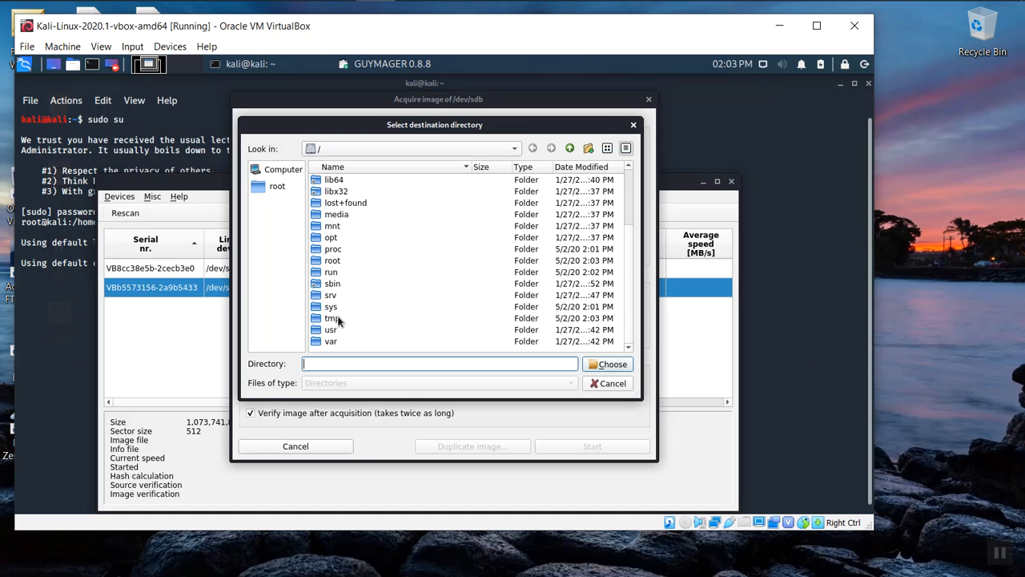
left_click(331, 318)
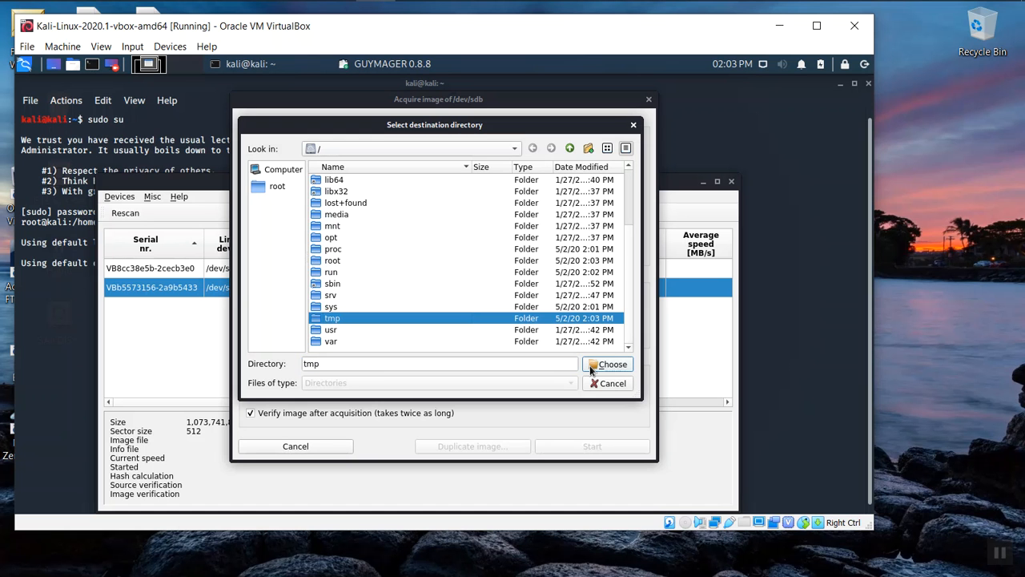
left_click(611, 364)
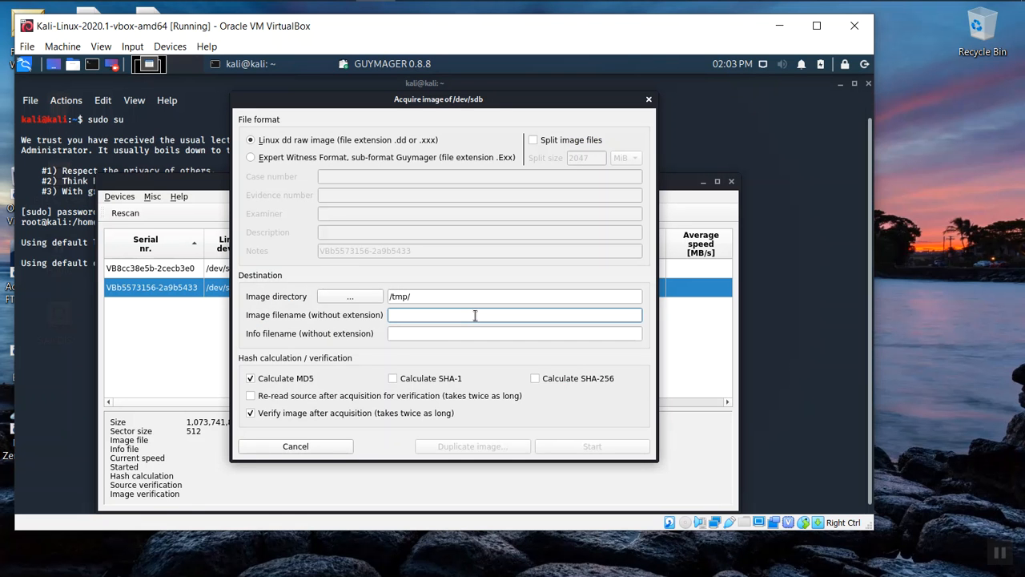
type("USBImg0")
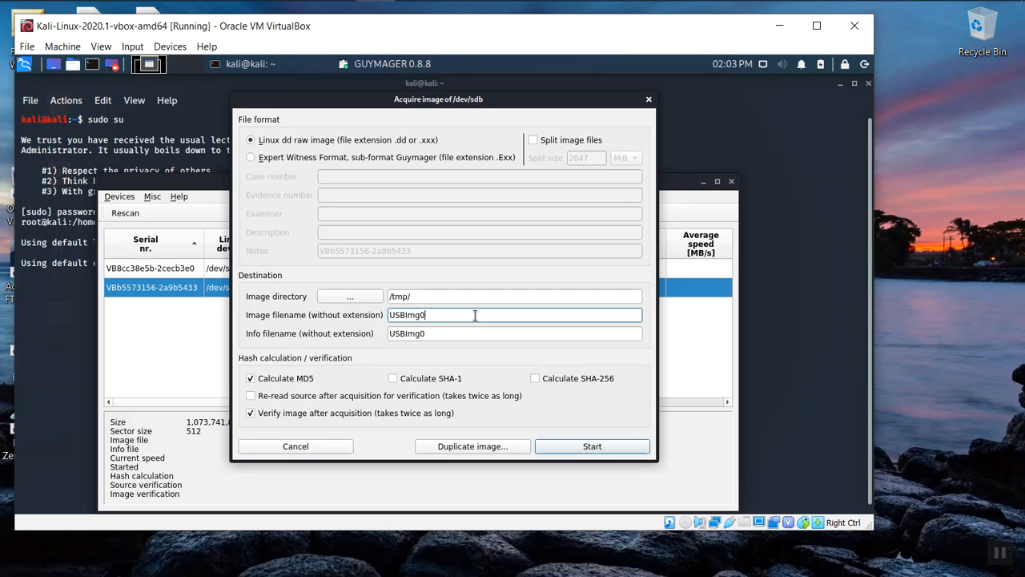
type("1")
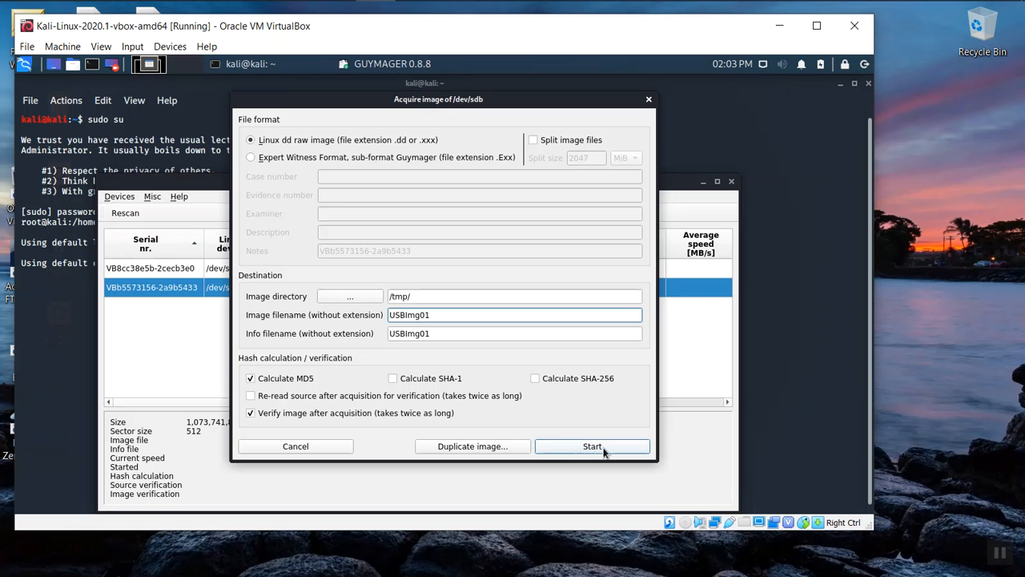
Step: Run the /dev/sdb acquisition to /tmp/USBImg01.dd until it finishes verified and ok
left_click(592, 447)
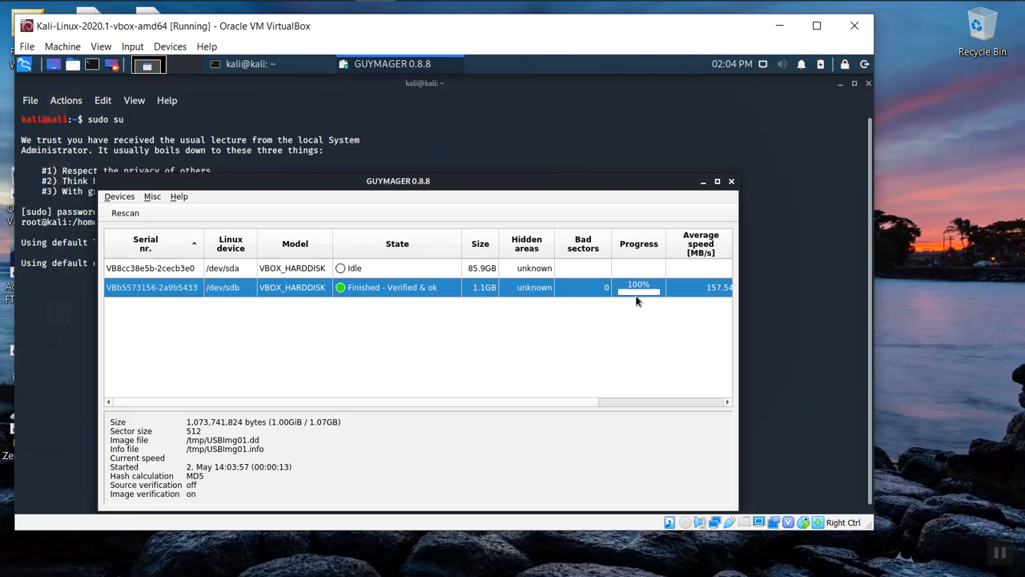
mouse_move(368, 347)
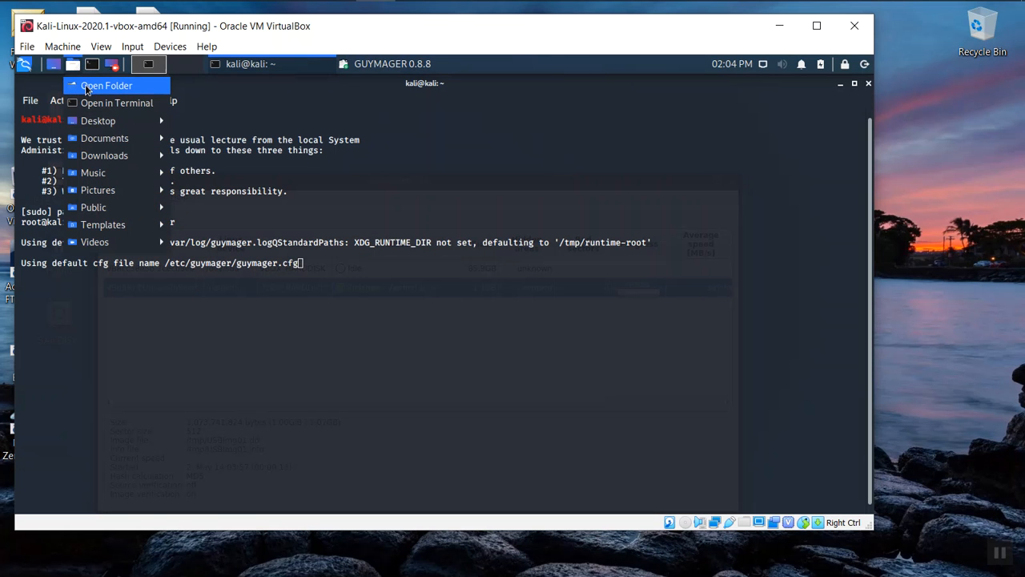
Step: Browse to /tmp in Thunar and show the Open With choices for USBImg01.info
left_click(106, 86)
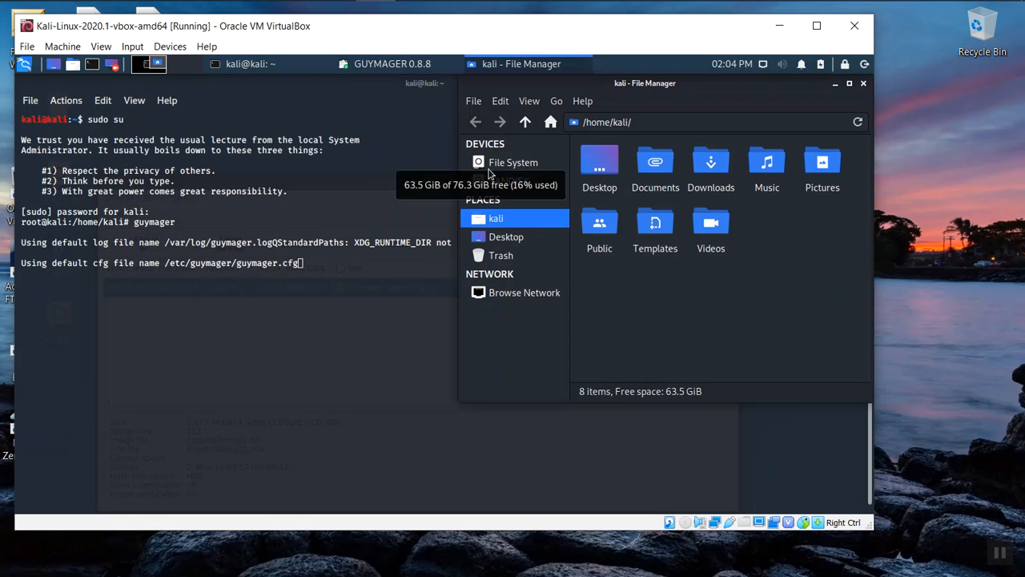
left_click(513, 162)
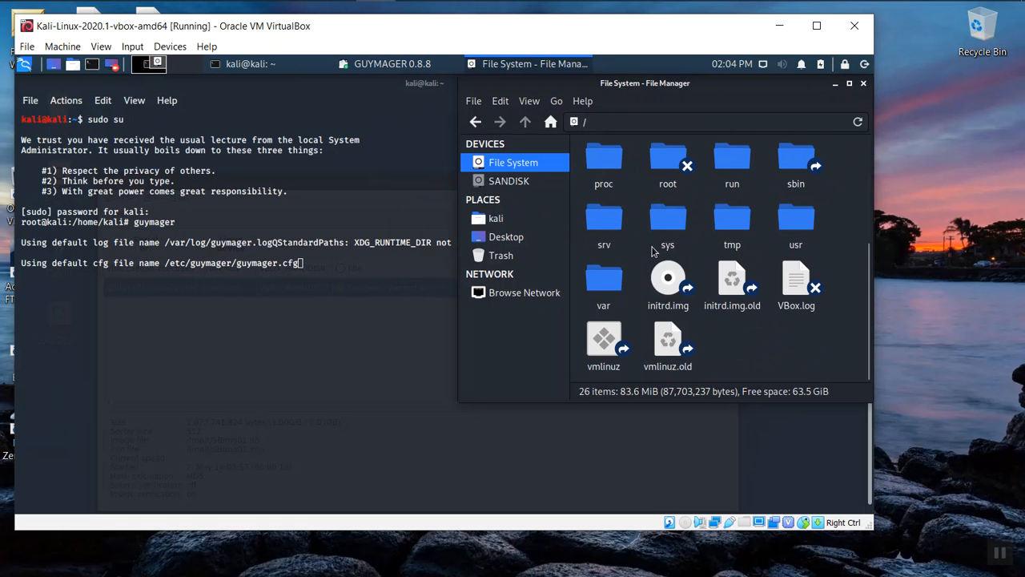
mouse_move(732, 220)
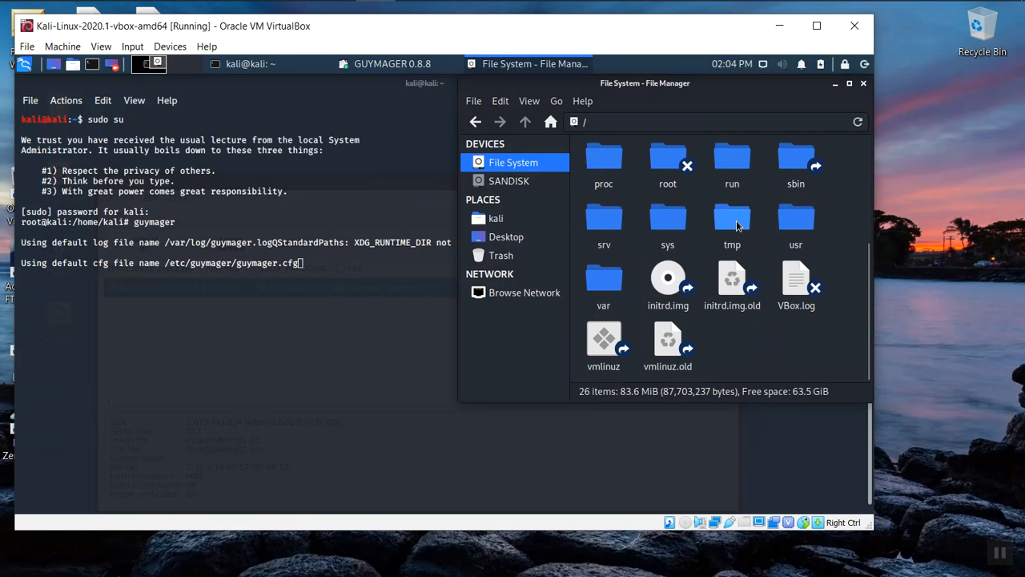
double_click(732, 217)
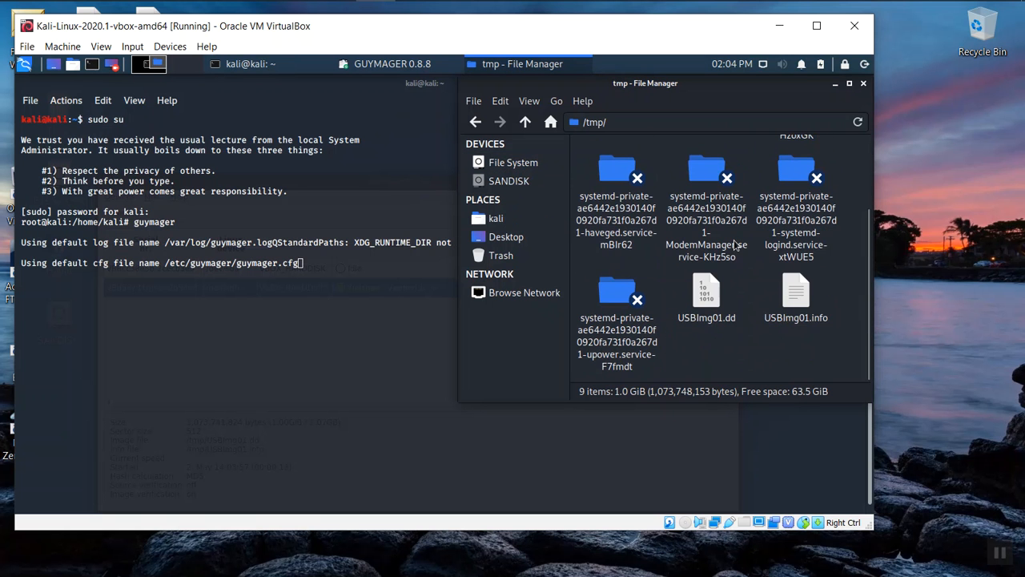
left_click(706, 290)
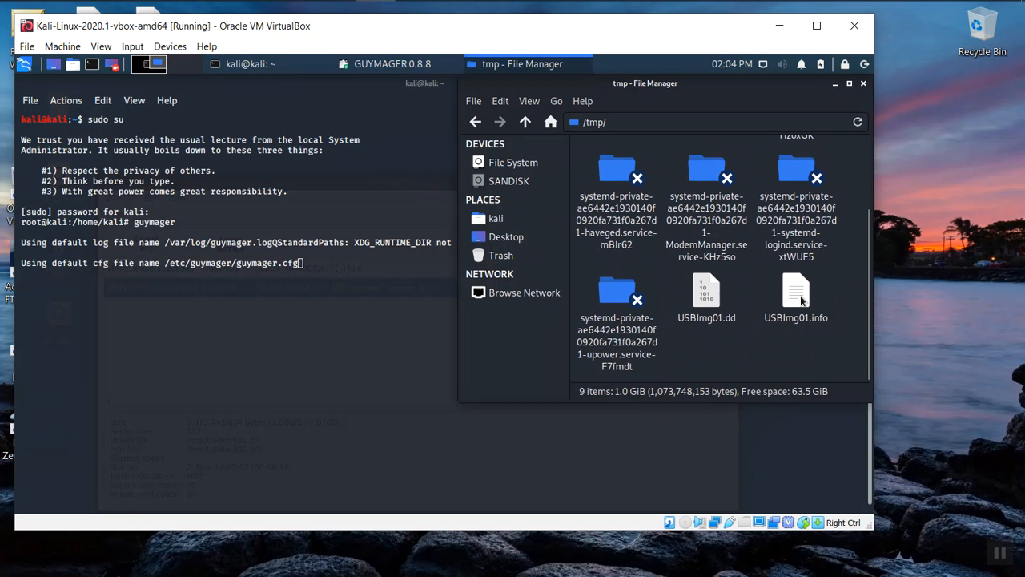
right_click(796, 296)
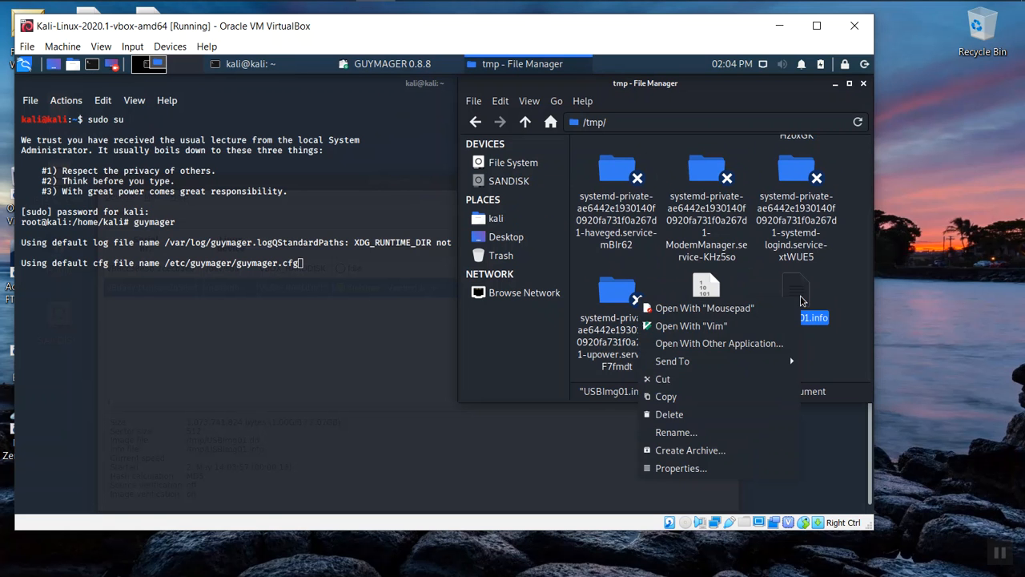
Step: View USBImg01.info read-only in Vim, scrolled to the matching MD5 hash results
left_click(691, 325)
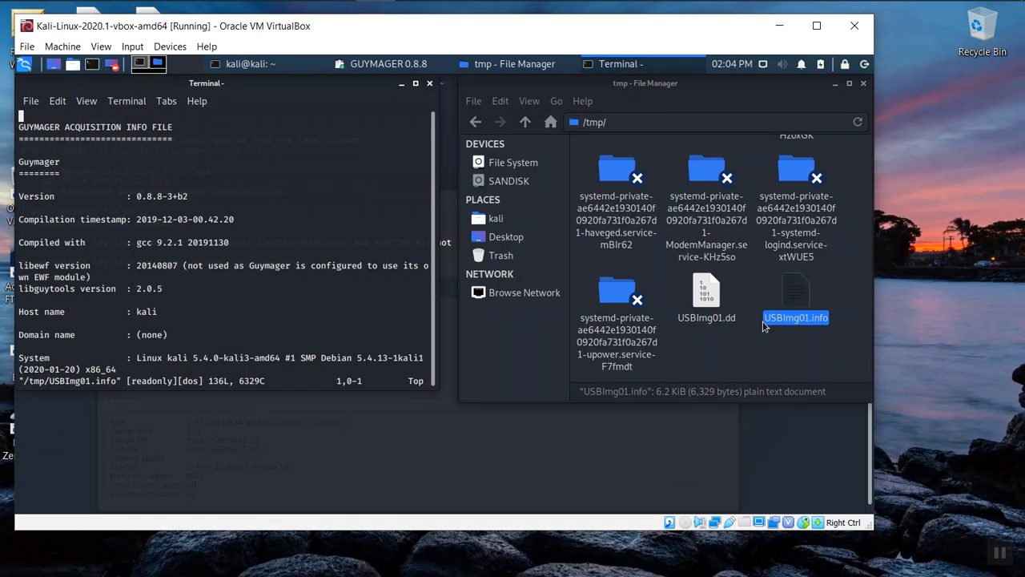
scroll("down", 3)
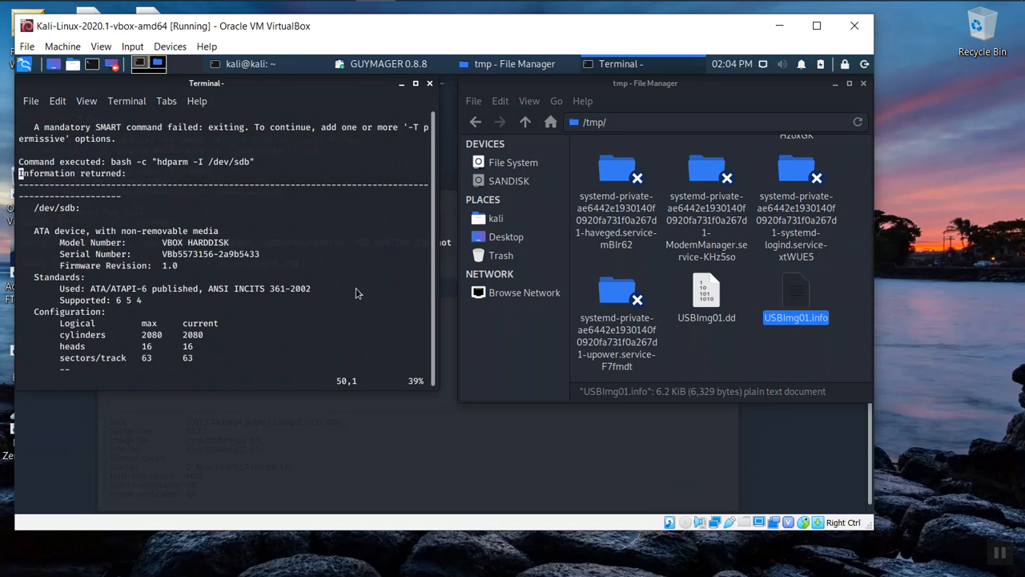
scroll("down", 3)
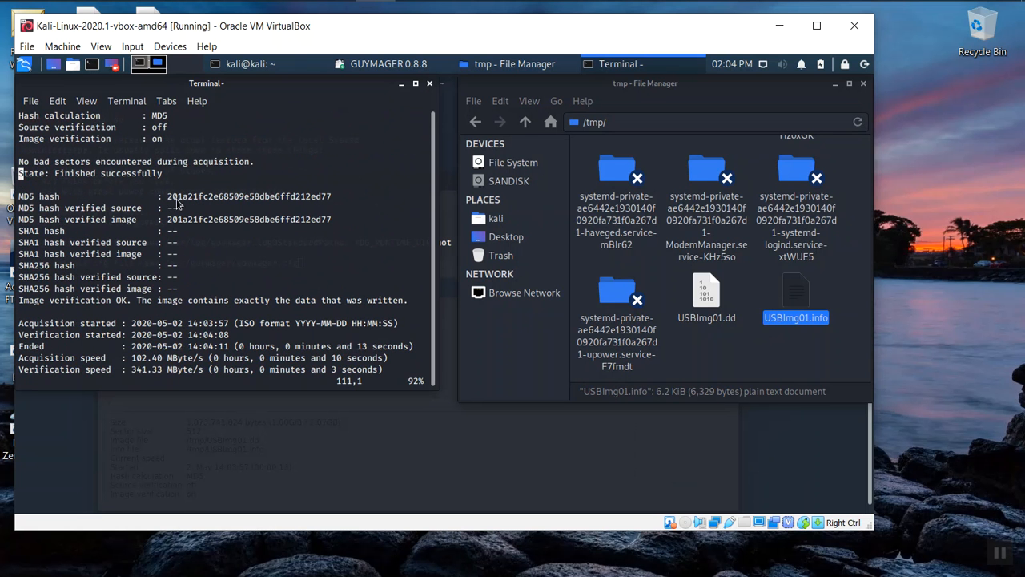
mouse_move(171, 202)
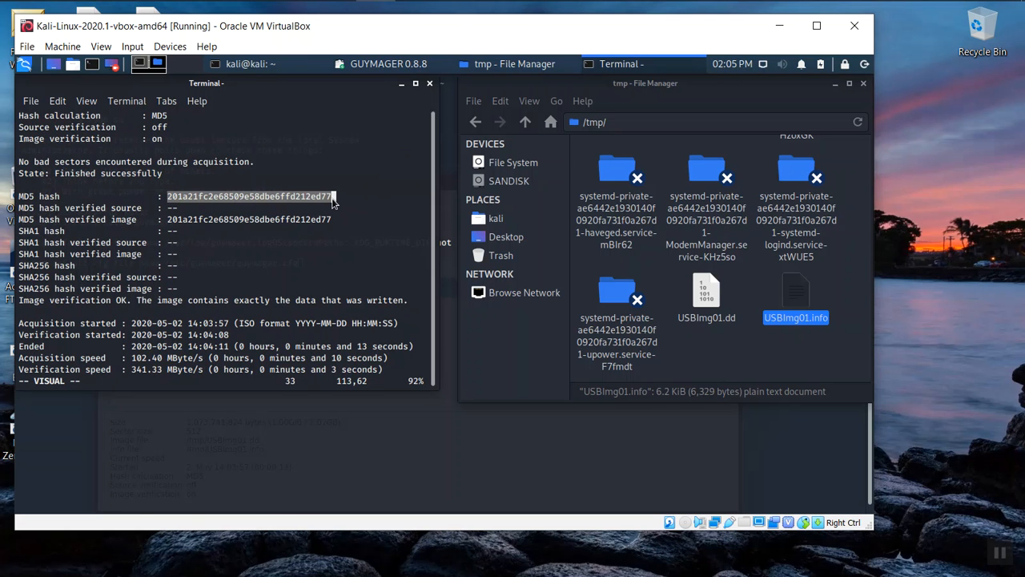
mouse_move(441, 340)
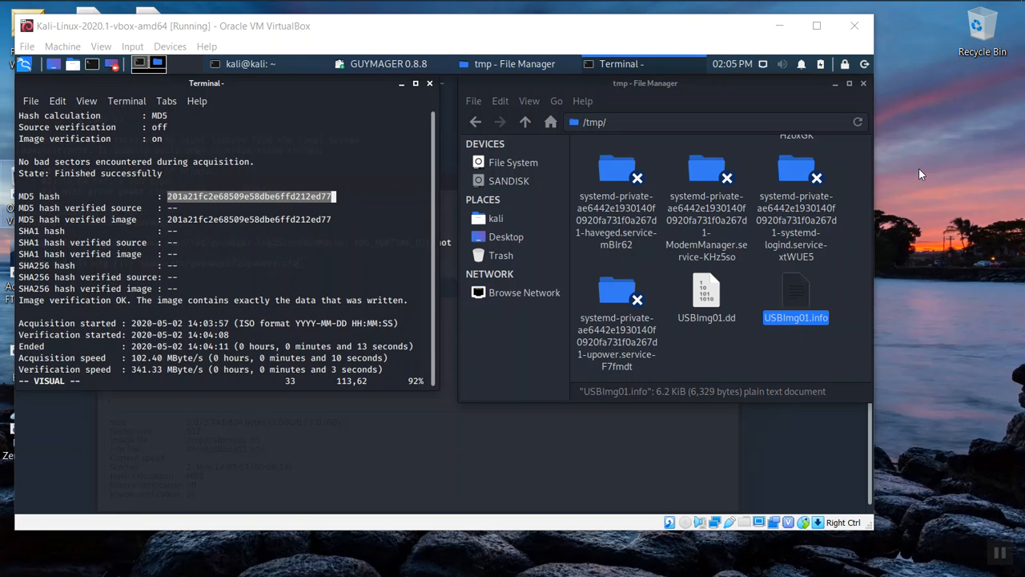
mouse_move(928, 141)
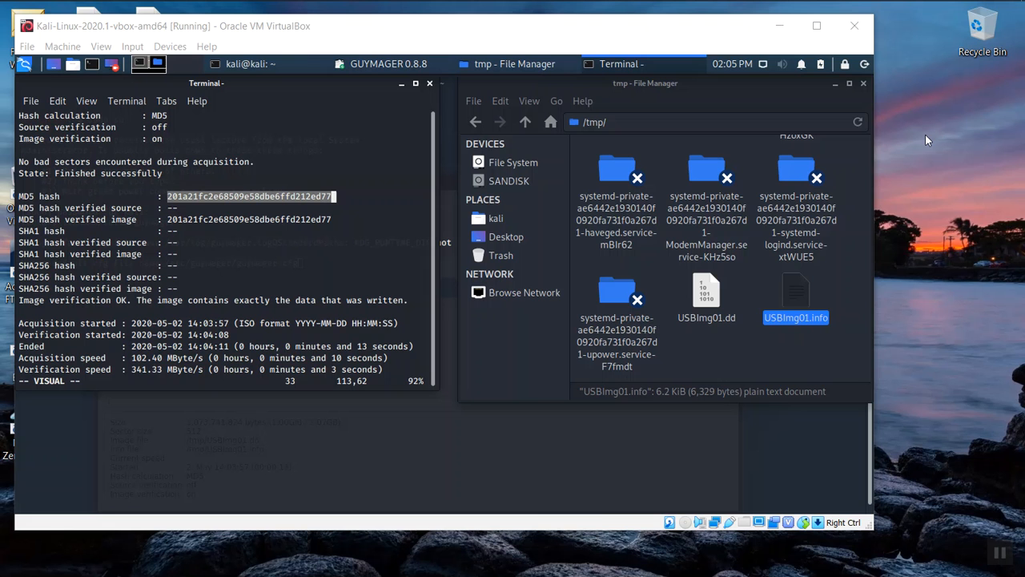
mouse_move(941, 107)
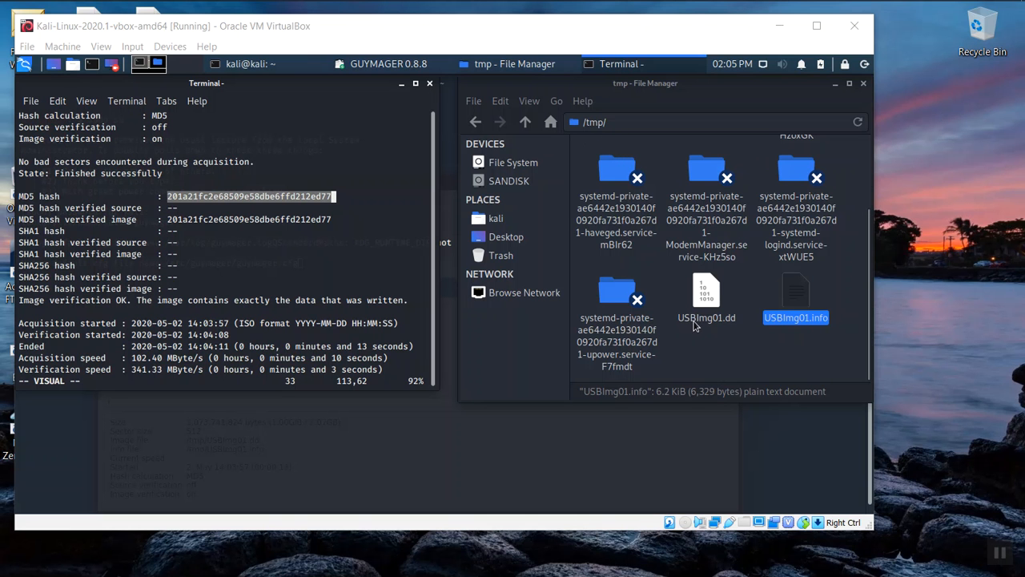
mouse_move(719, 325)
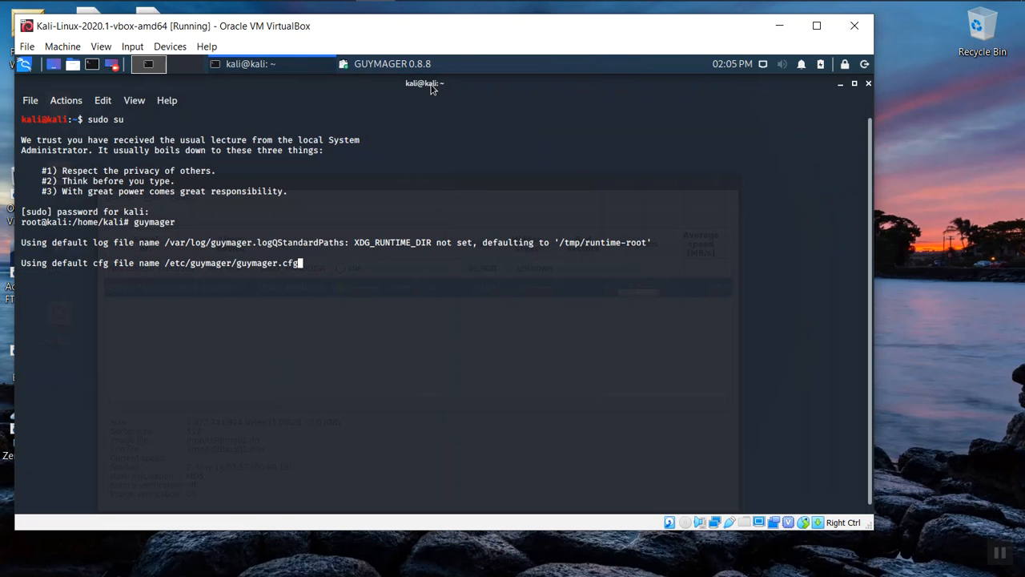
mouse_move(433, 291)
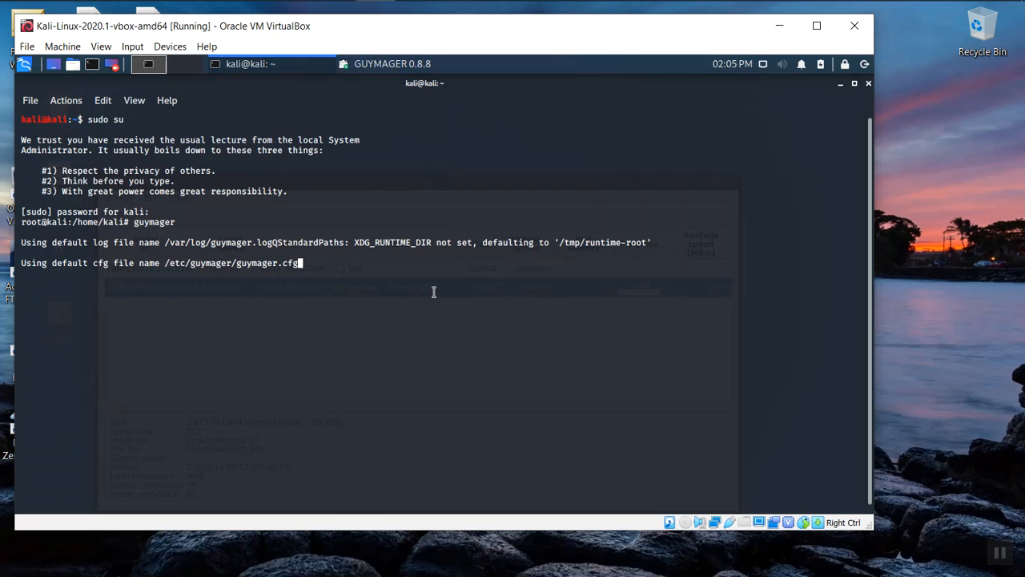
mouse_move(487, 278)
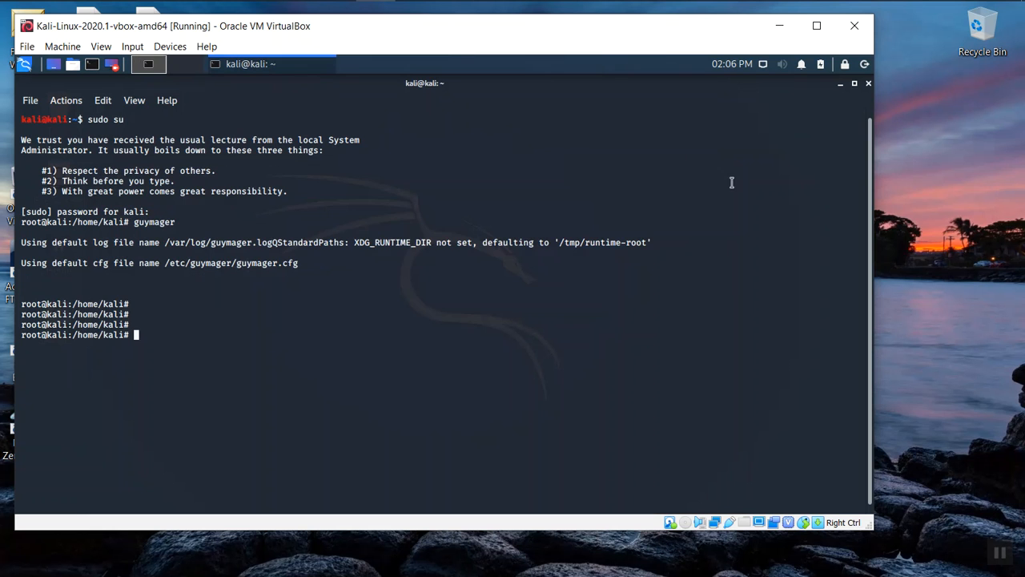
mouse_move(432, 354)
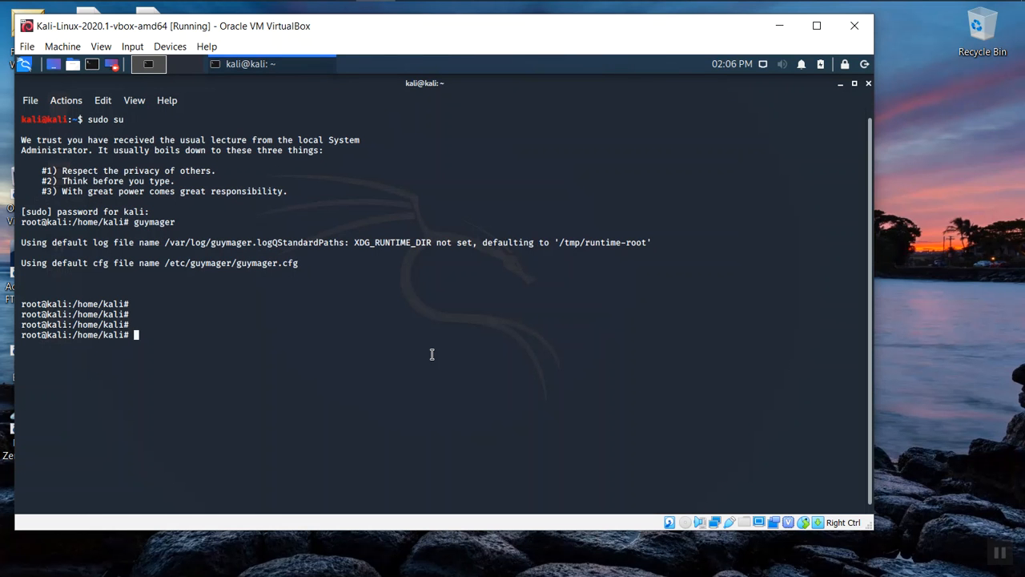
type("aut")
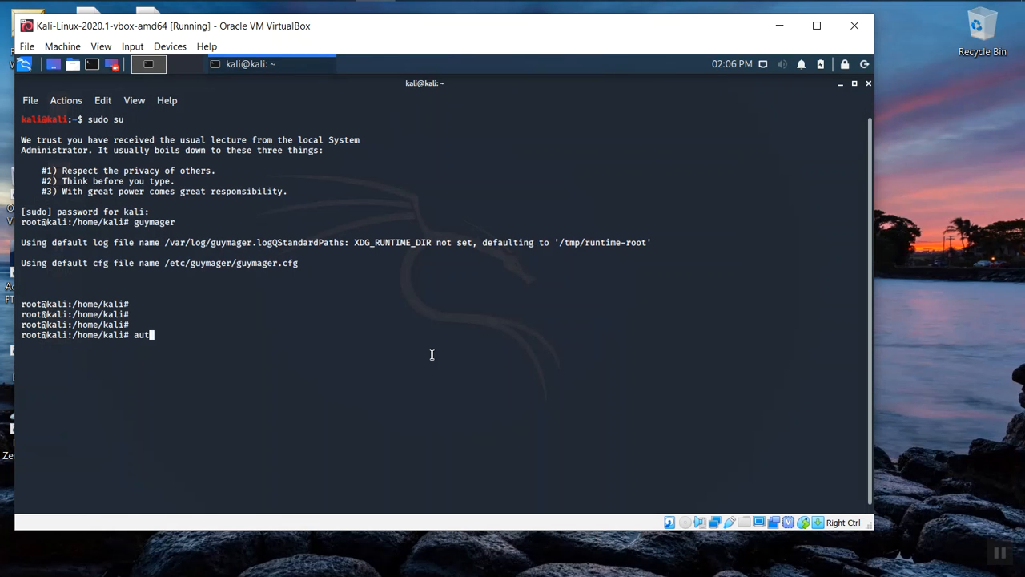
type("op")
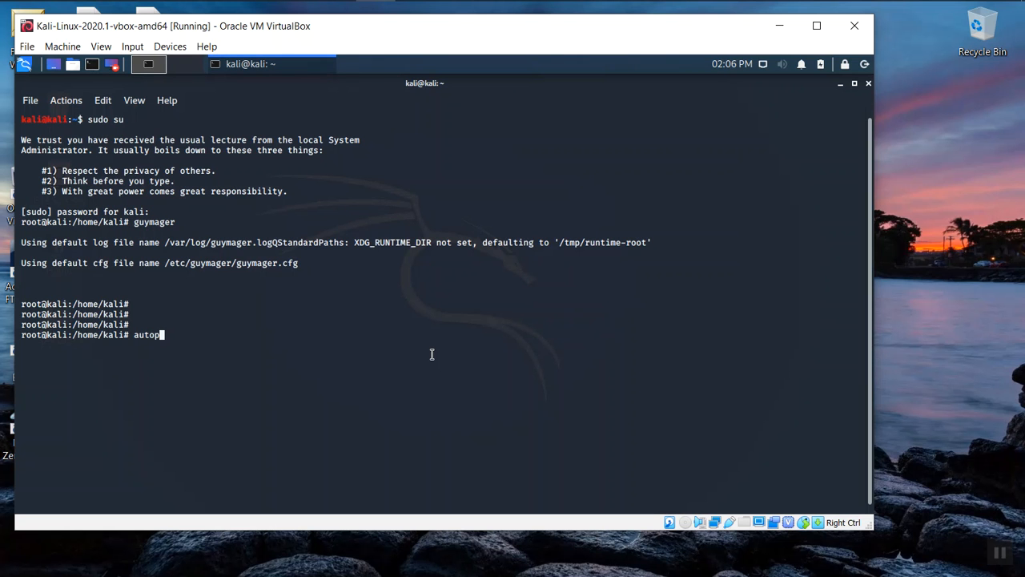
mouse_move(110, 313)
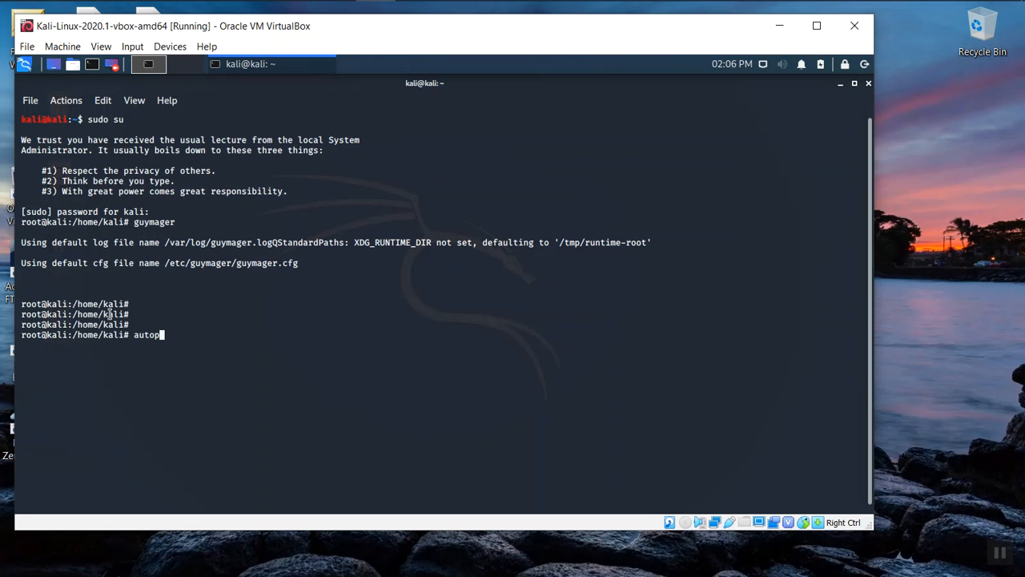
mouse_move(190, 350)
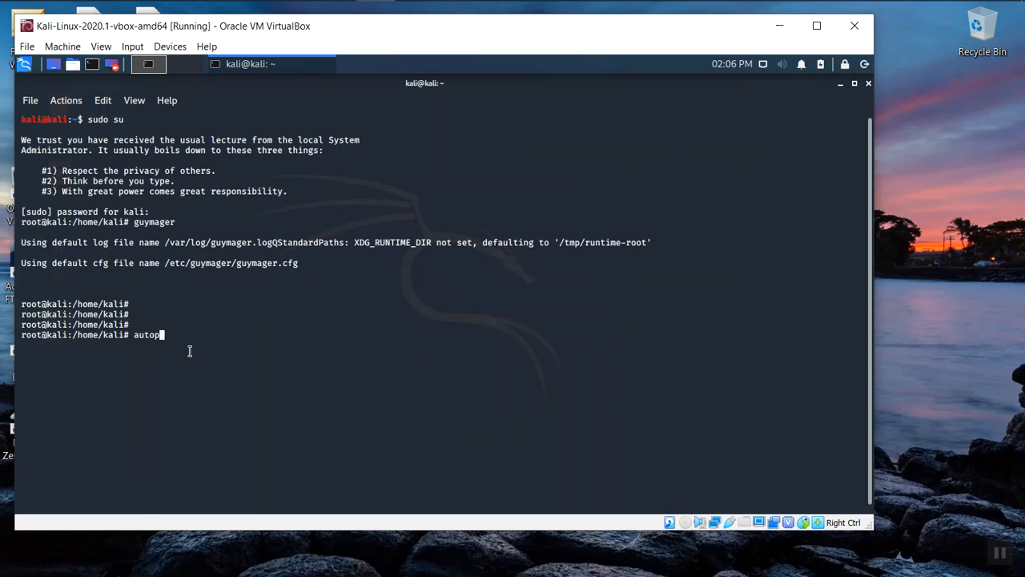
type("sy")
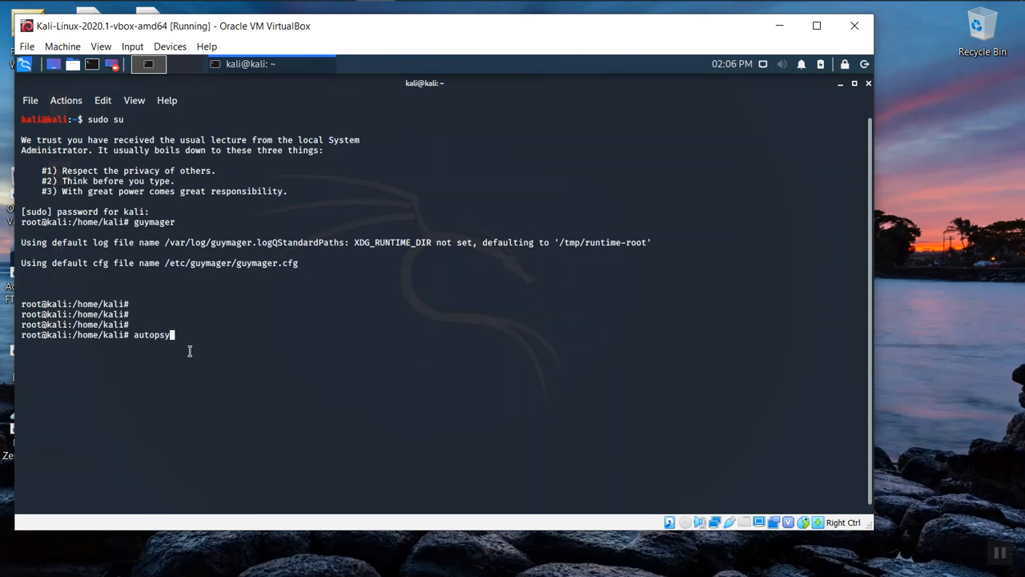
key("Return")
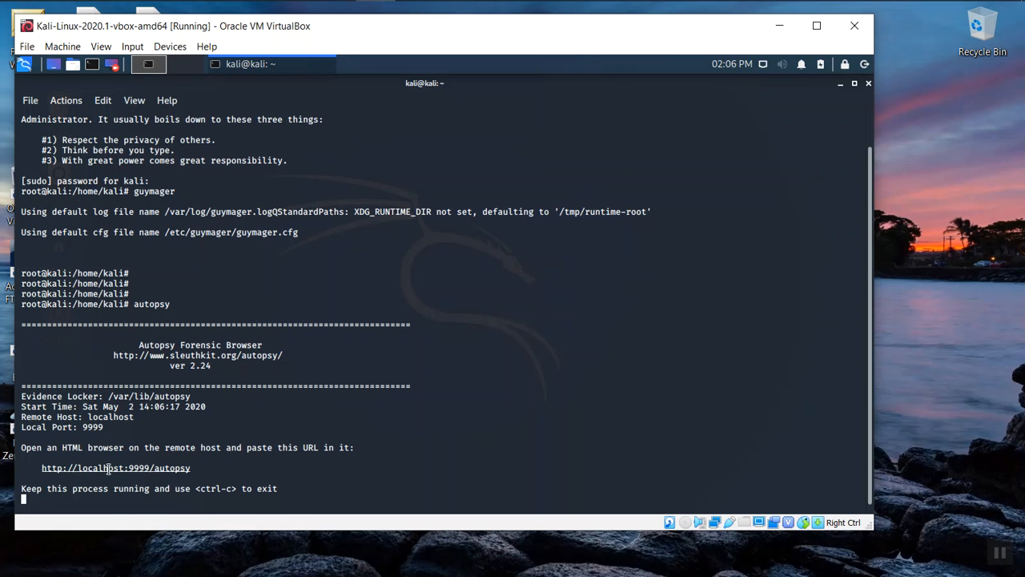
mouse_move(105, 468)
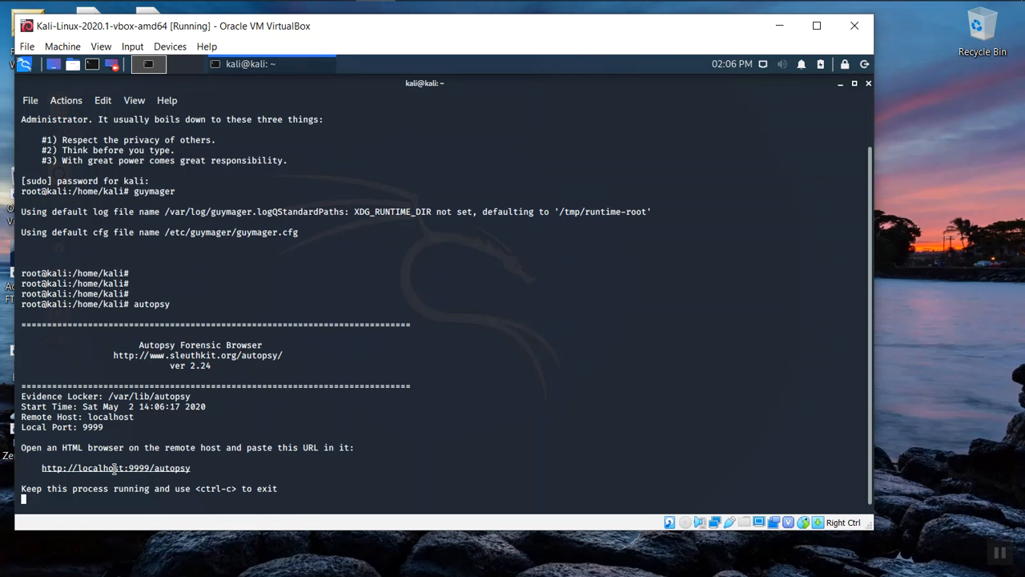
right_click(116, 468)
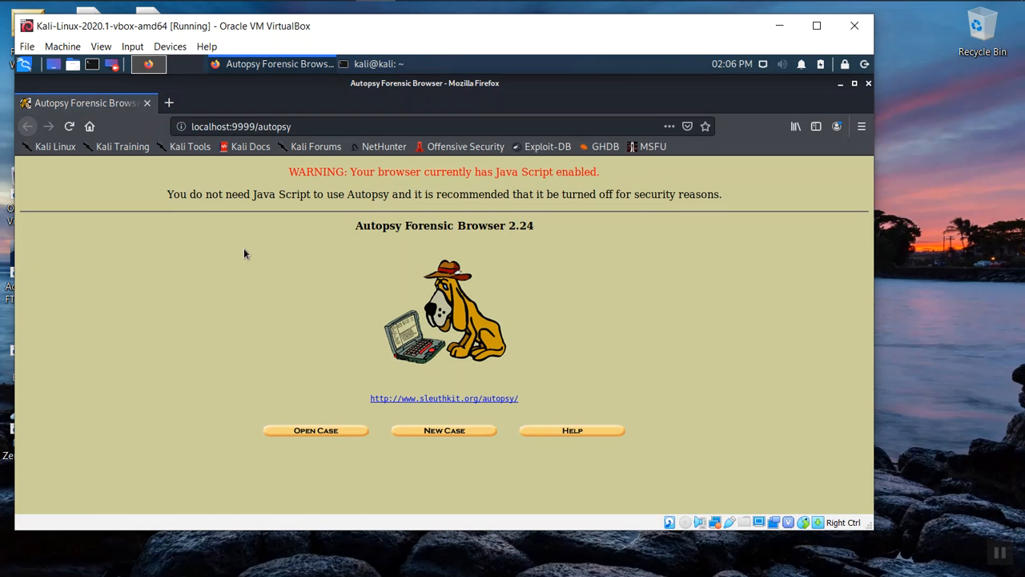
mouse_move(311, 415)
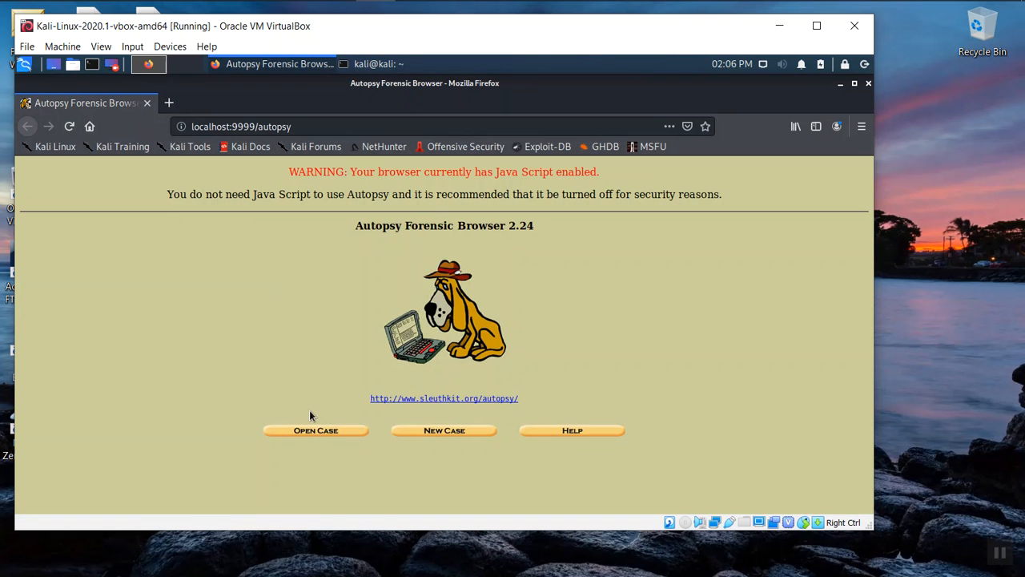
Step: Begin a new Autopsy case named 2020-01
left_click(444, 430)
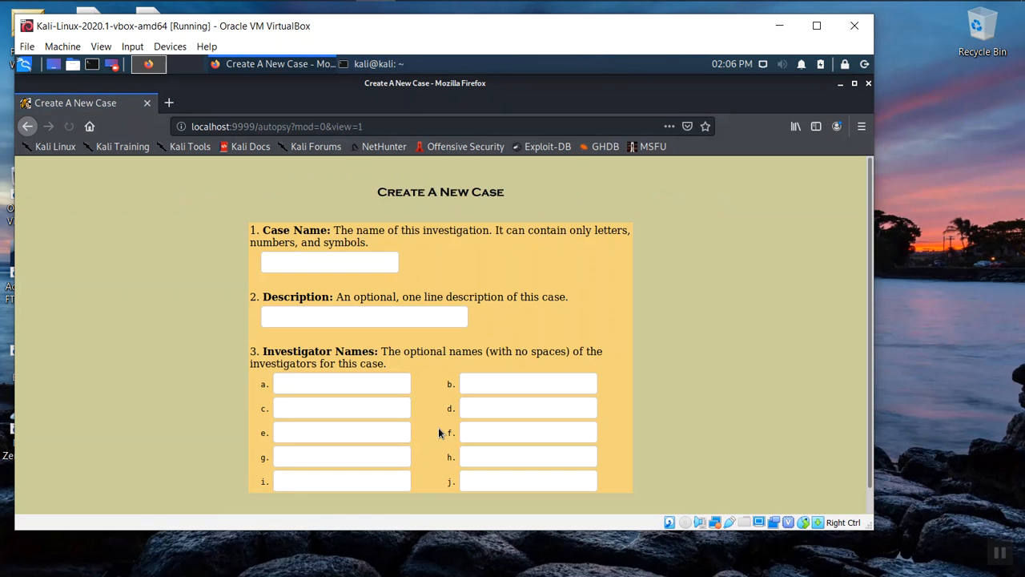
left_click(329, 262)
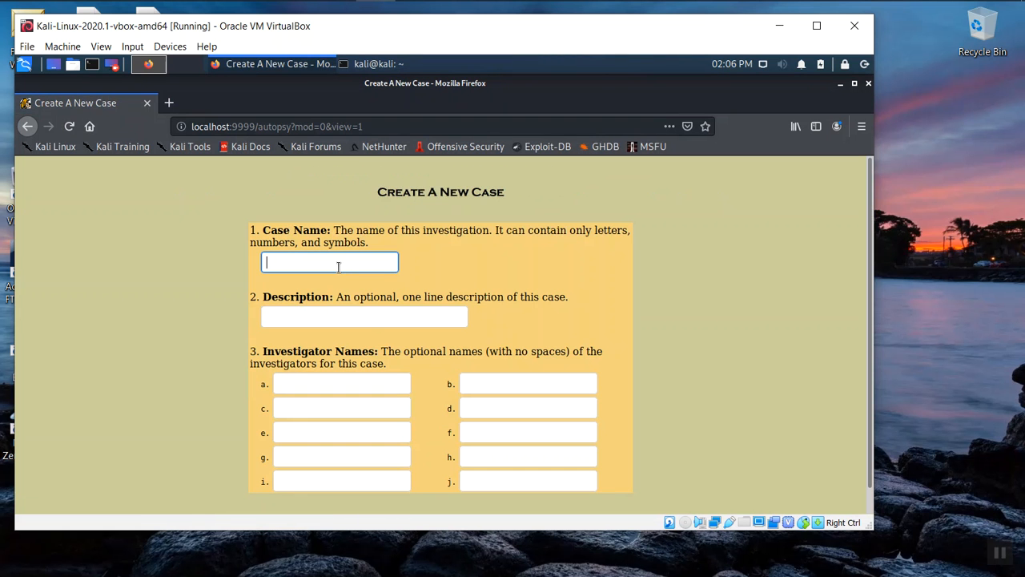
type("2020-")
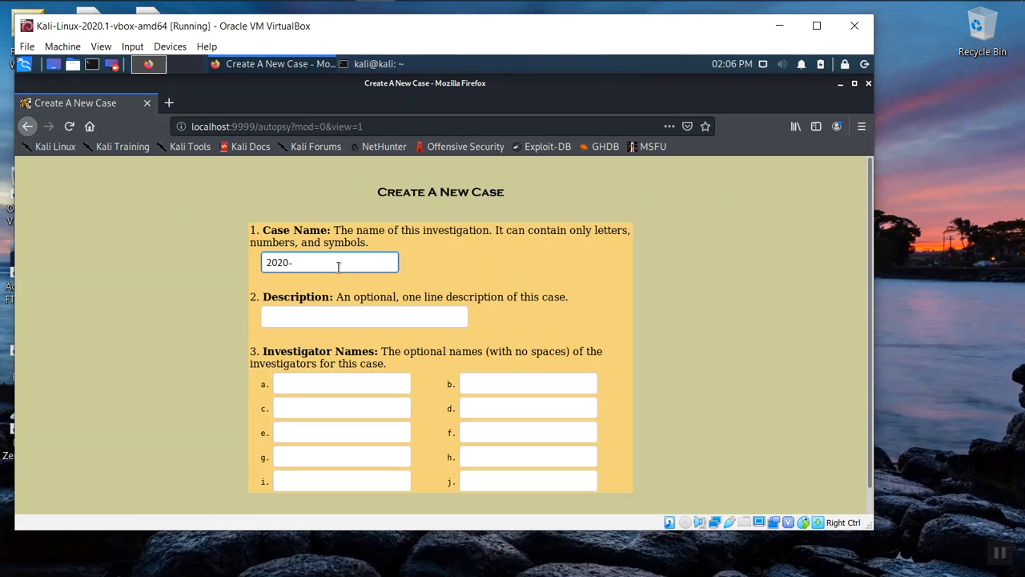
type("01")
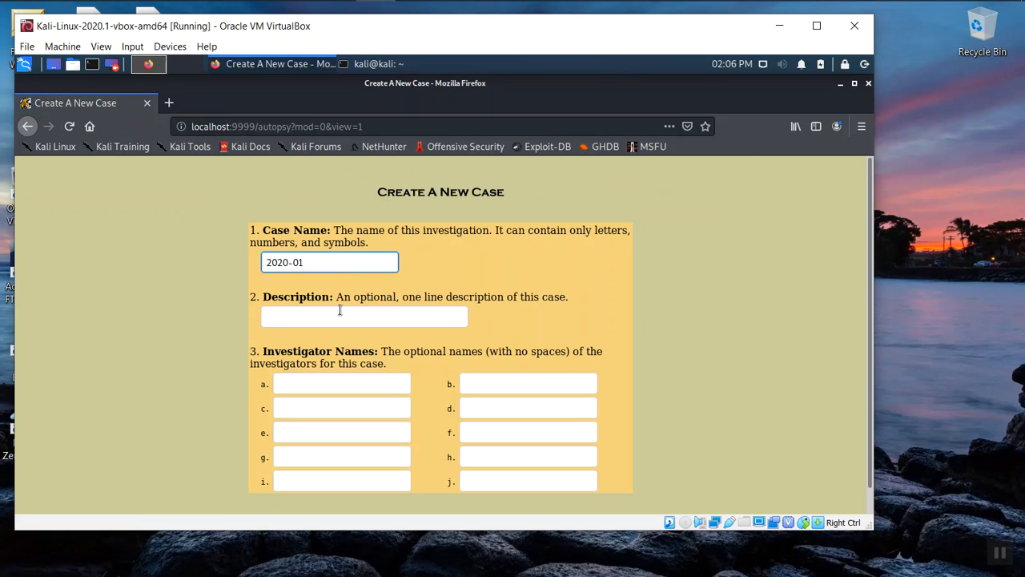
Step: Describe the case as a USB disk image analysis and set investigator TKentopp
left_click(364, 316)
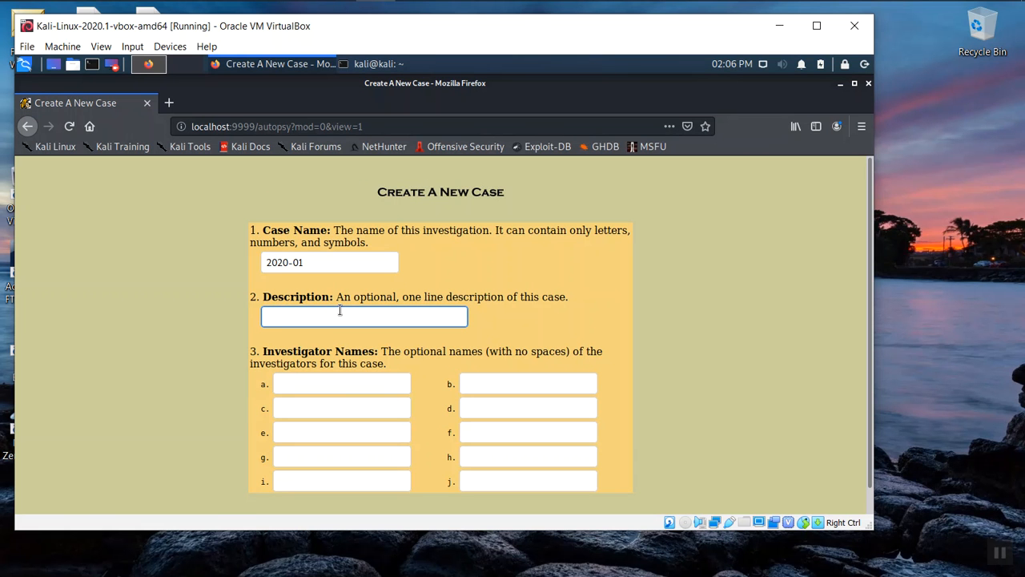
type("s")
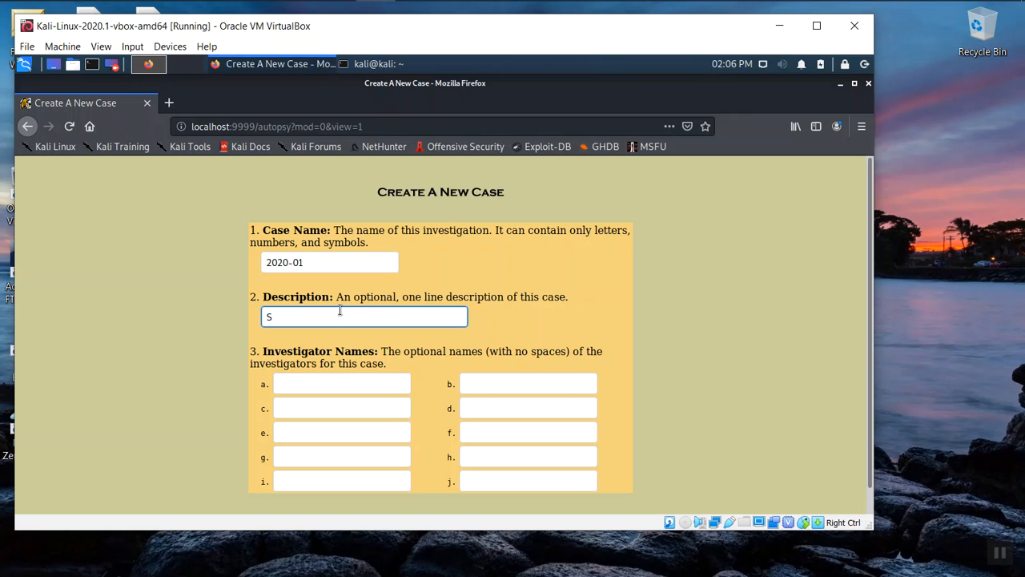
type("Cori")
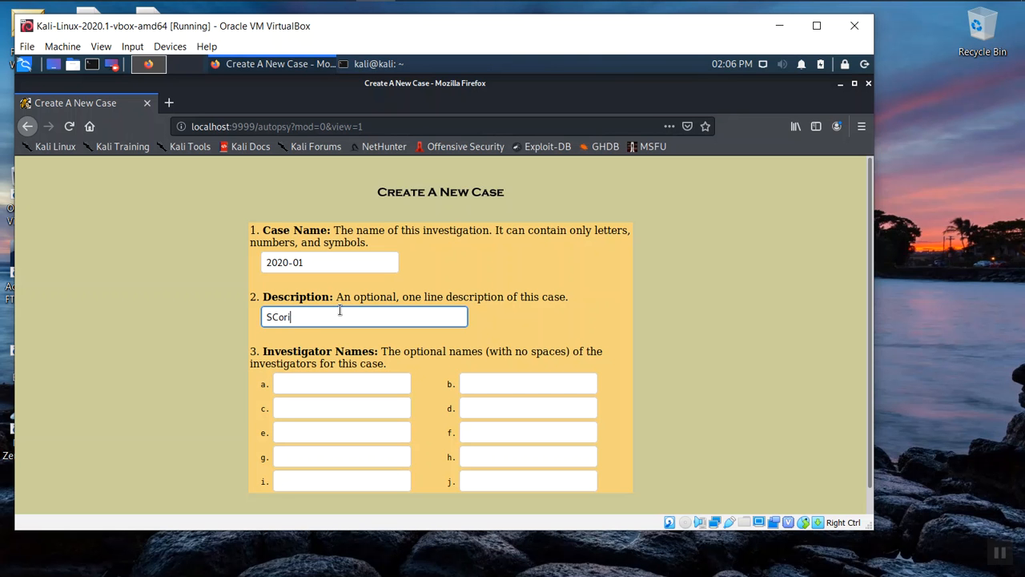
type("nth US")
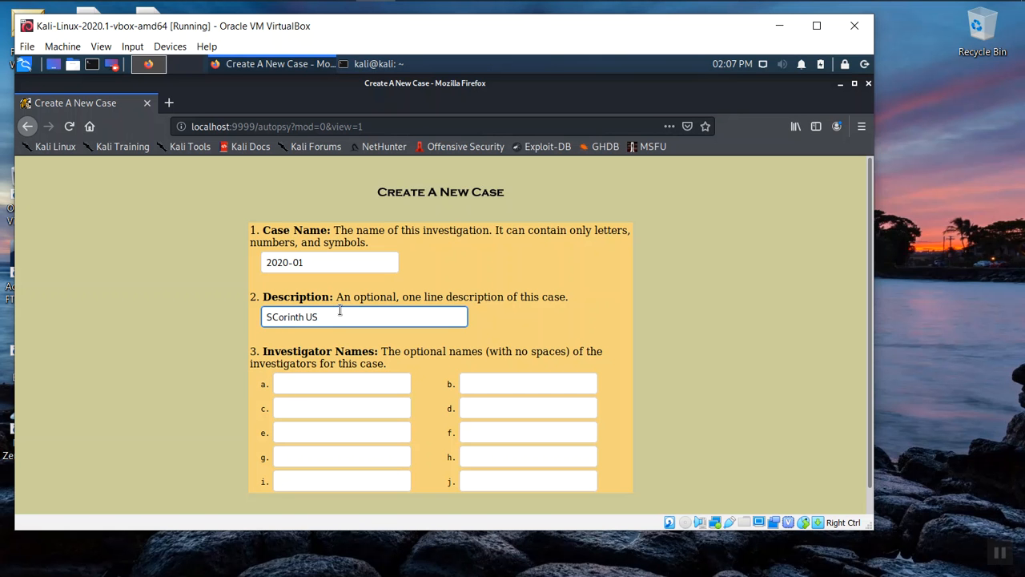
type("B")
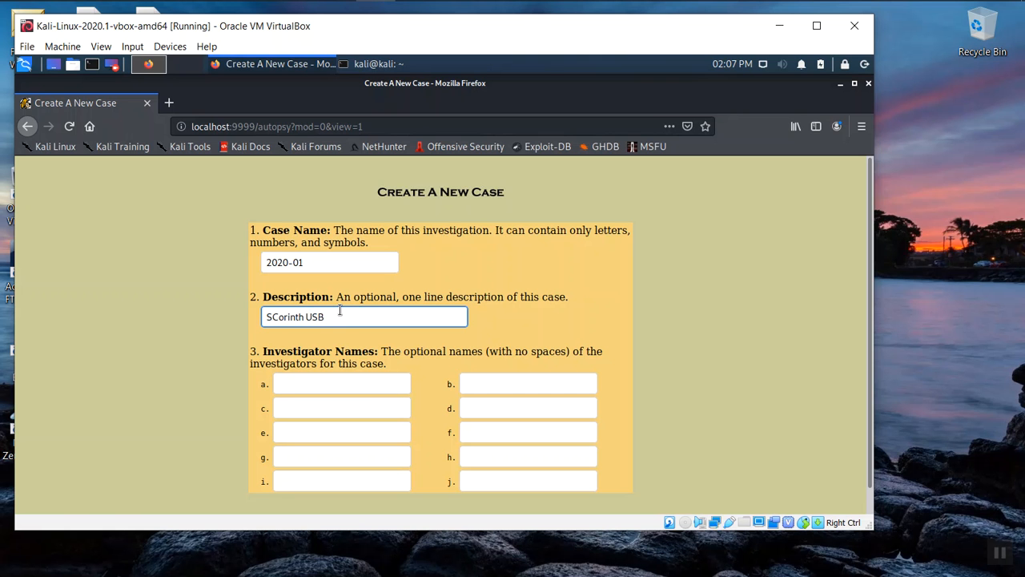
type("Disk Image A")
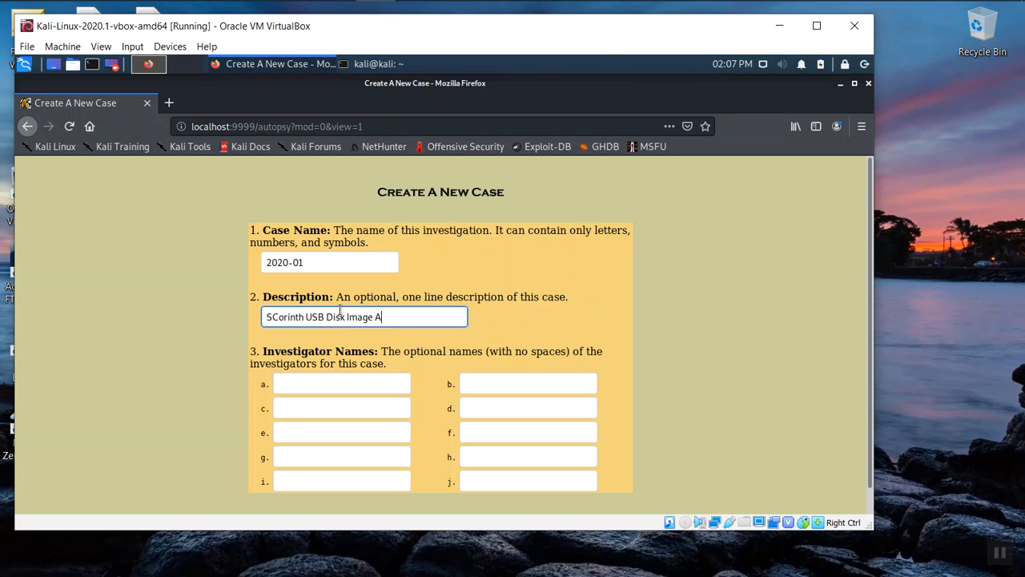
type("nalysis")
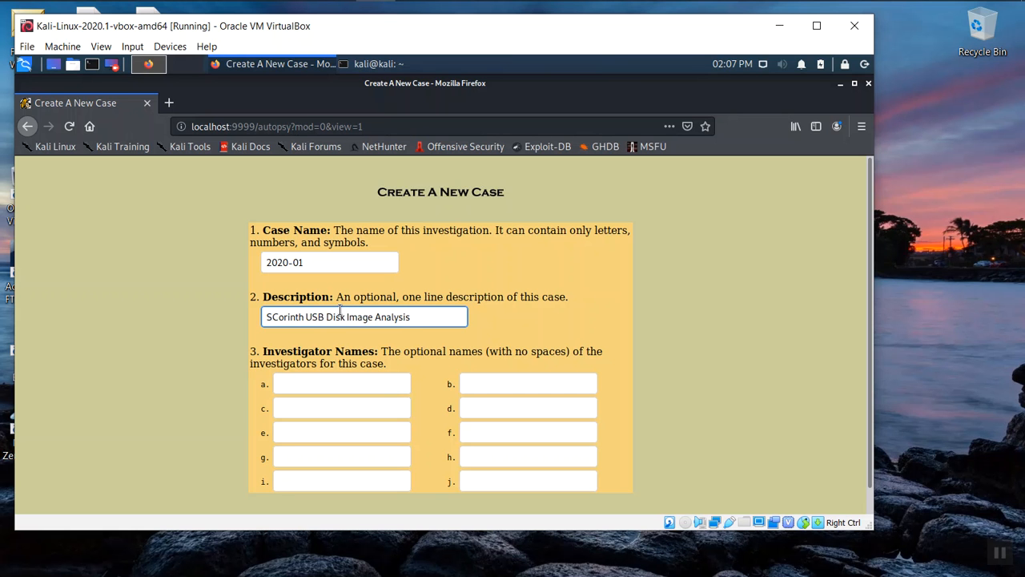
left_click(342, 383)
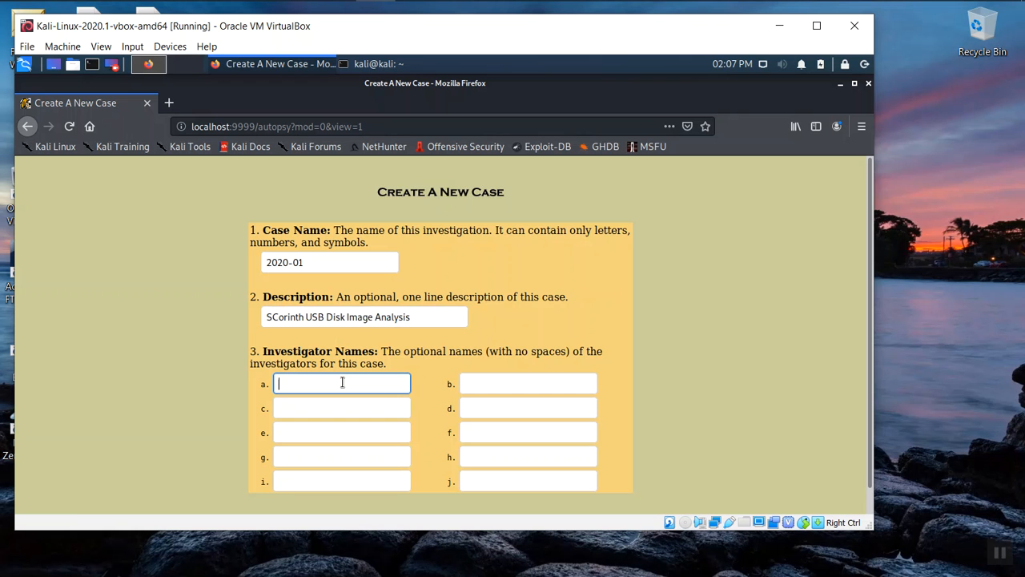
type("TKentopp")
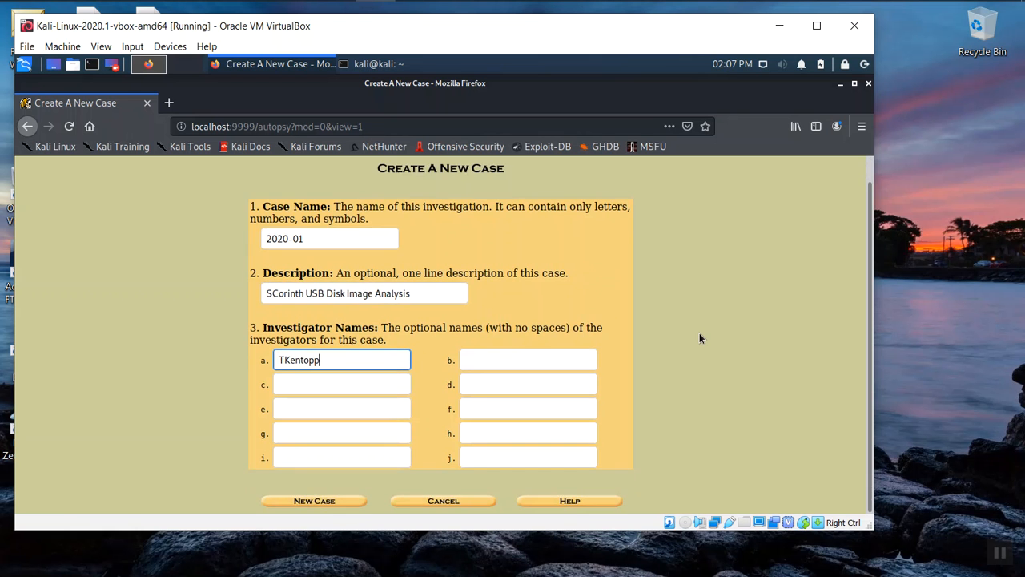
mouse_move(324, 512)
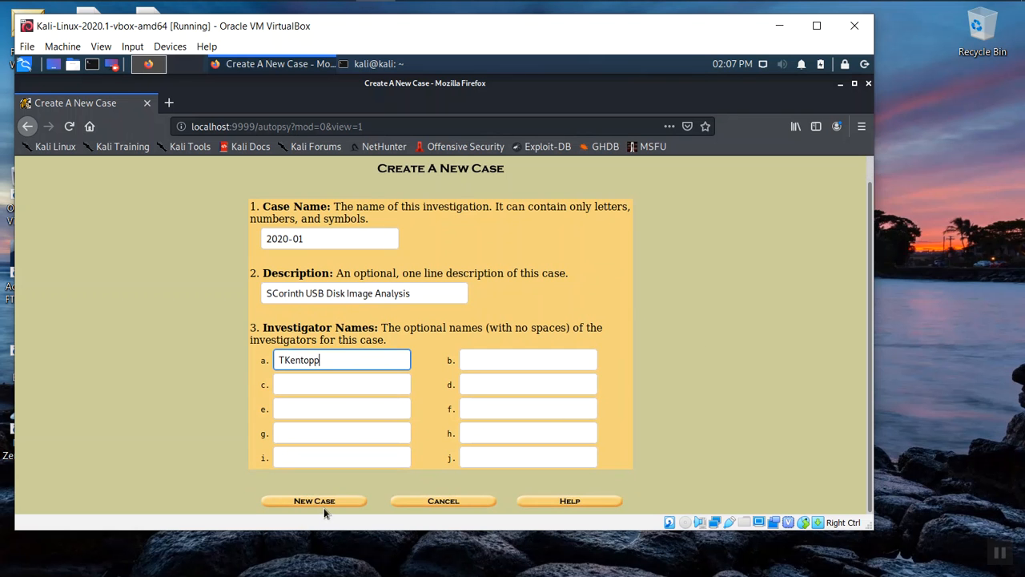
Step: Create case 2020-01 and add host1 with default host settings
left_click(314, 501)
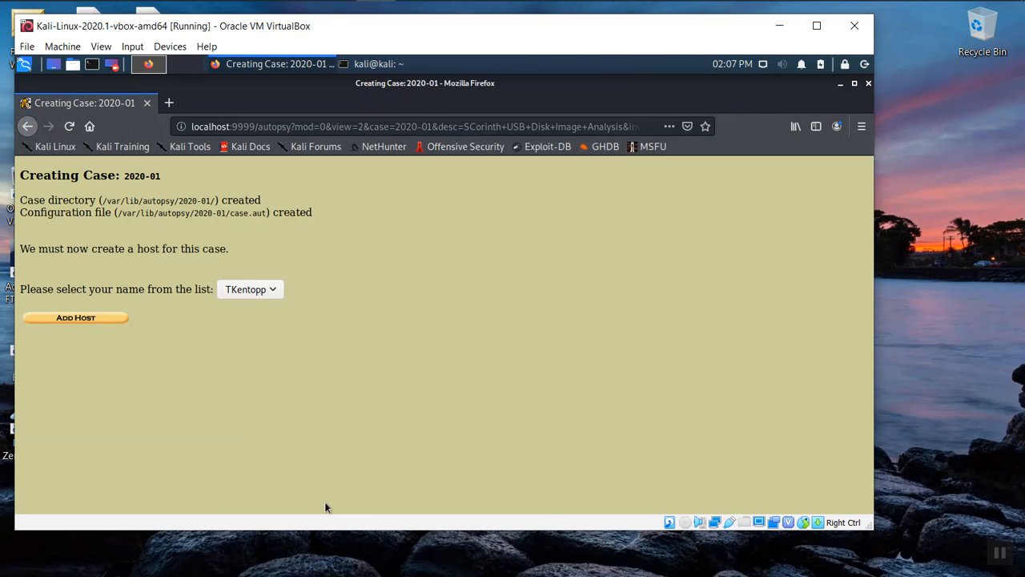
mouse_move(146, 343)
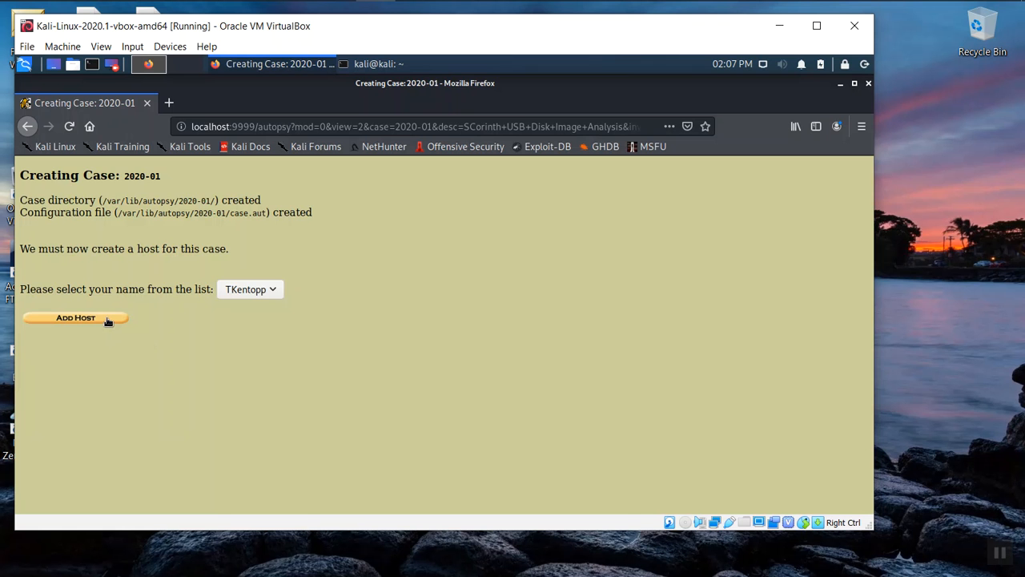
left_click(75, 317)
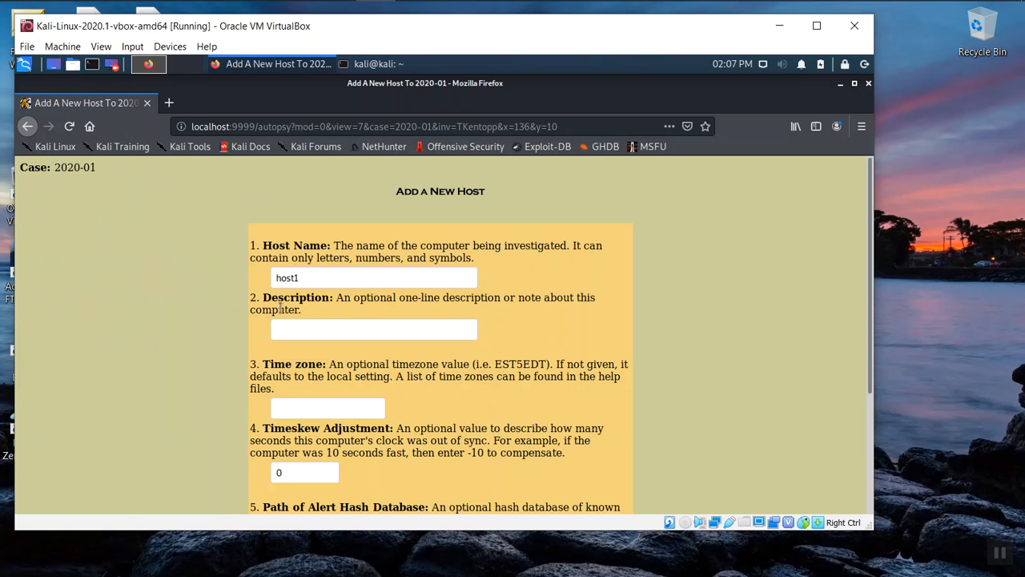
mouse_move(176, 347)
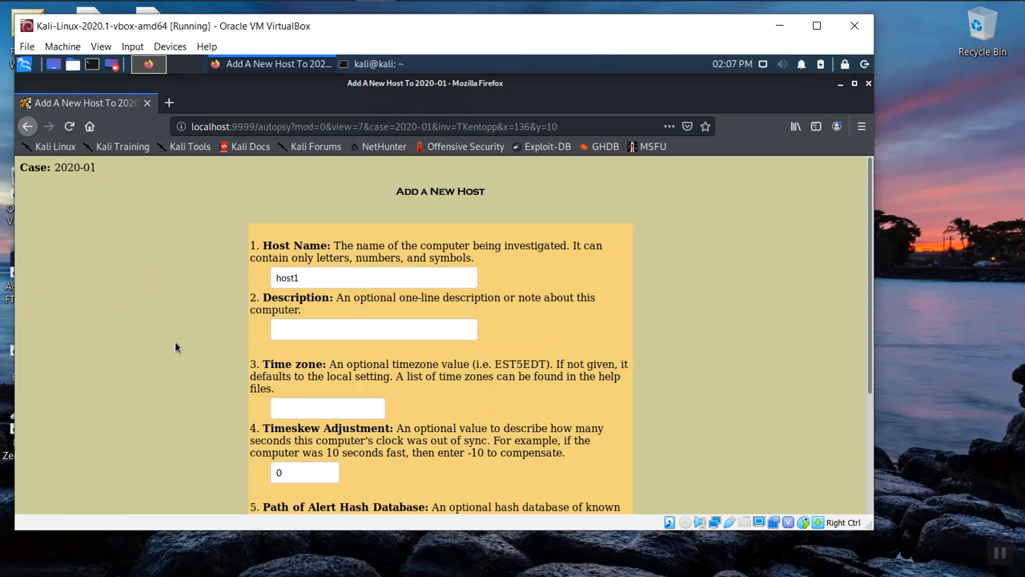
scroll("down", 3)
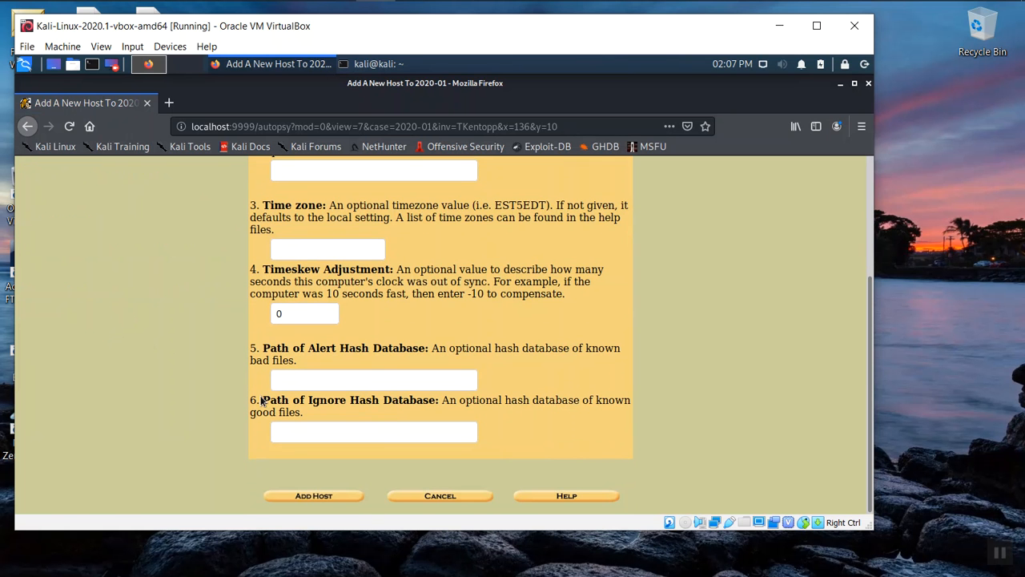
mouse_move(330, 500)
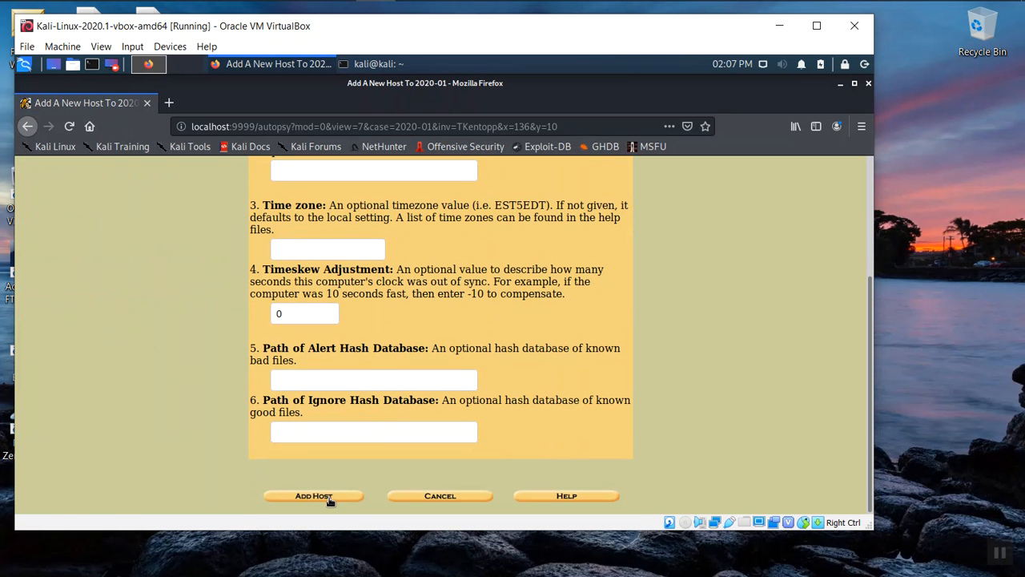
left_click(313, 495)
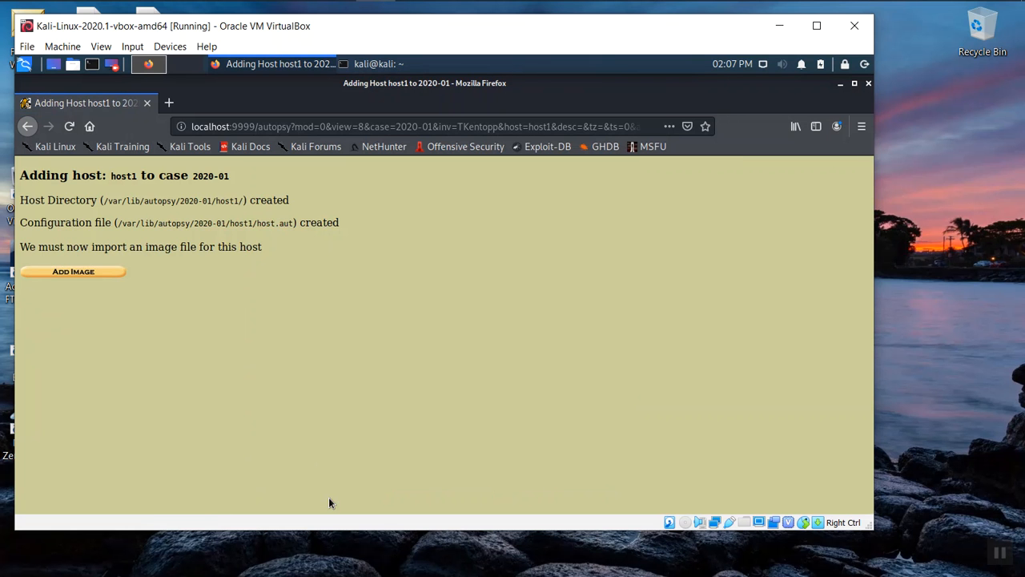
mouse_move(73, 272)
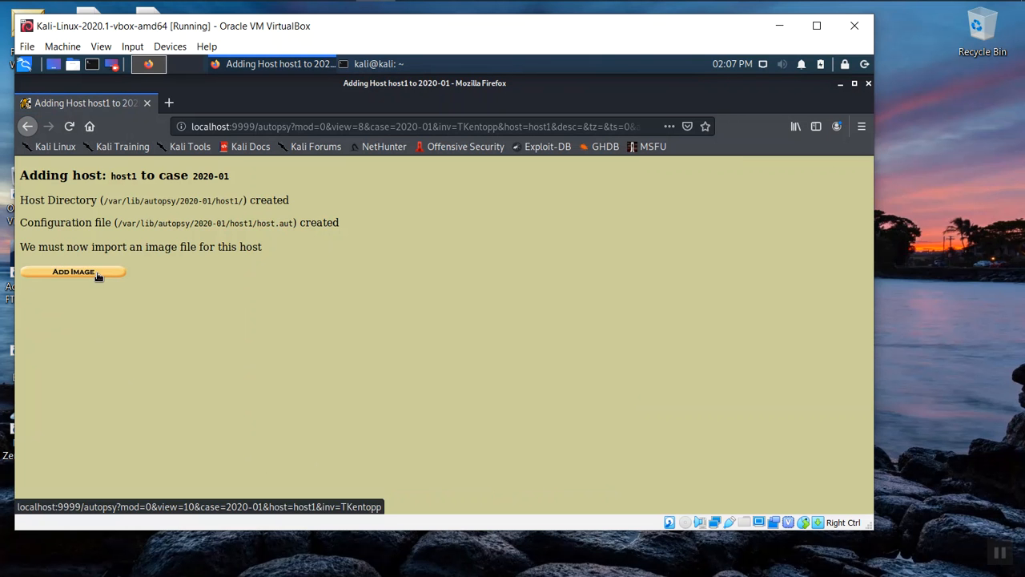
Step: Add image file /tmp/USBImg01.dd to host1 as a Disk using the Copy import method
left_click(73, 272)
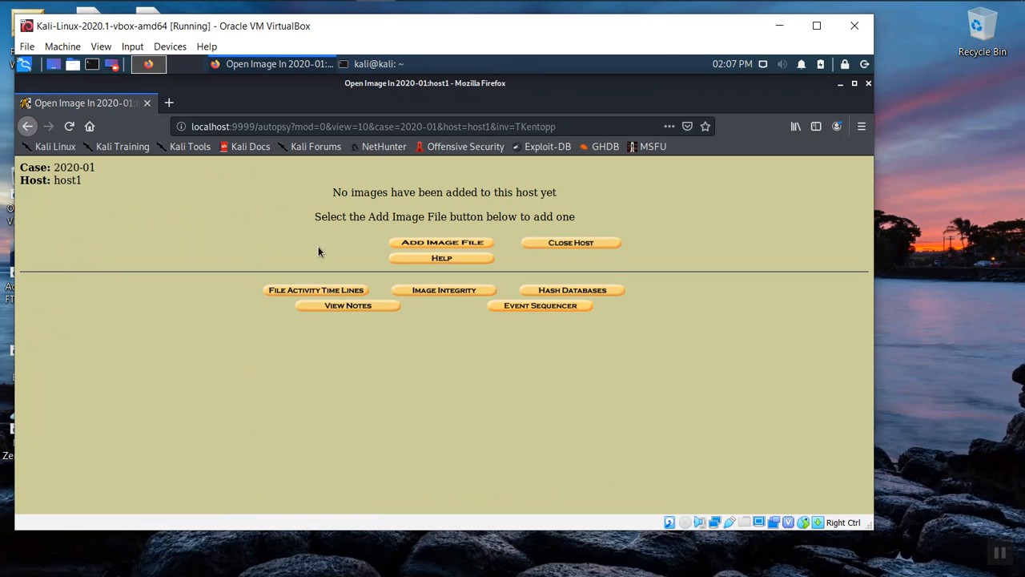
left_click(442, 242)
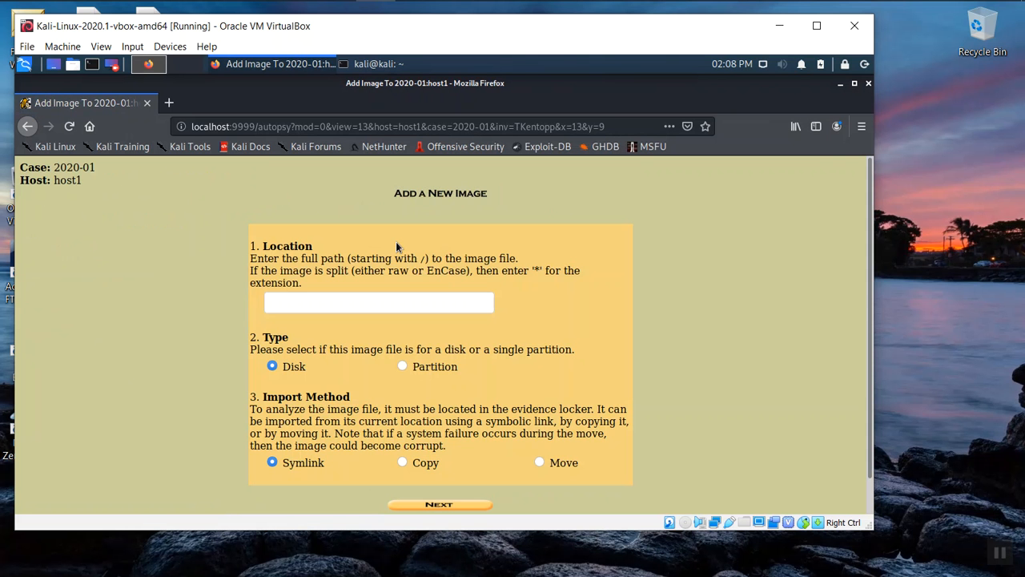
left_click(378, 302)
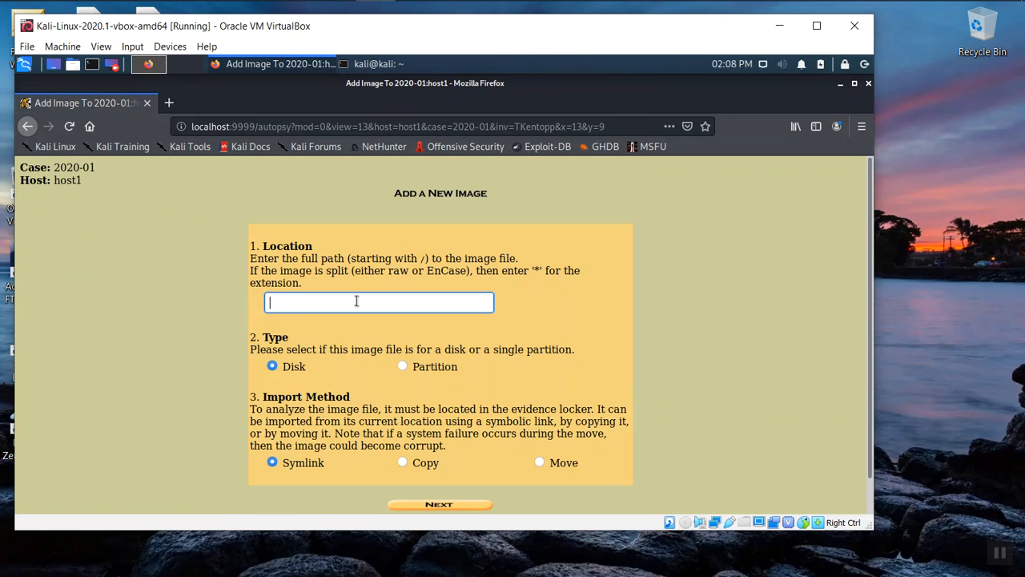
type("/")
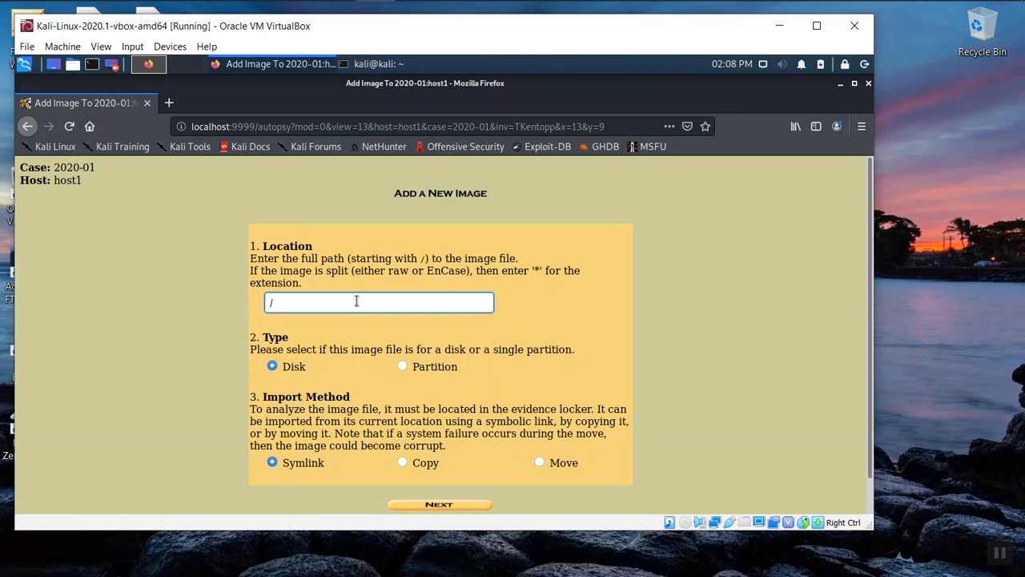
type("tmp/")
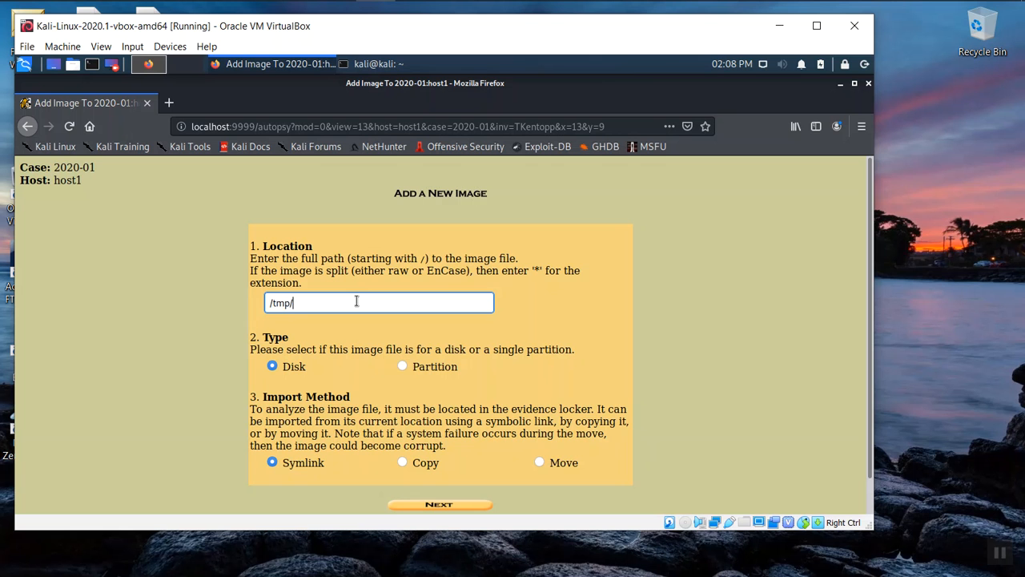
type("USB")
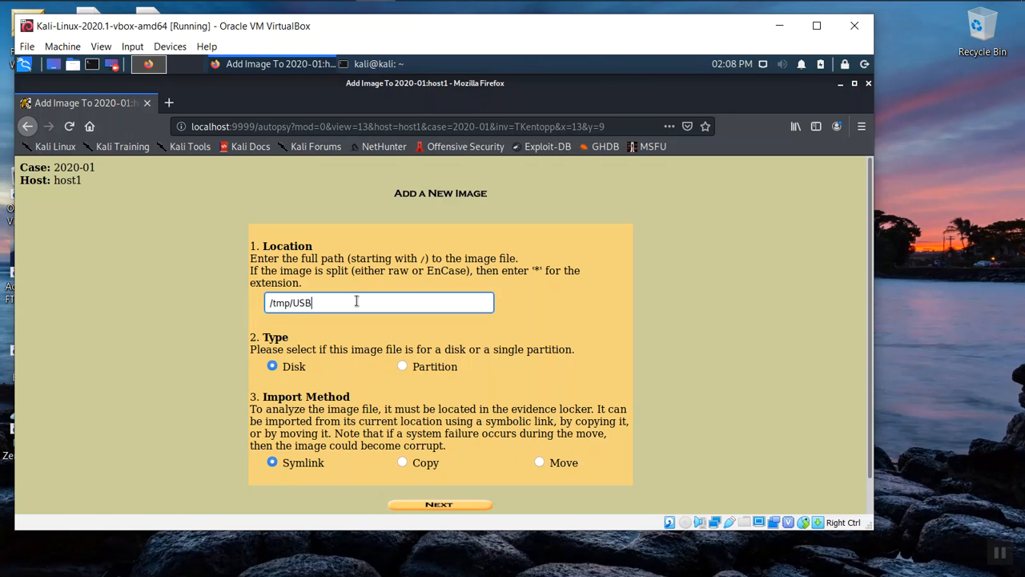
type("Img")
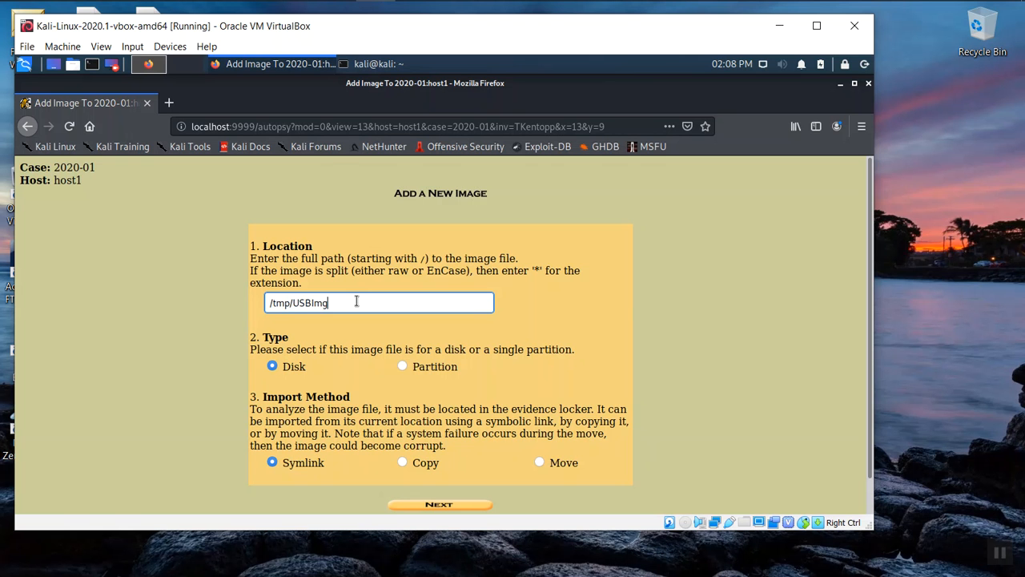
type("01")
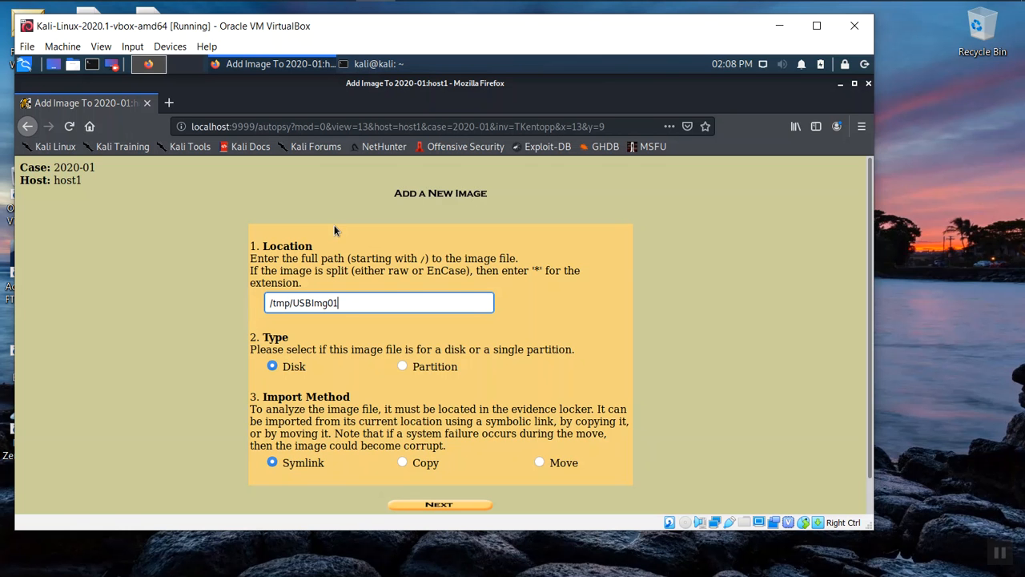
type(".dd")
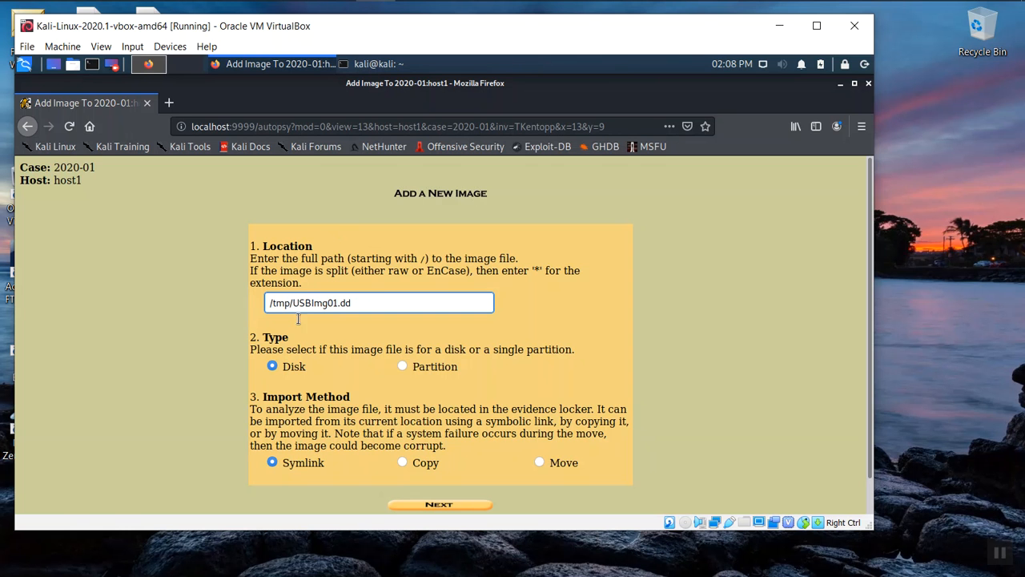
mouse_move(401, 470)
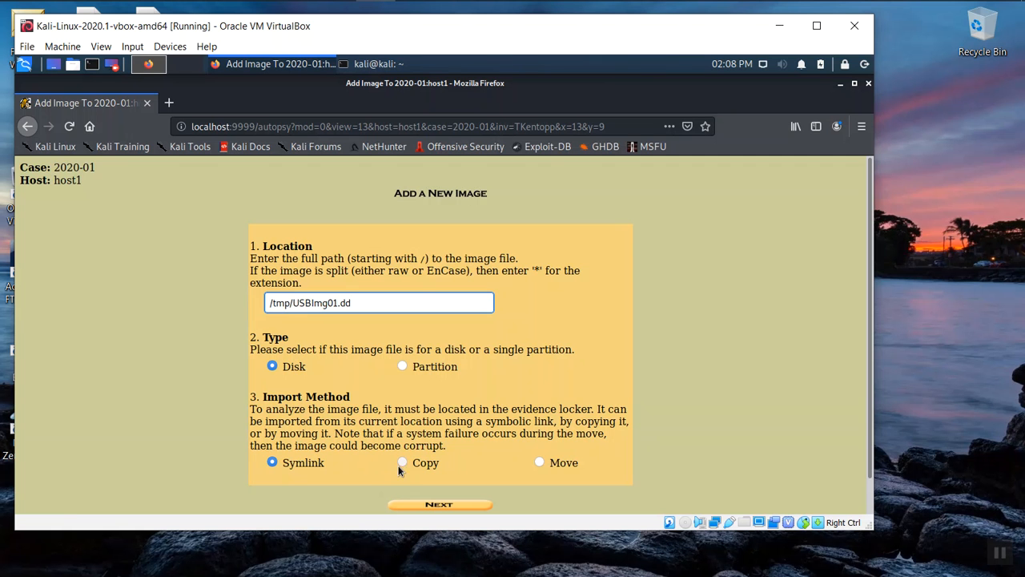
left_click(402, 462)
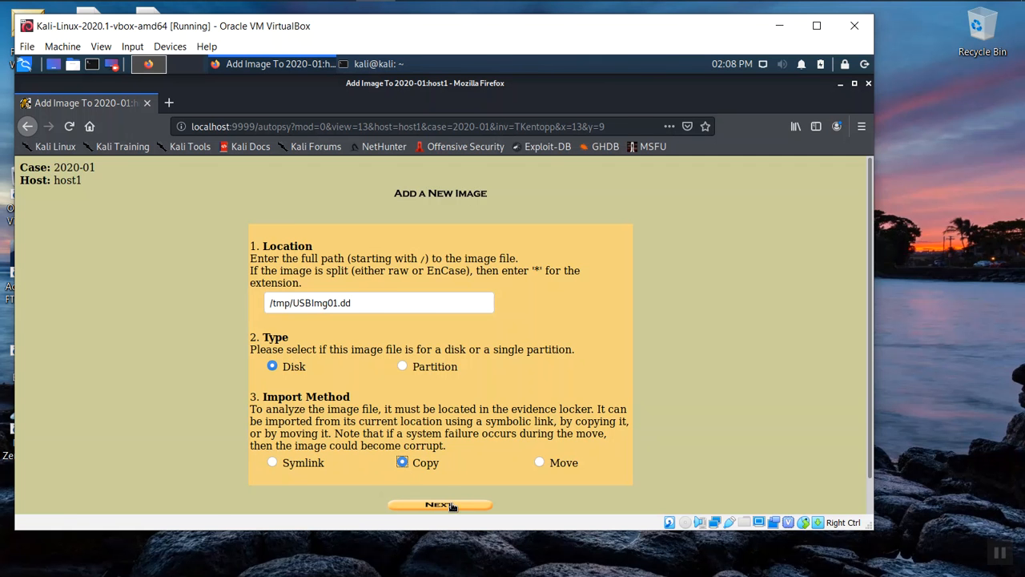
Step: Continue to the image file details for USBImg01.dd and choose MD5 hash calculation
left_click(440, 505)
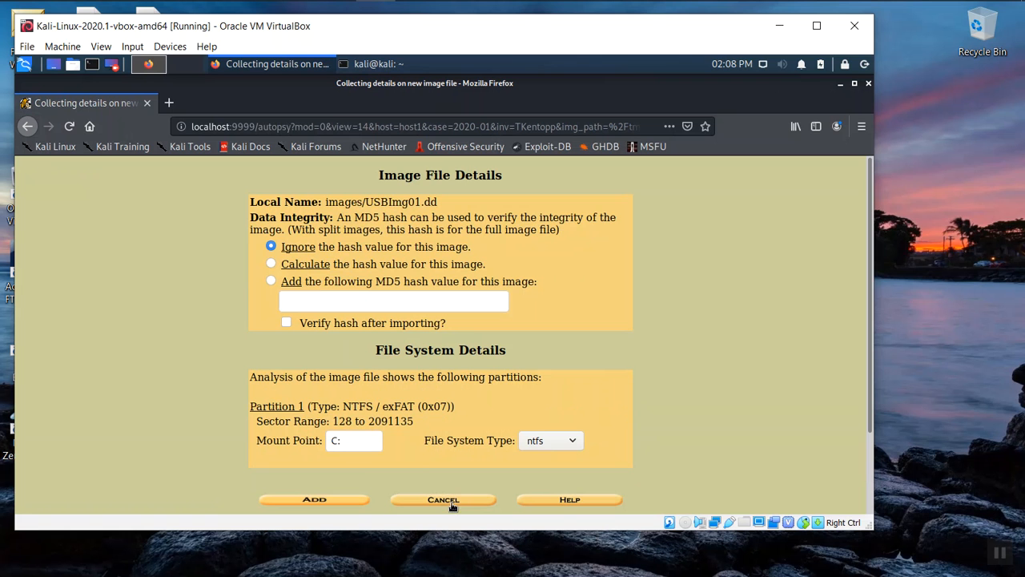
left_click(270, 263)
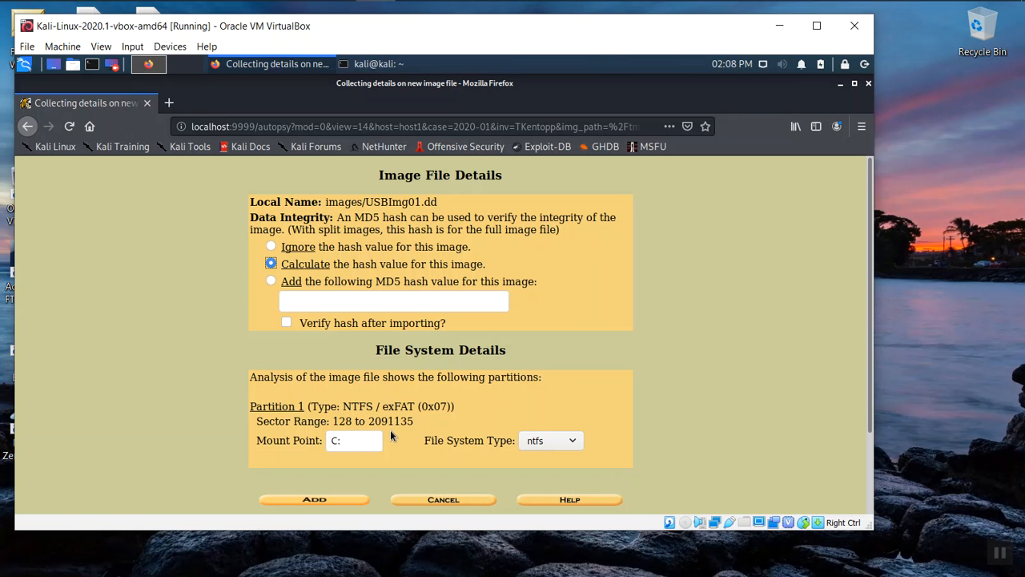
mouse_move(398, 444)
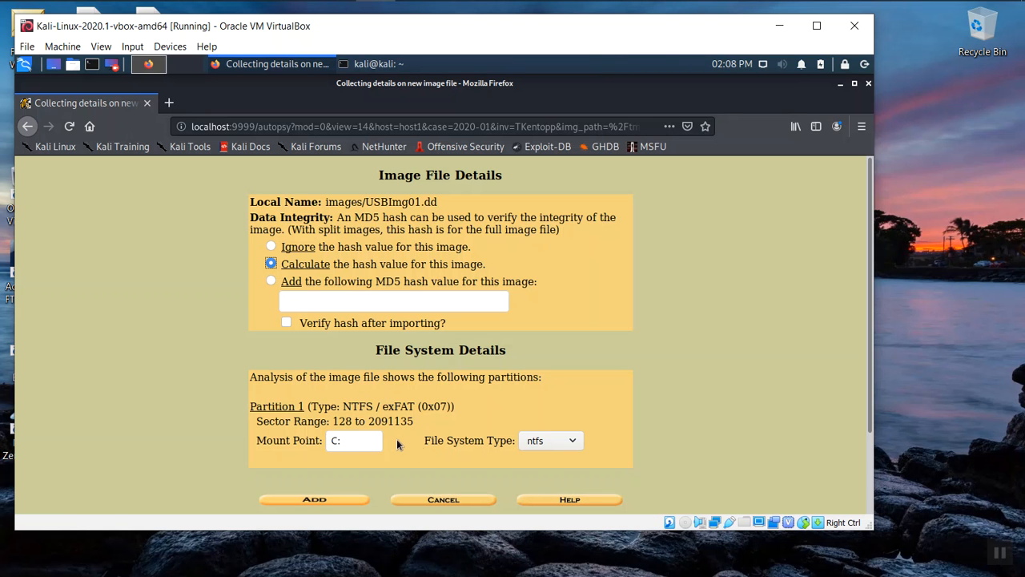
mouse_move(537, 451)
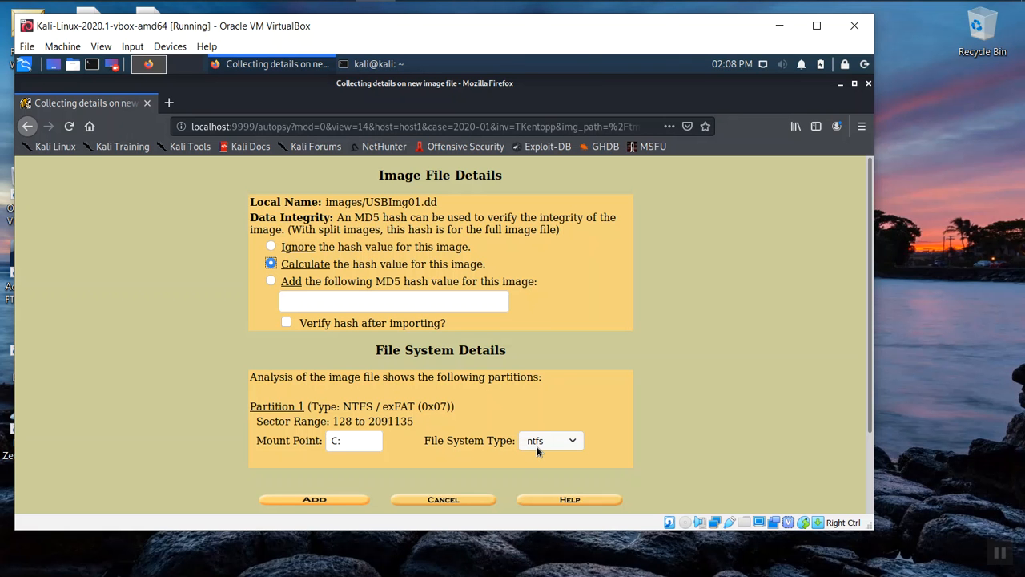
mouse_move(363, 474)
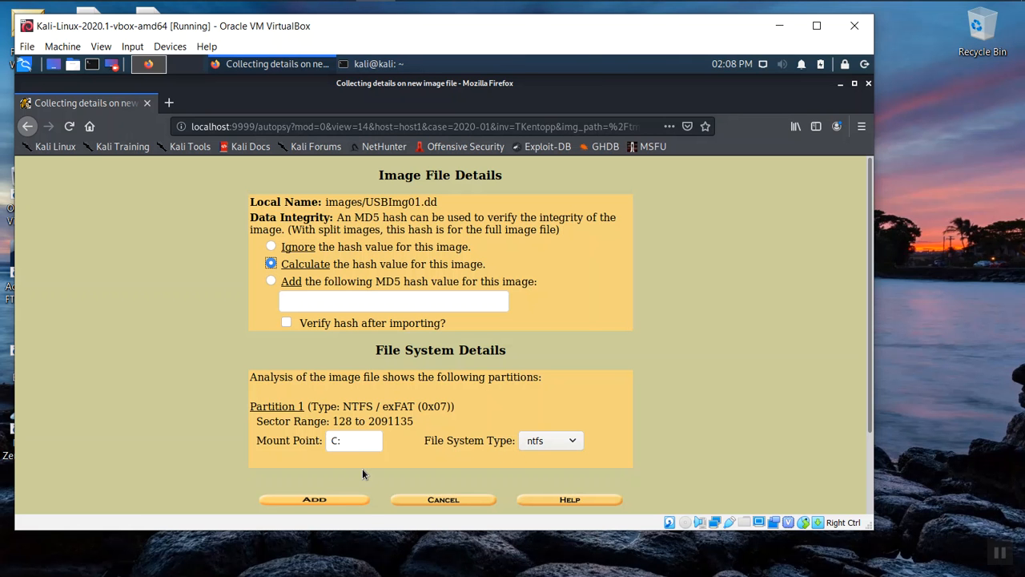
mouse_move(369, 531)
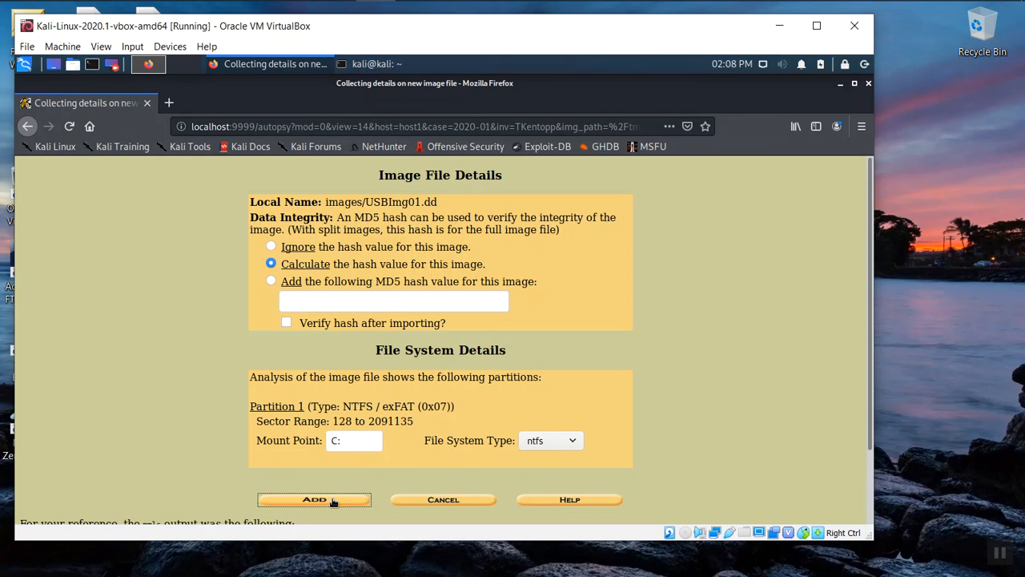
Step: Add USBImg01.dd to host1, starting its MD5 hash calculation
left_click(314, 499)
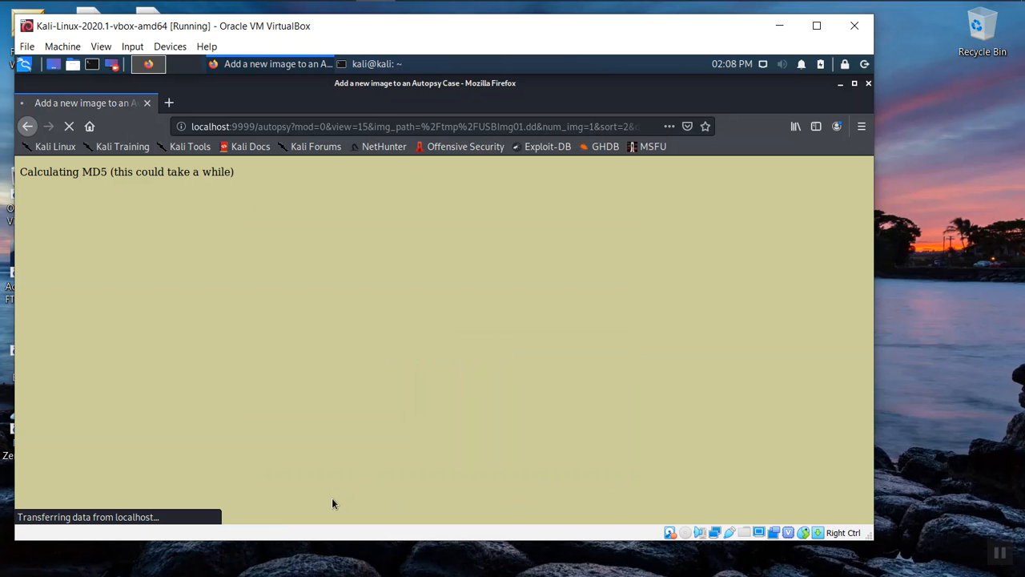
mouse_move(148, 277)
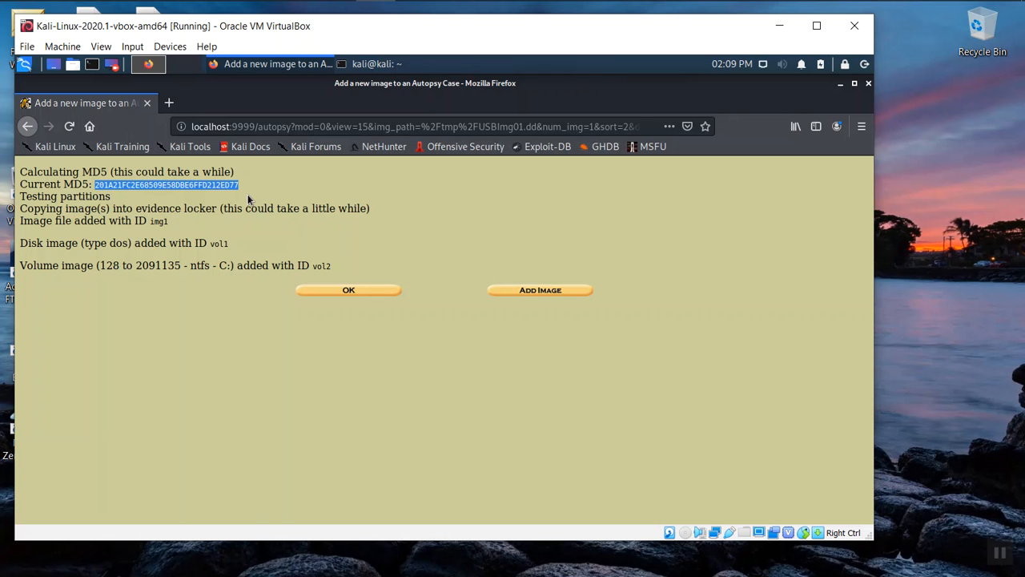
mouse_move(280, 229)
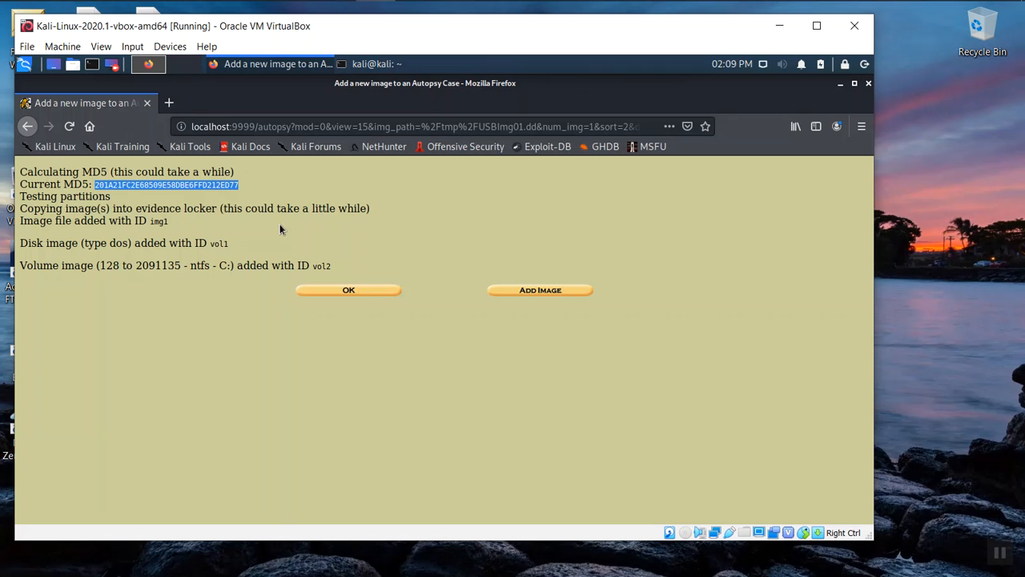
mouse_move(202, 270)
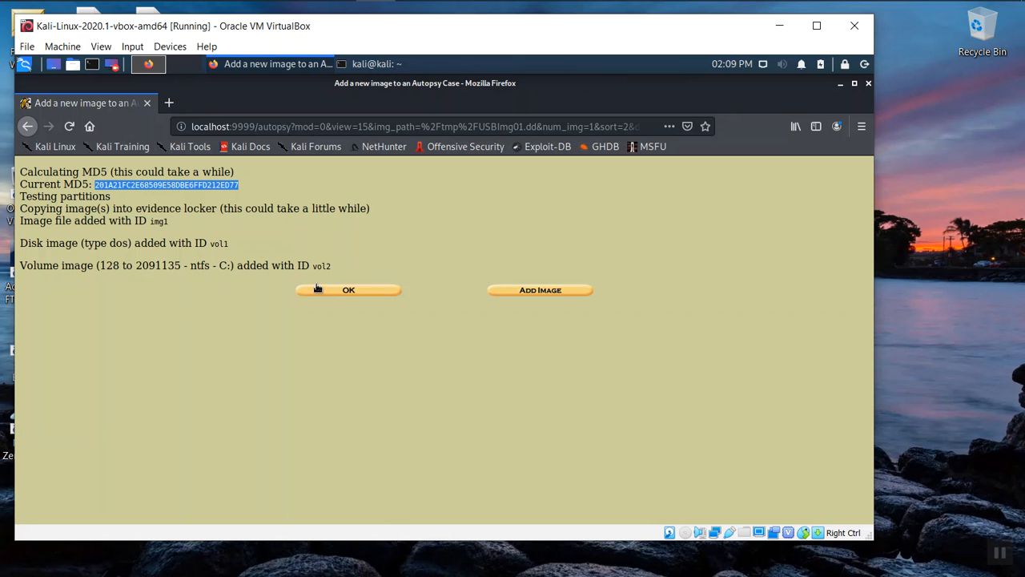
Step: Confirm the added image, select the NTFS C:/ volume and start its analysis
left_click(347, 289)
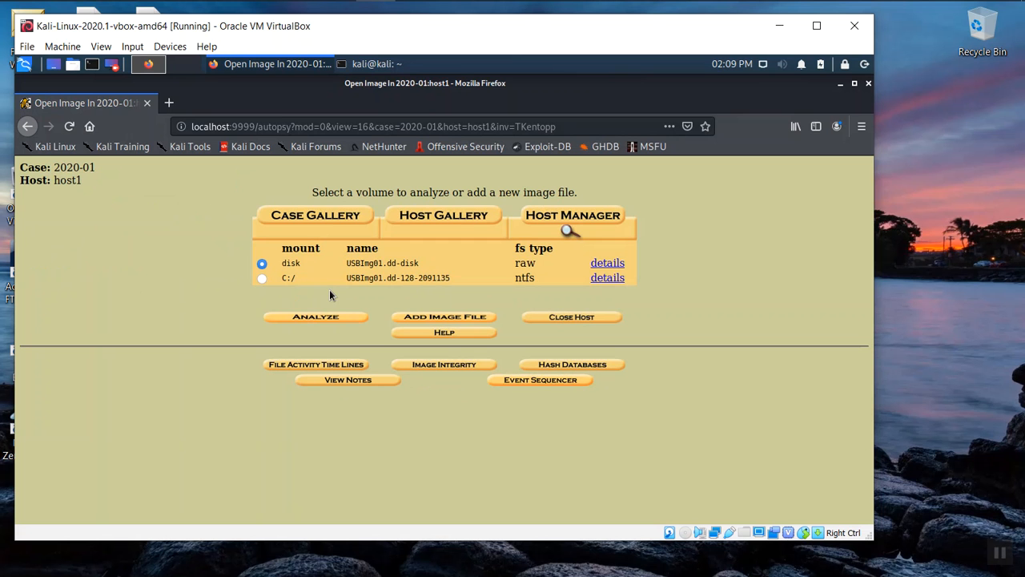
mouse_move(533, 266)
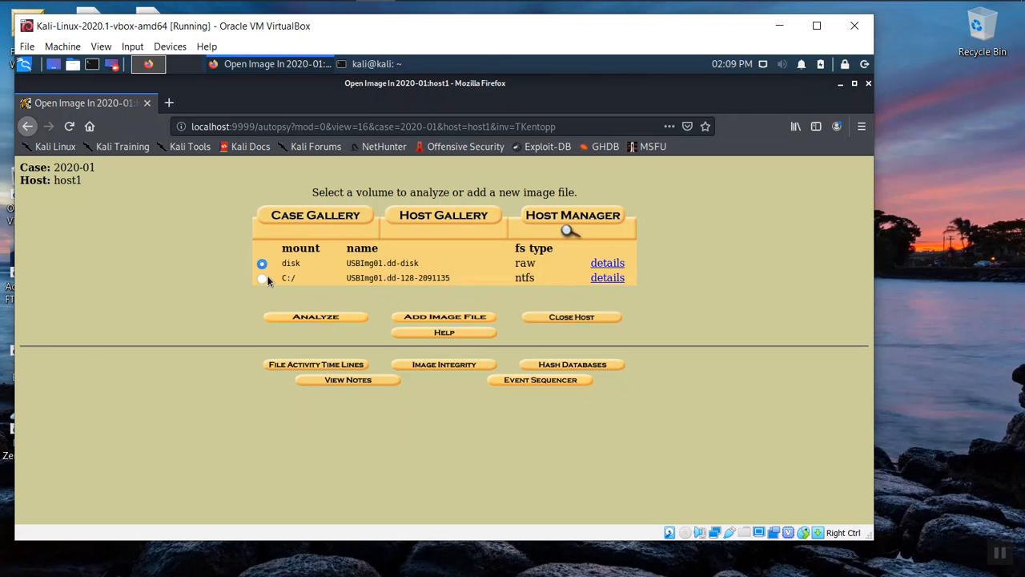
left_click(262, 278)
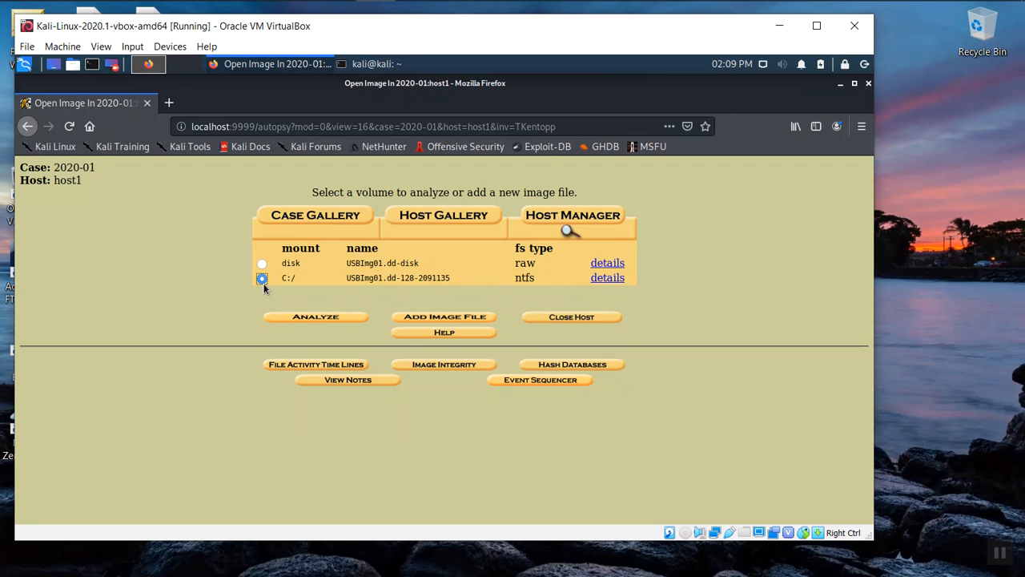
left_click(314, 316)
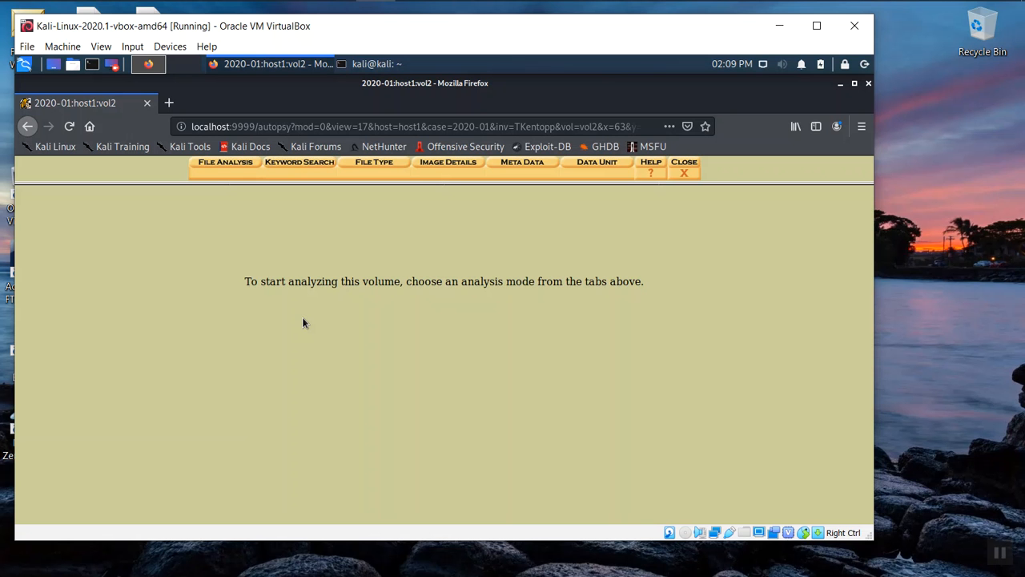
mouse_move(225, 162)
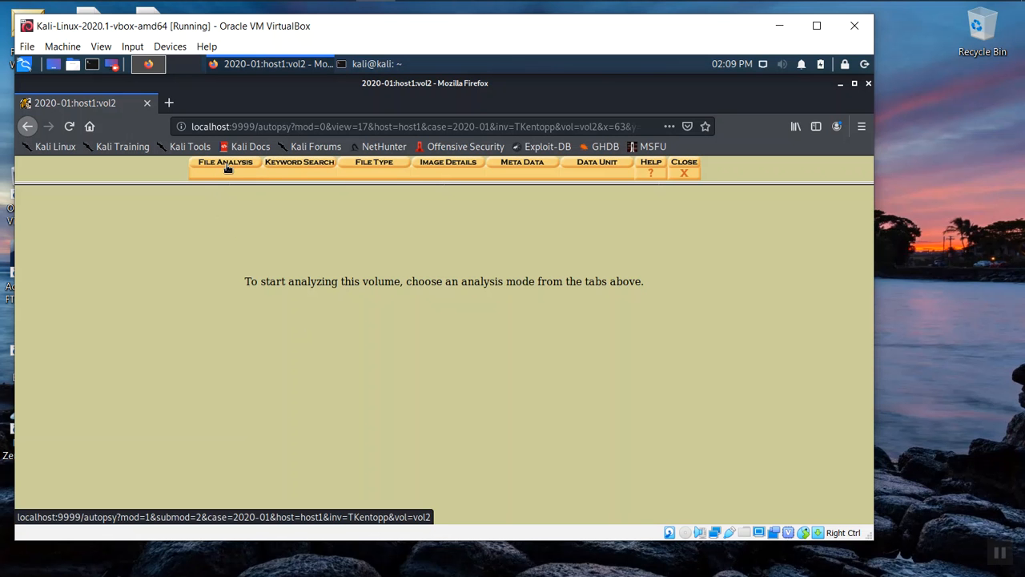
Step: Enter File Analysis for C:/ and review root entries: Board Presentation, pisces_sat_finder.exe, Source/, Tor Browser
left_click(225, 162)
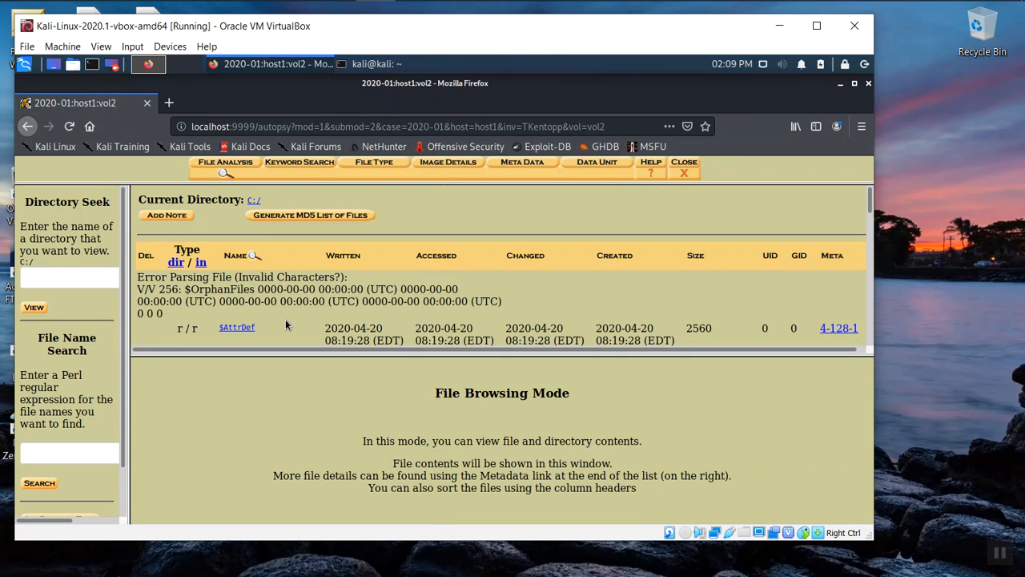
scroll("down", 3)
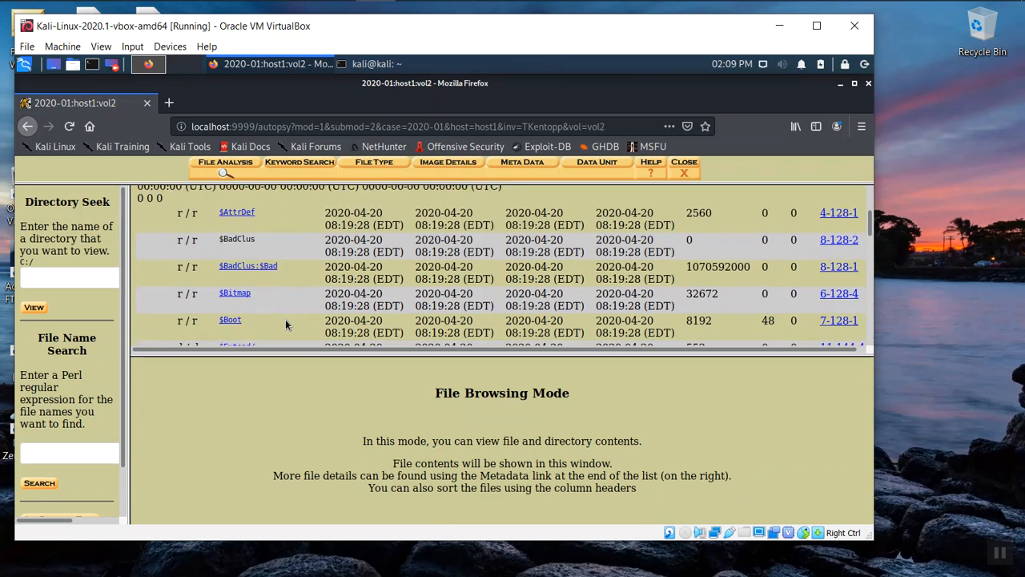
scroll("down", 3)
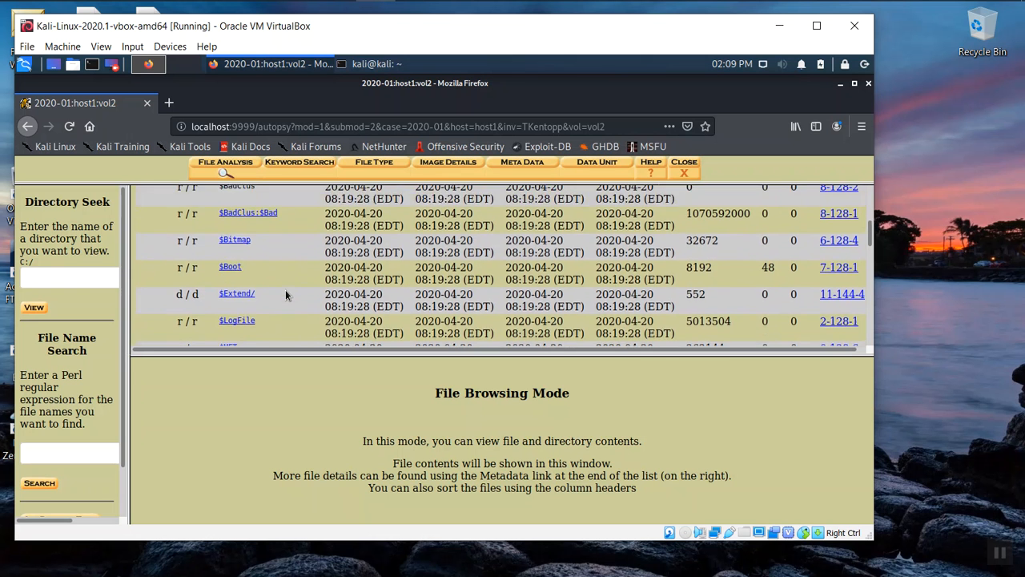
scroll("down", 3)
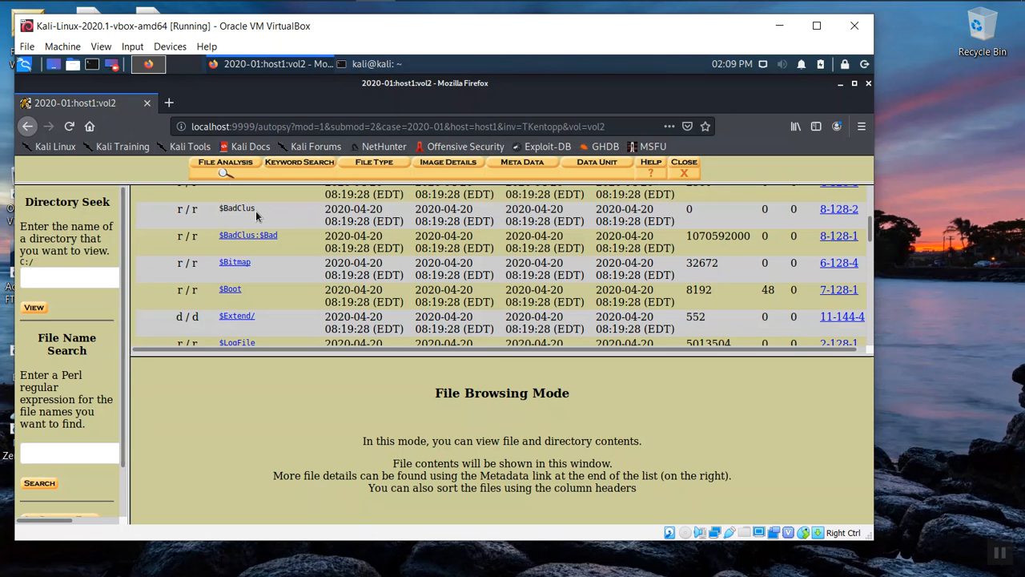
scroll("down", 3)
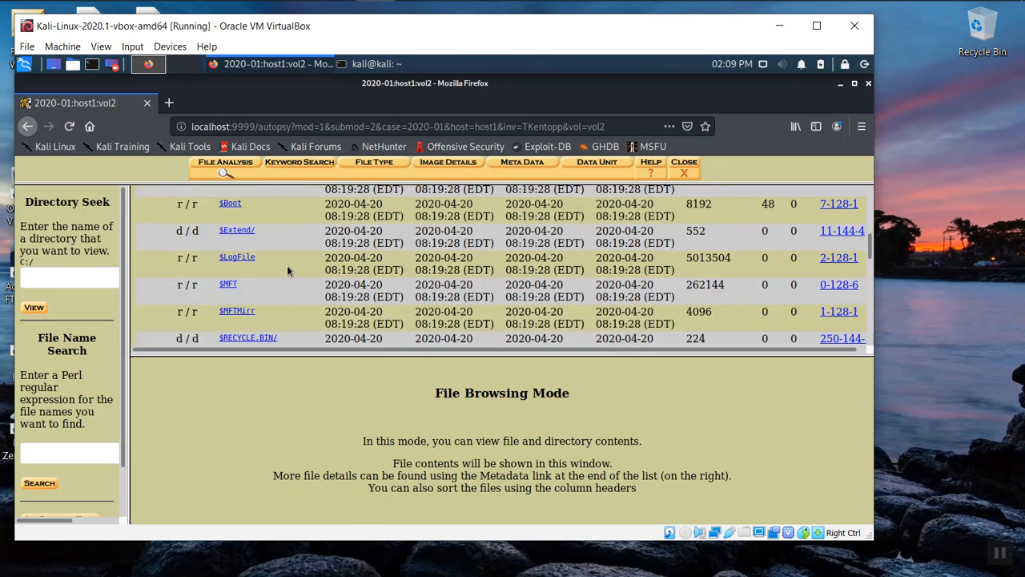
scroll("down", 3)
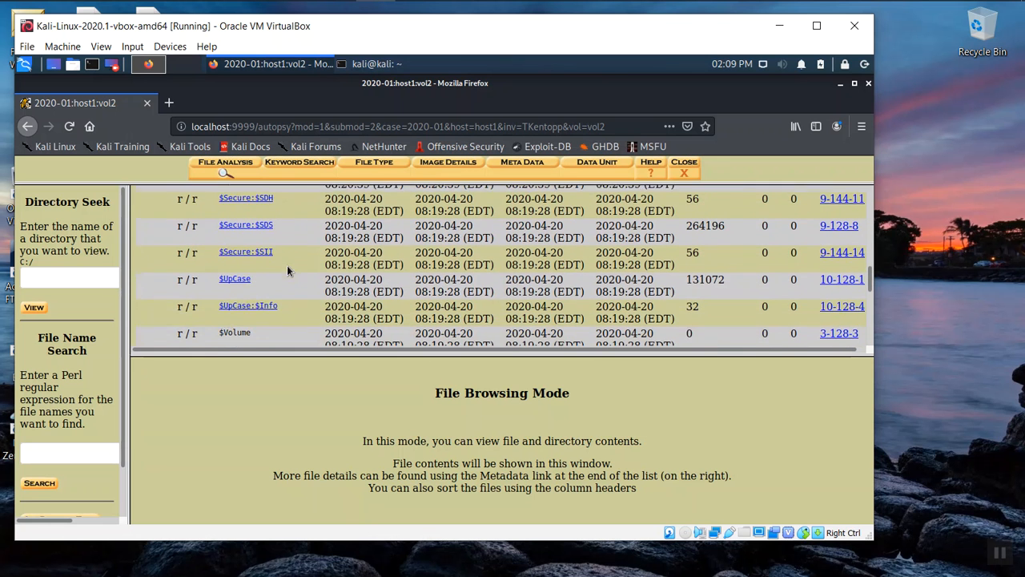
scroll("down", 3)
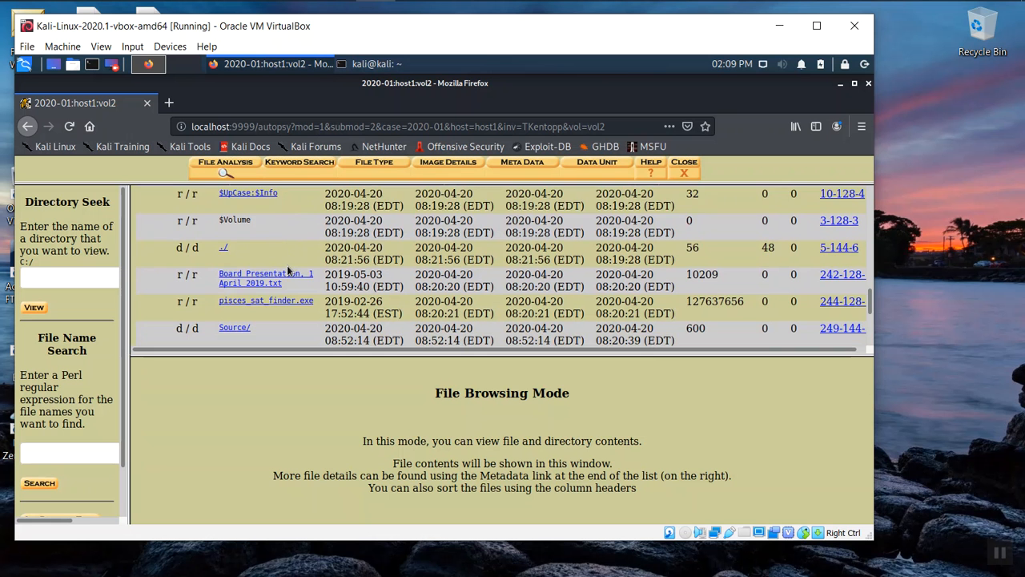
scroll("down", 3)
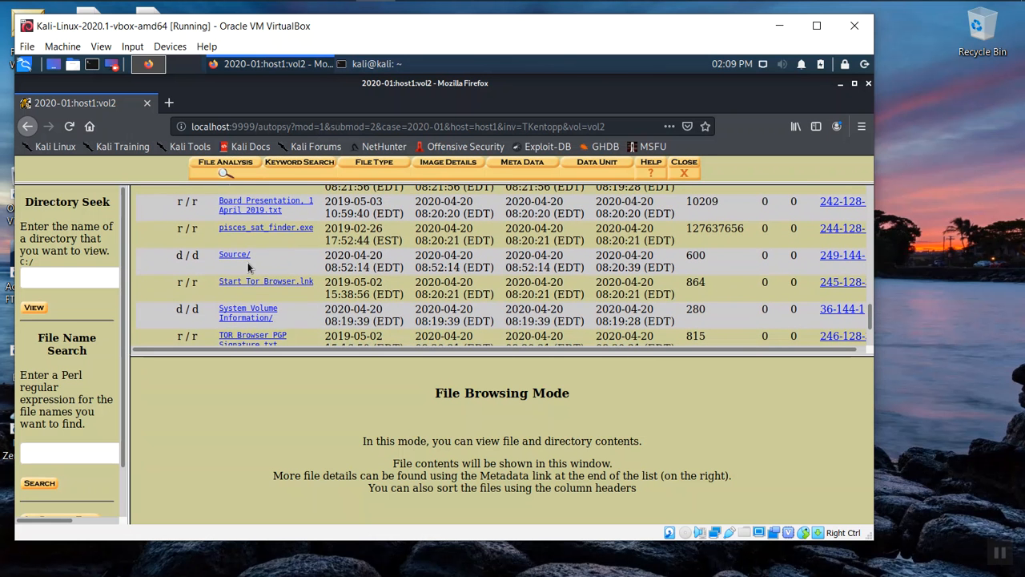
mouse_move(277, 264)
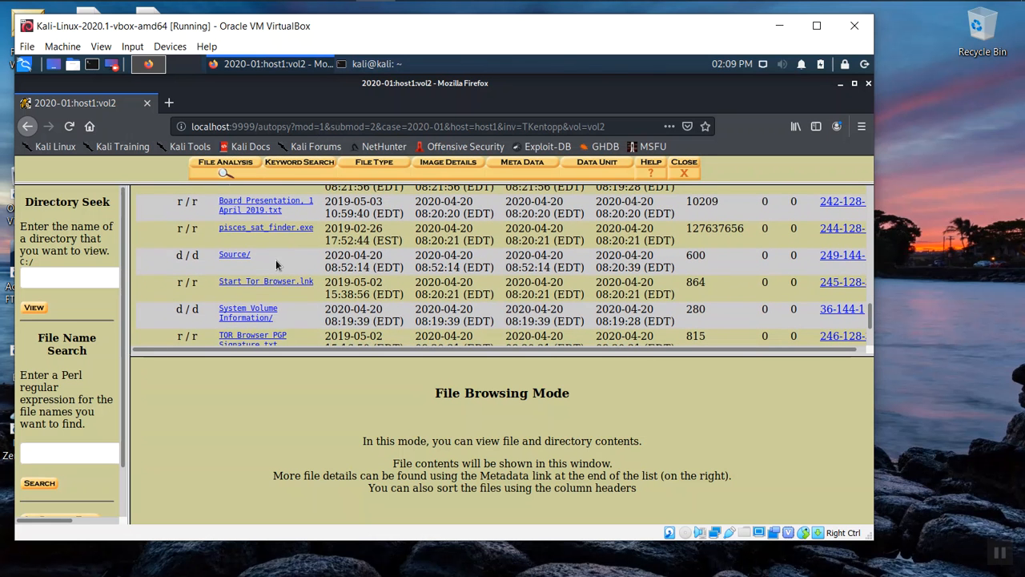
scroll("down", 3)
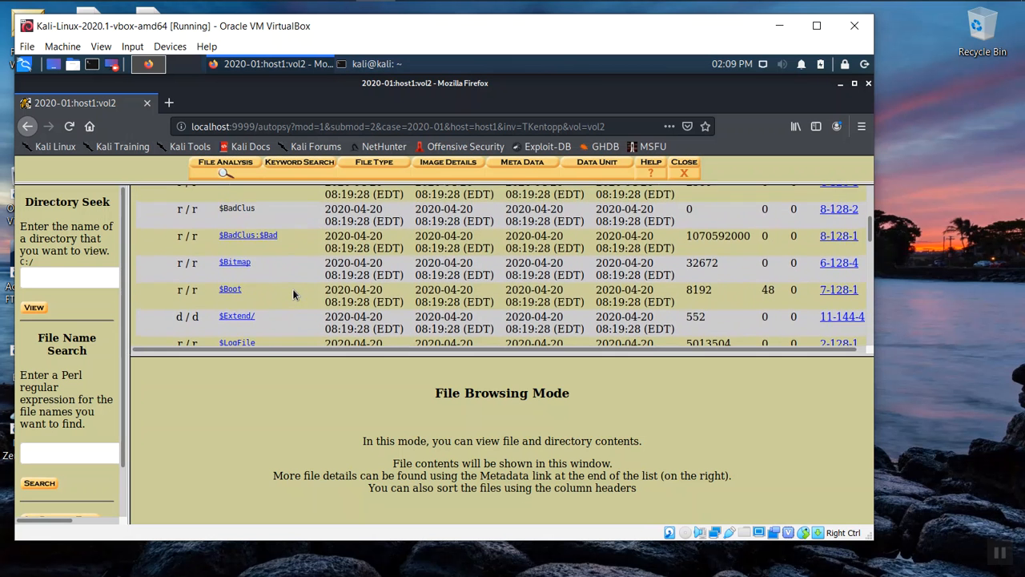
scroll("down", 3)
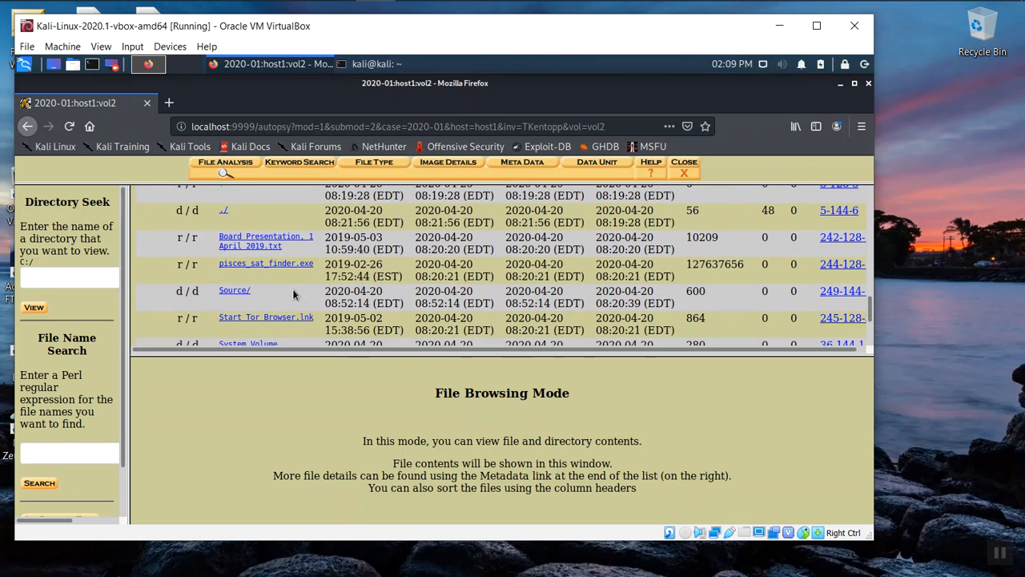
scroll("down", 3)
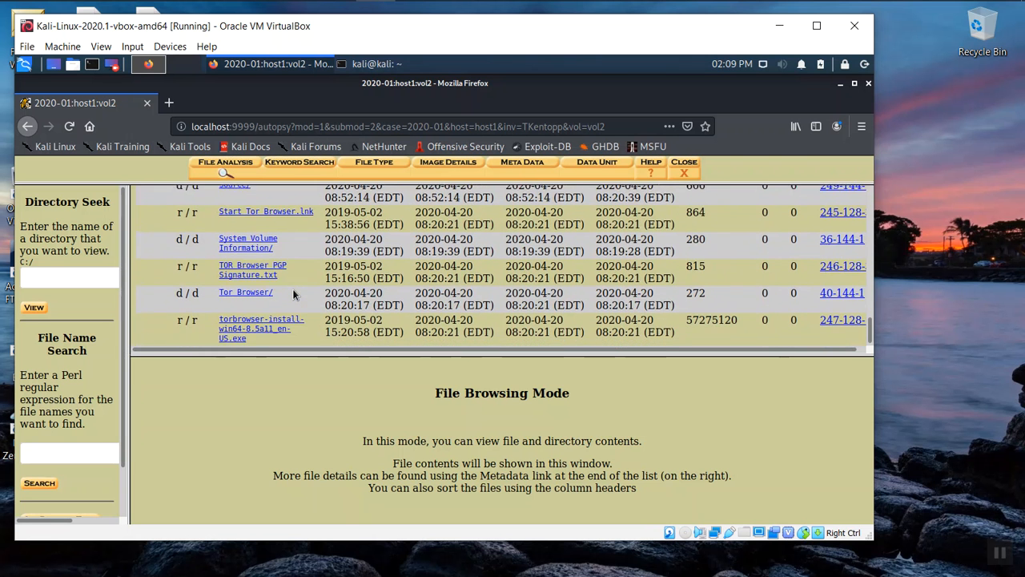
scroll("down", 3)
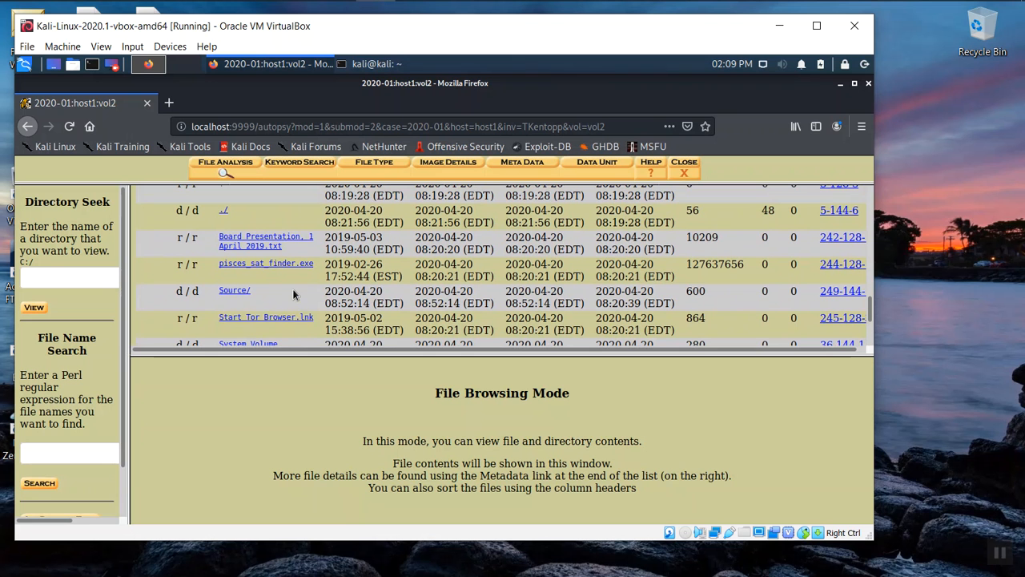
mouse_move(266, 241)
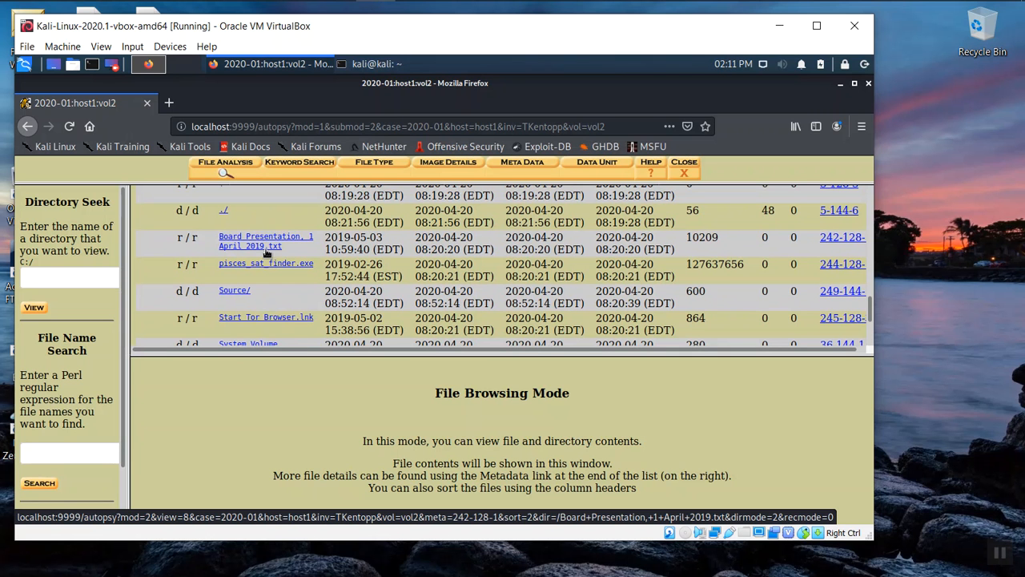
Step: View Board Presentation, 1 April 2019.txt and switch to its hex dump revealing a PK header
left_click(265, 241)
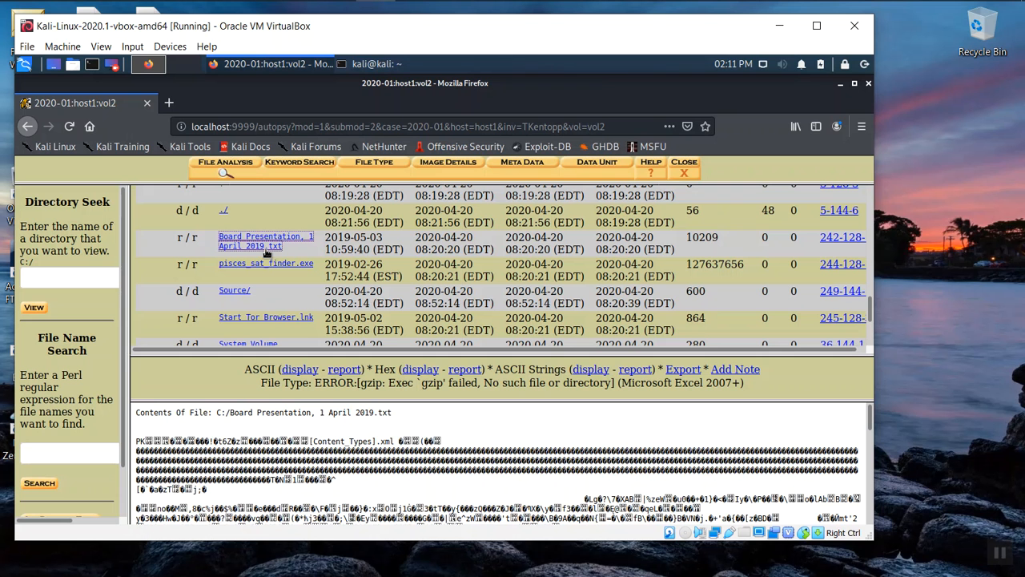
mouse_move(370, 460)
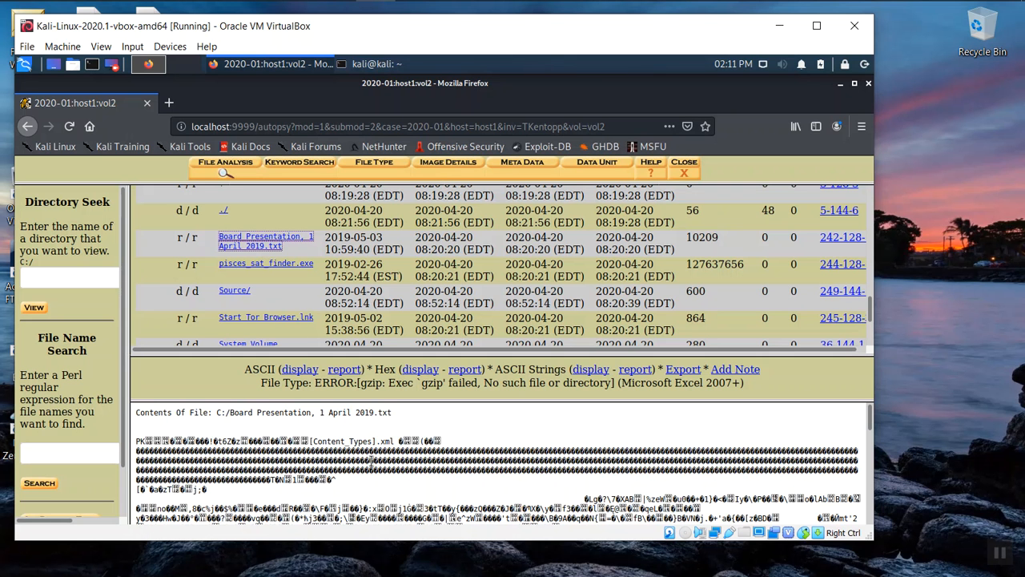
mouse_move(419, 369)
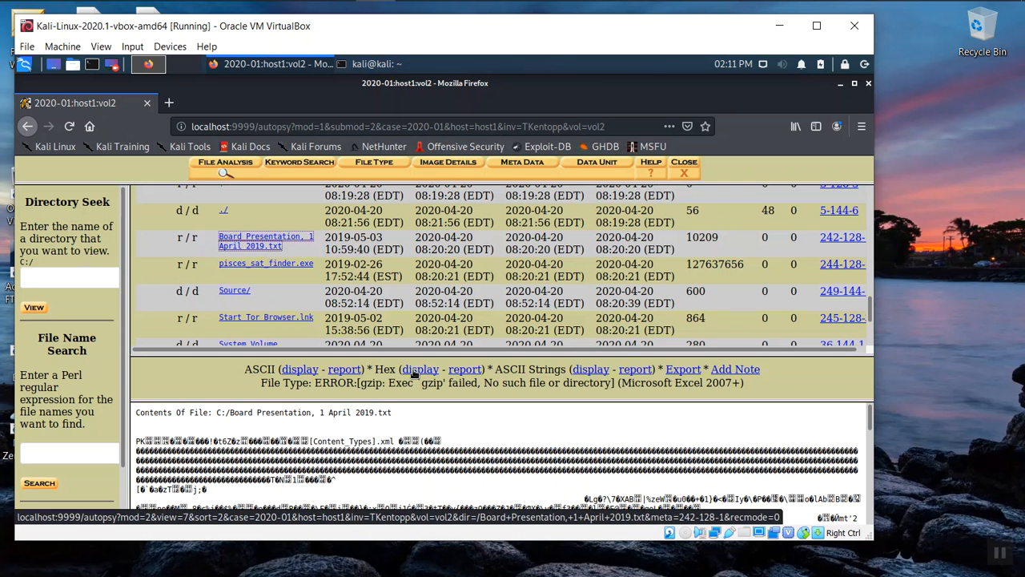
left_click(420, 369)
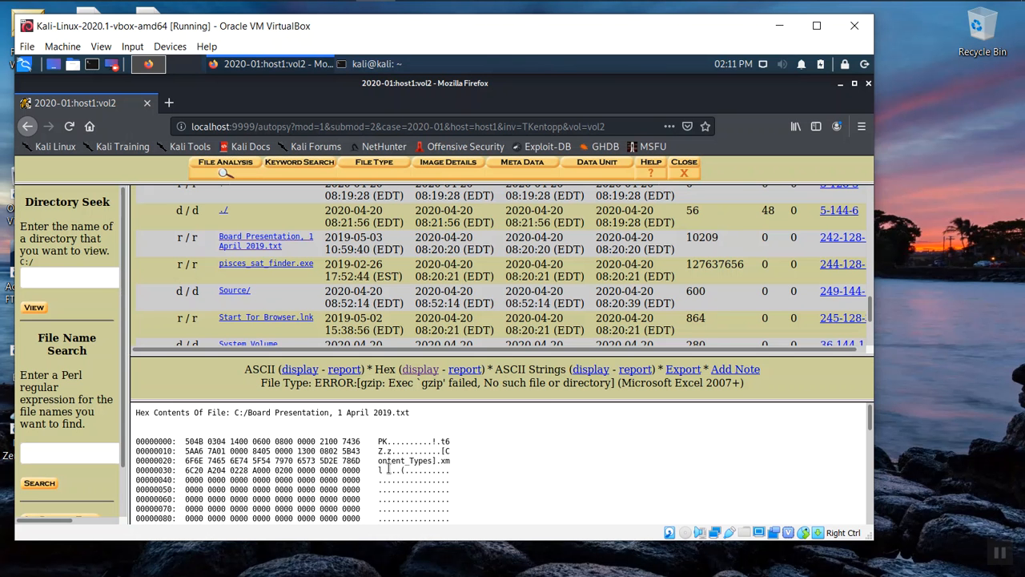
mouse_move(307, 248)
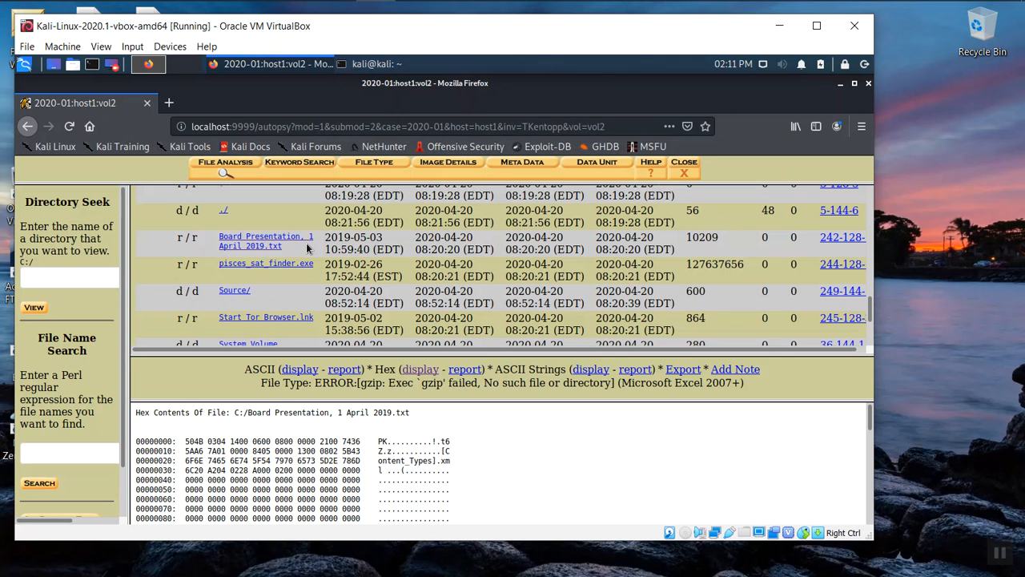
mouse_move(547, 360)
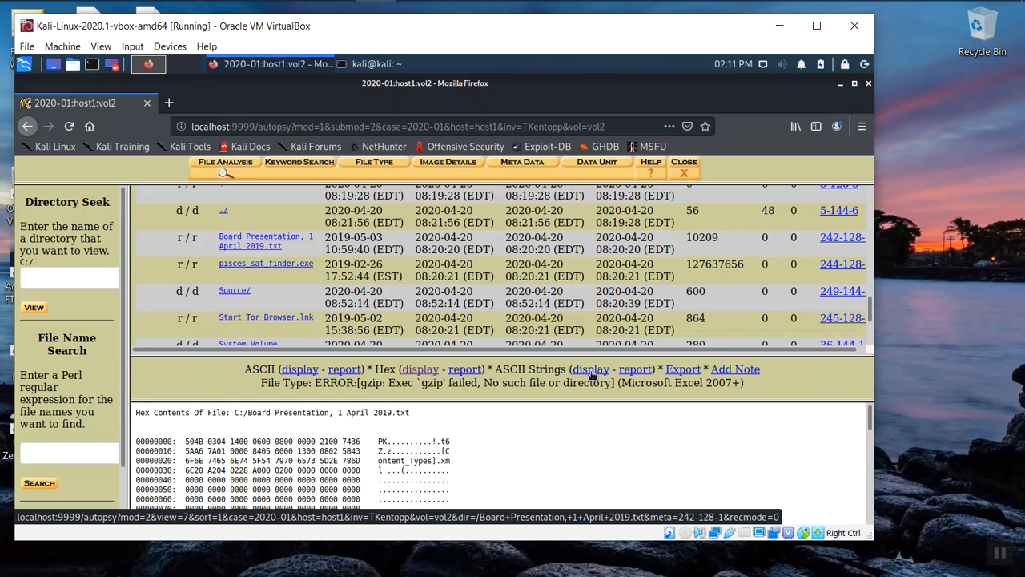
left_click(590, 369)
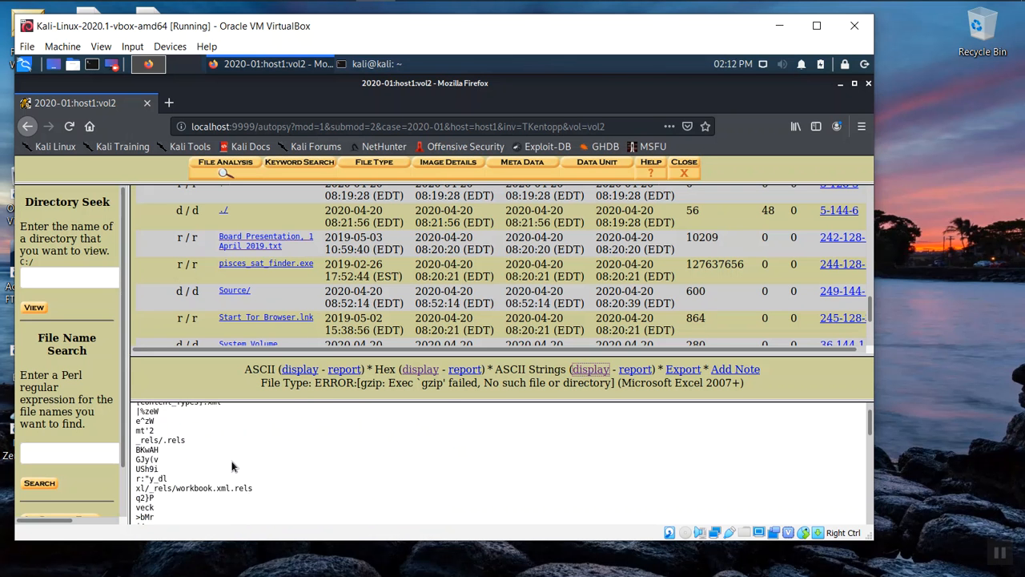
scroll("down", 3)
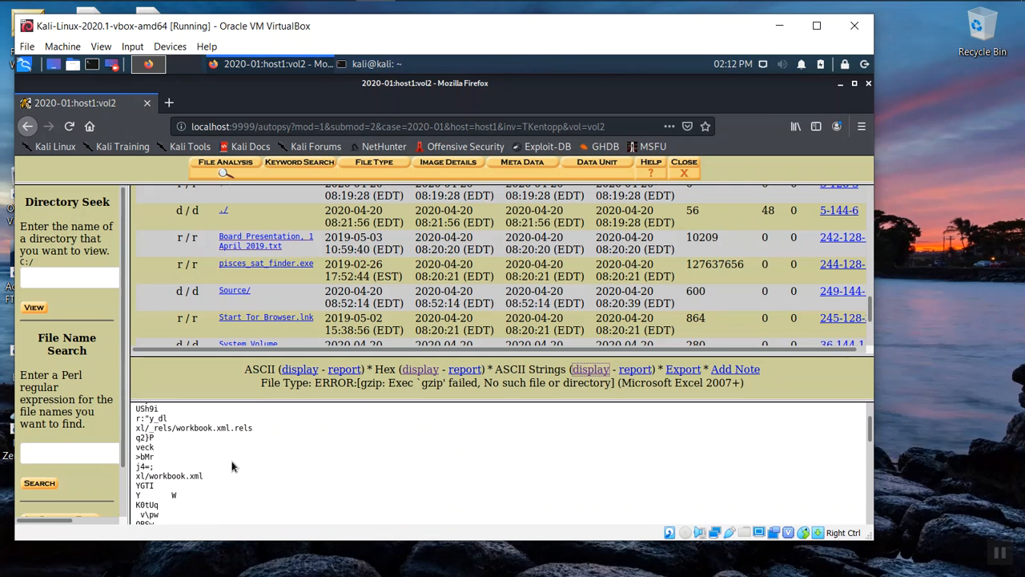
mouse_move(191, 470)
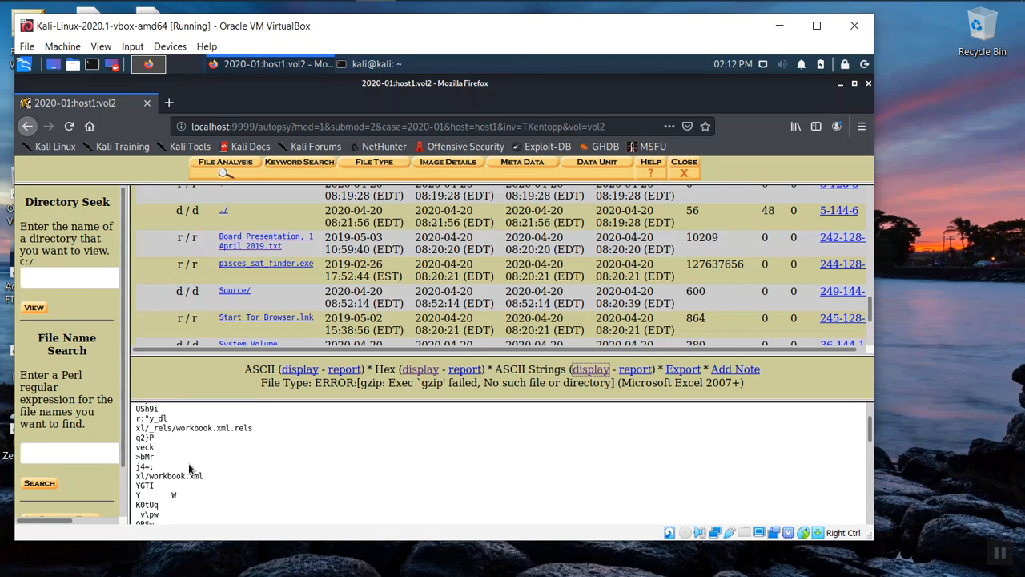
scroll("down", 3)
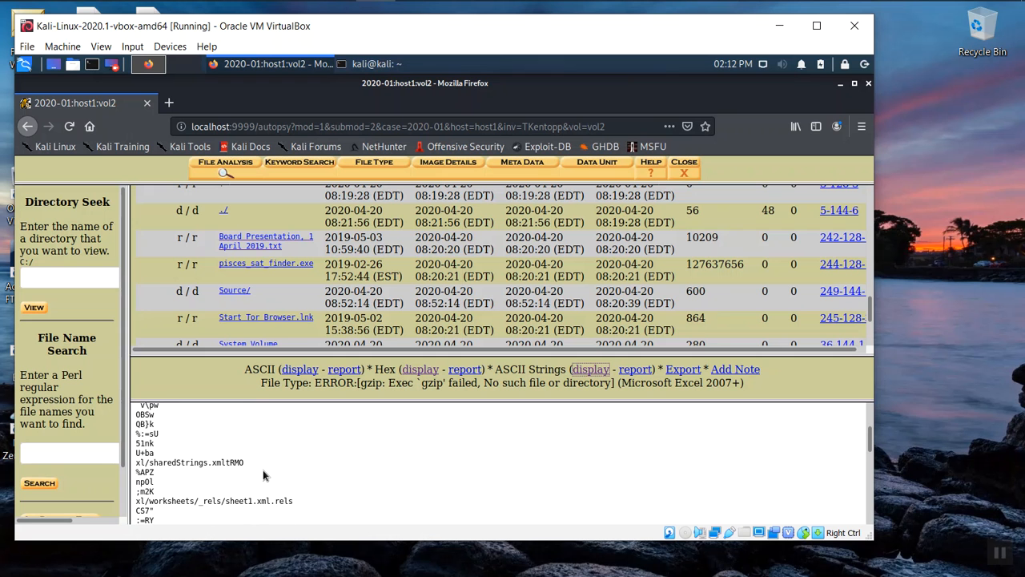
mouse_move(246, 513)
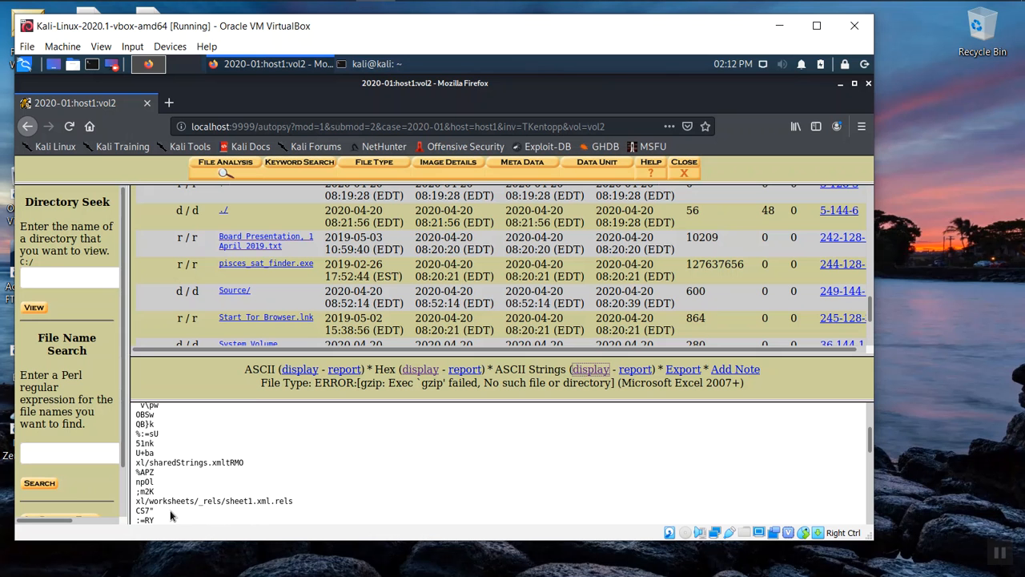
mouse_move(276, 481)
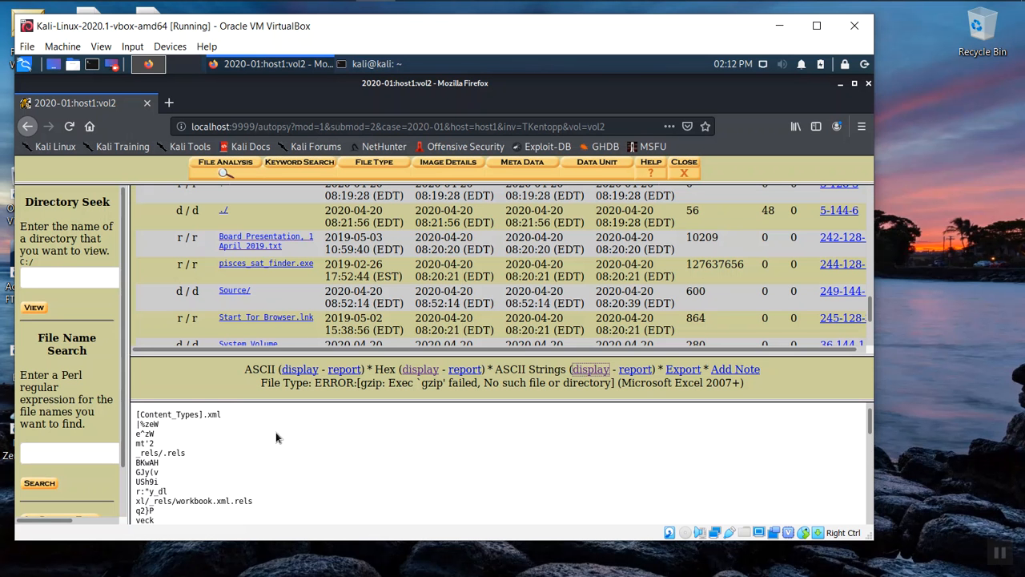
mouse_move(699, 237)
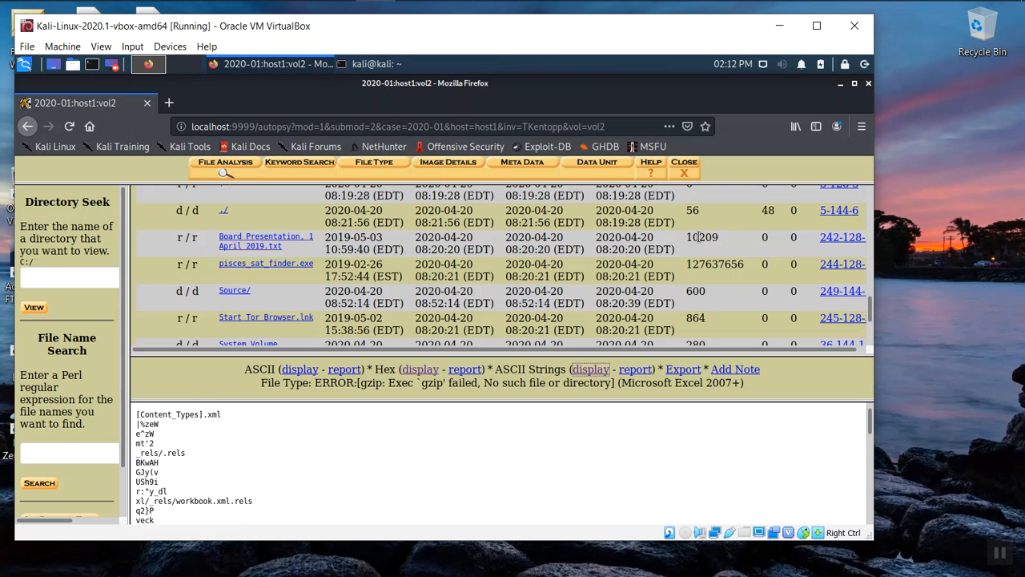
mouse_move(843, 237)
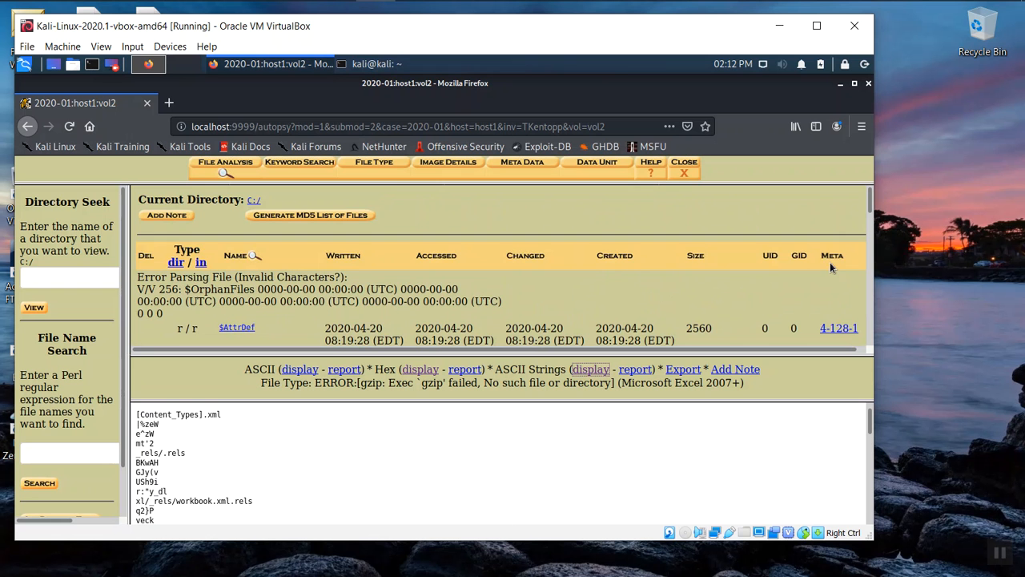
Step: View the metadata for MFT entry 242-128-1, Board Presentation, 1 April 2019.txt, with its MD5 and SHA-1
scroll("down", 3)
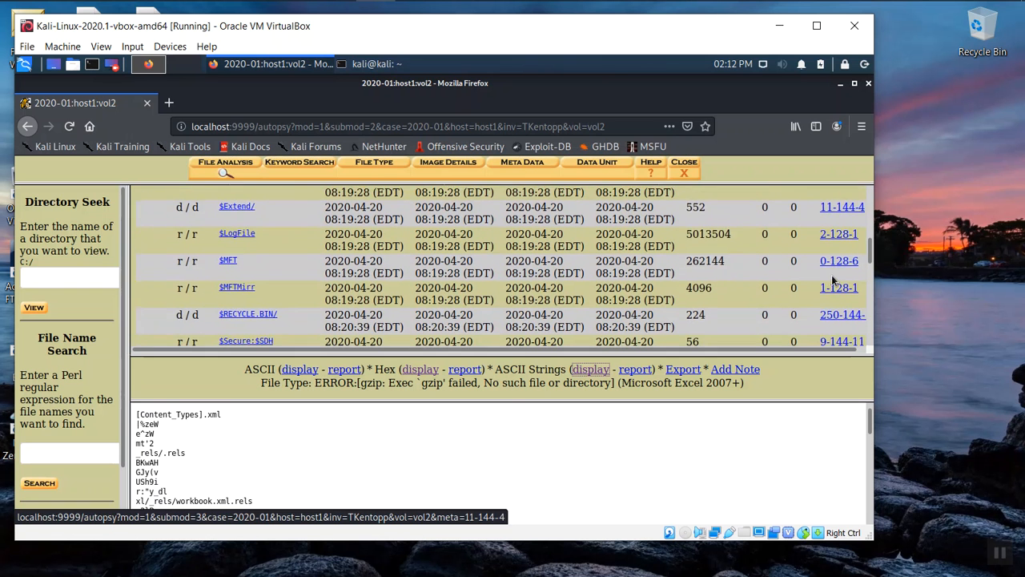
scroll("down", 3)
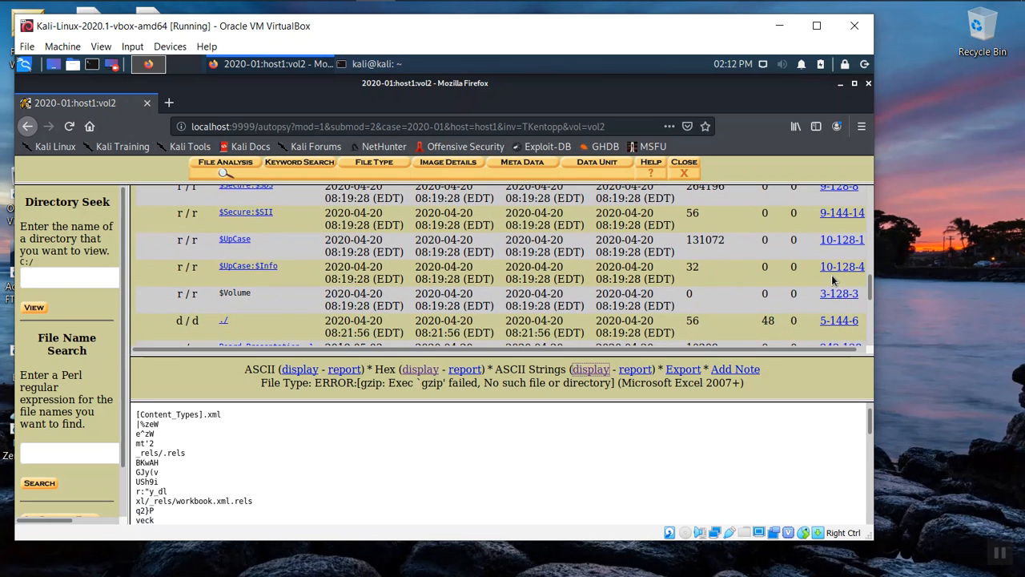
scroll("down", 3)
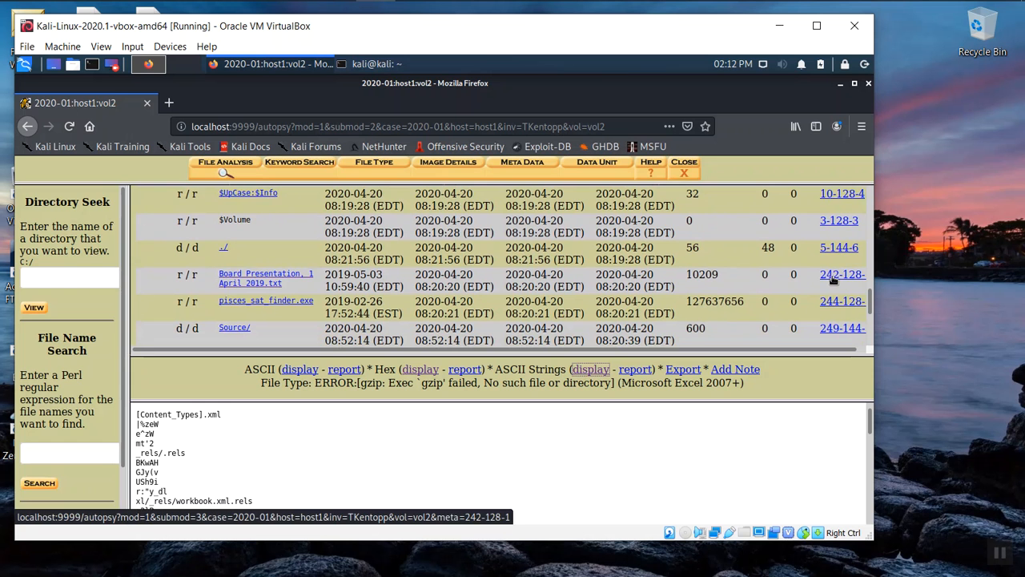
left_click(839, 278)
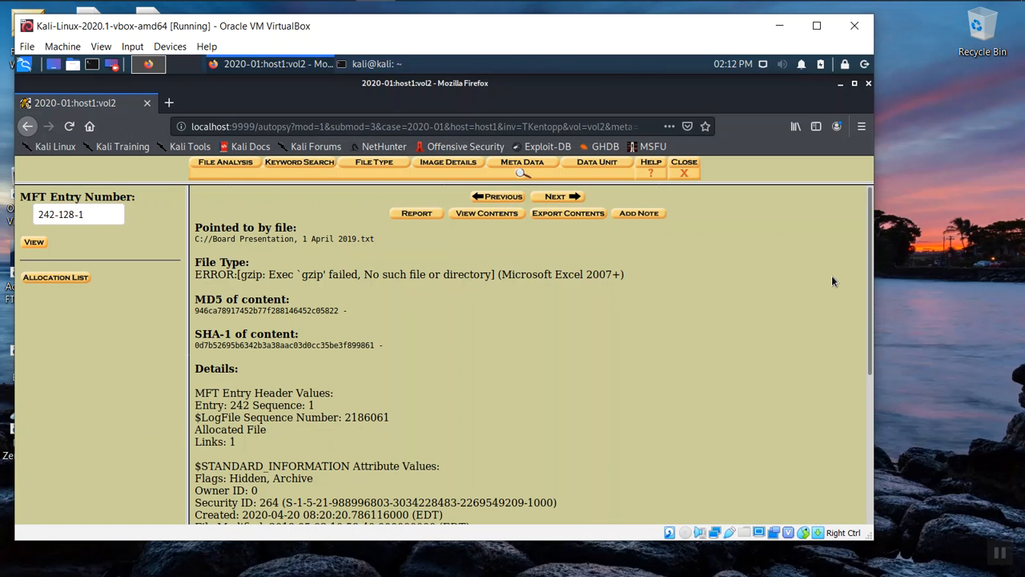
mouse_move(551, 313)
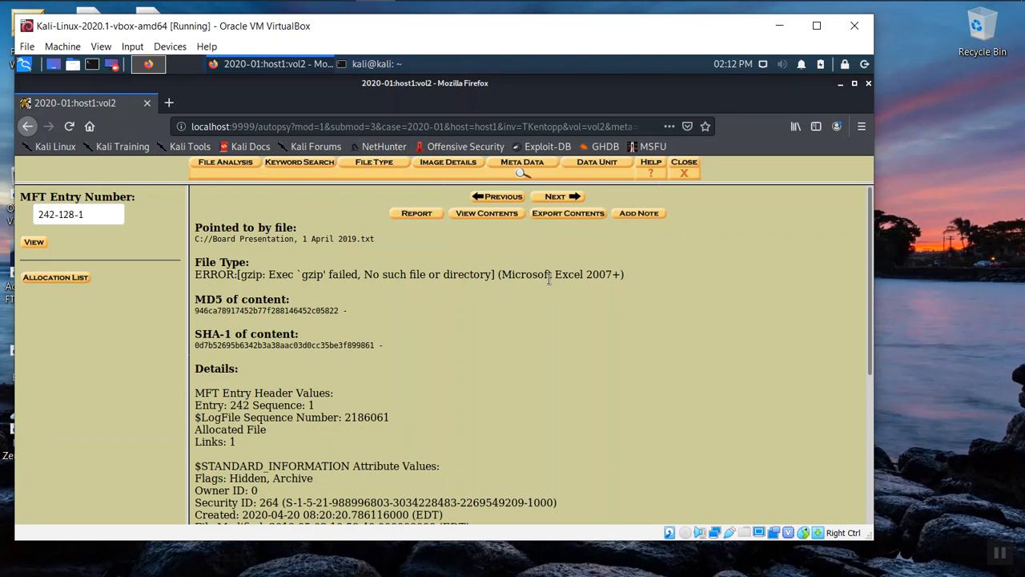
mouse_move(597, 317)
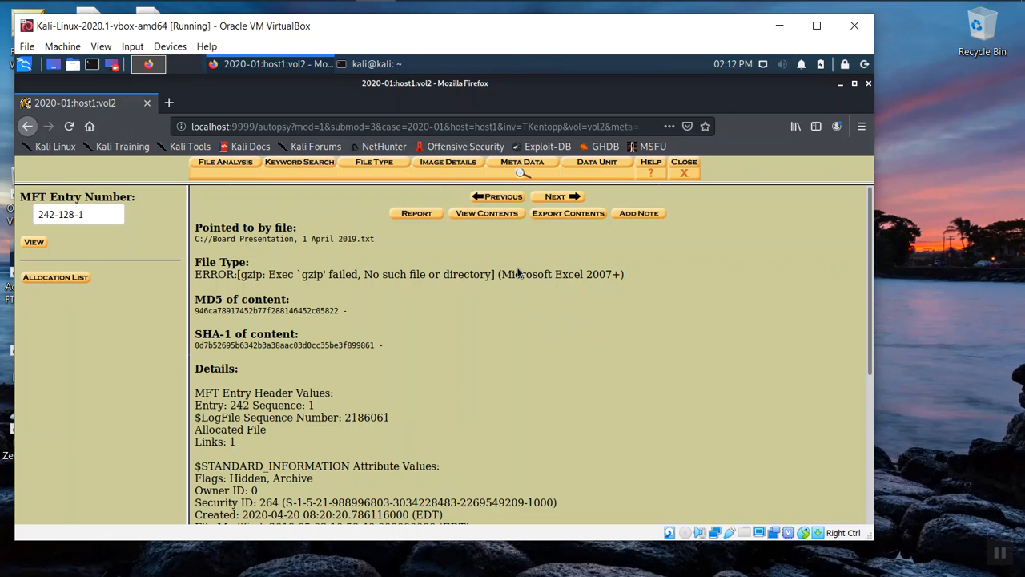
mouse_move(539, 314)
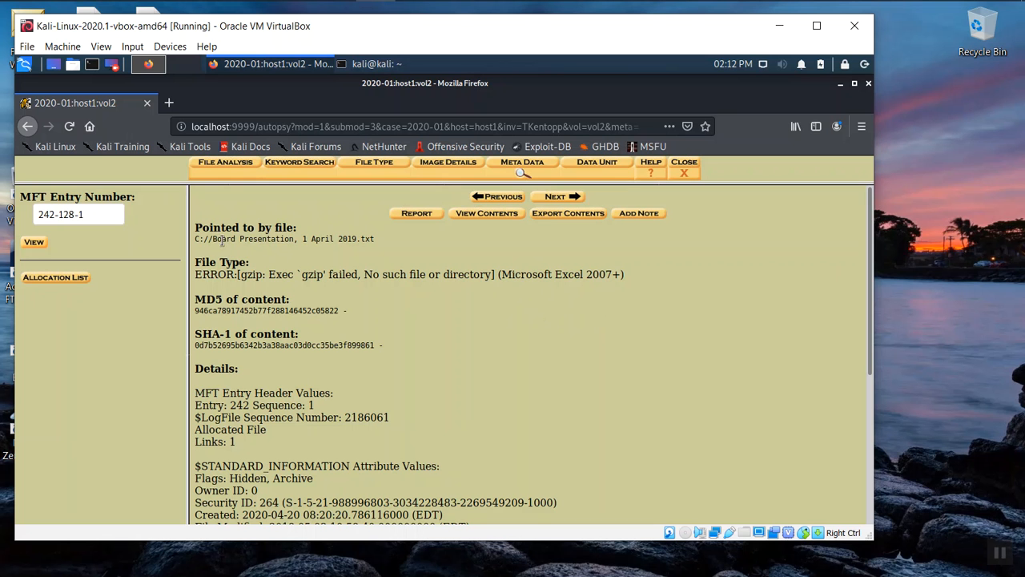
double_click(200, 239)
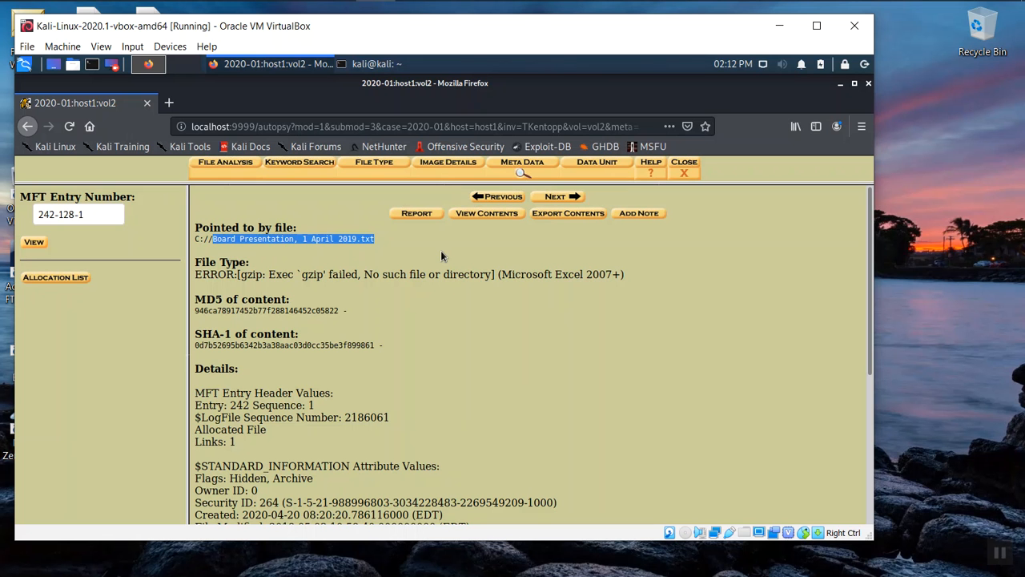
mouse_move(505, 274)
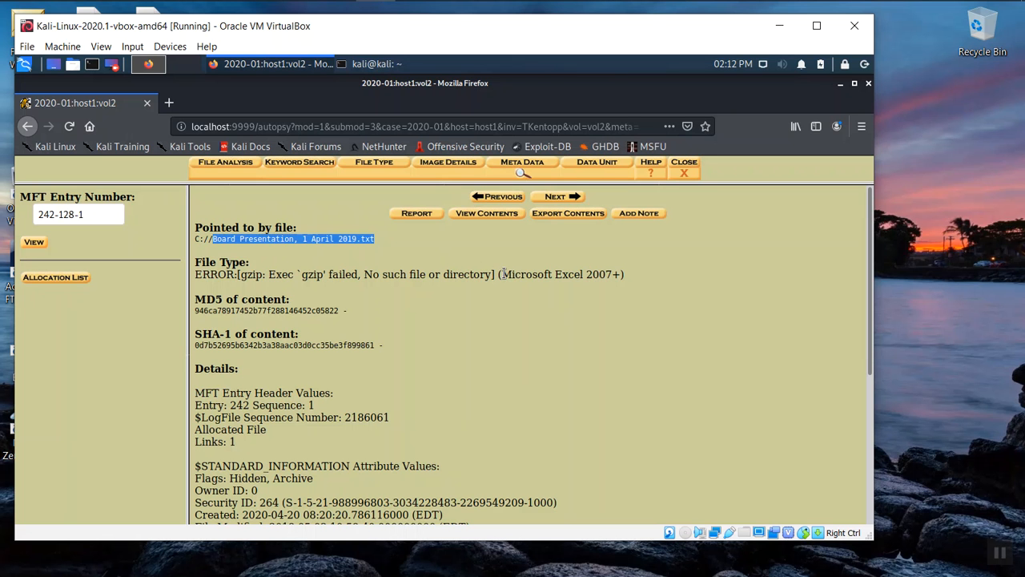
mouse_move(387, 253)
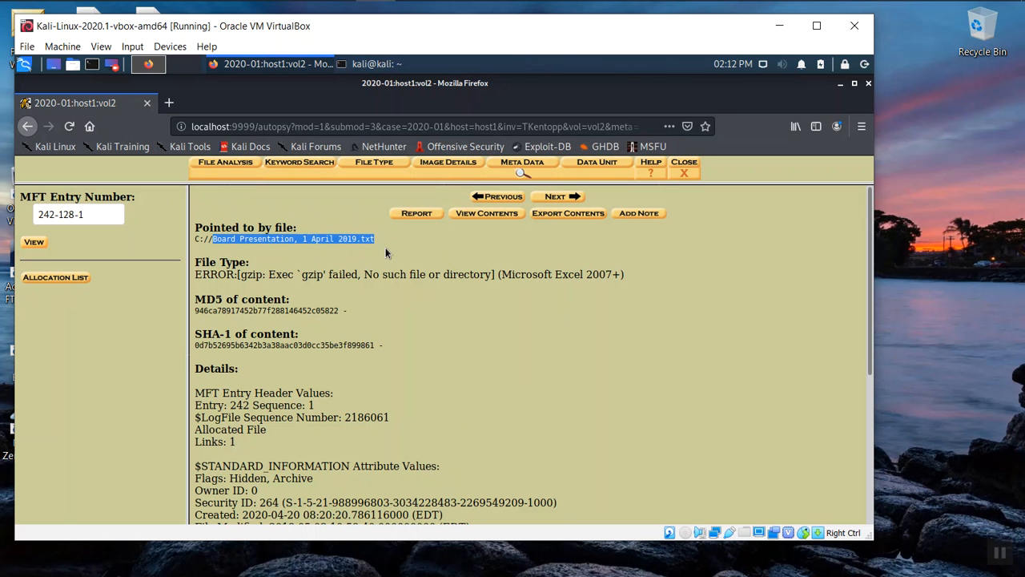
mouse_move(367, 251)
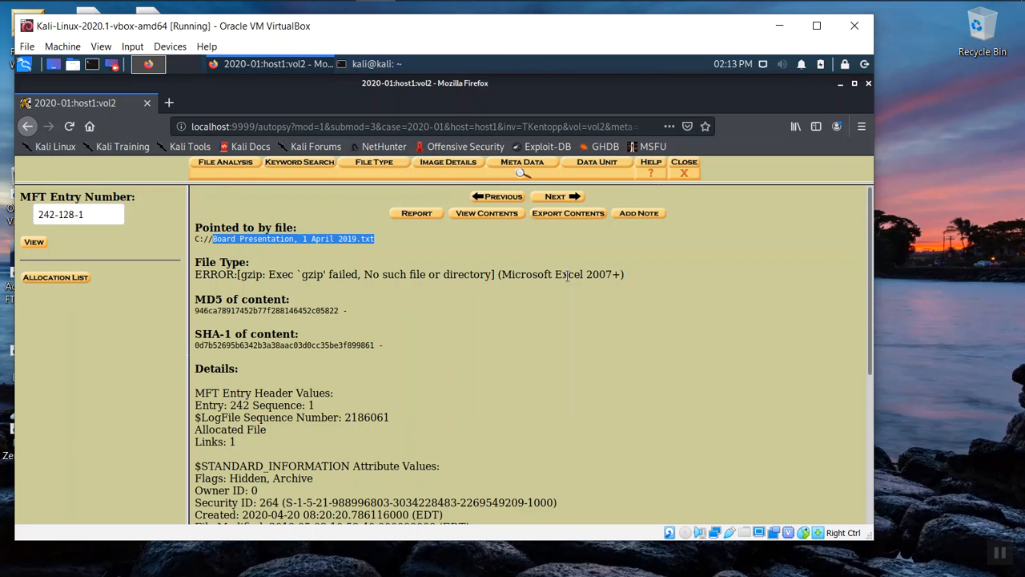
mouse_move(568, 213)
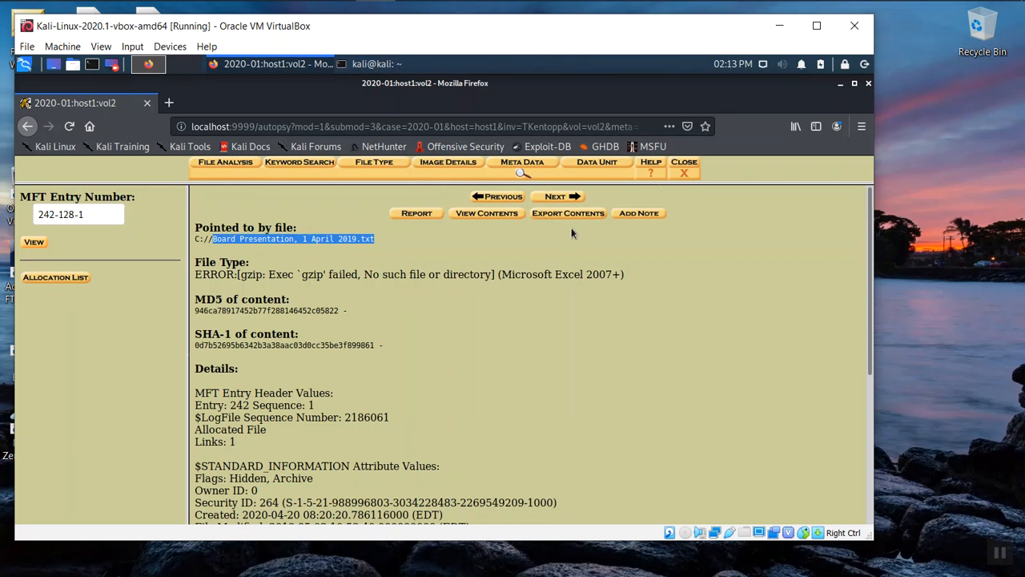
mouse_move(371, 249)
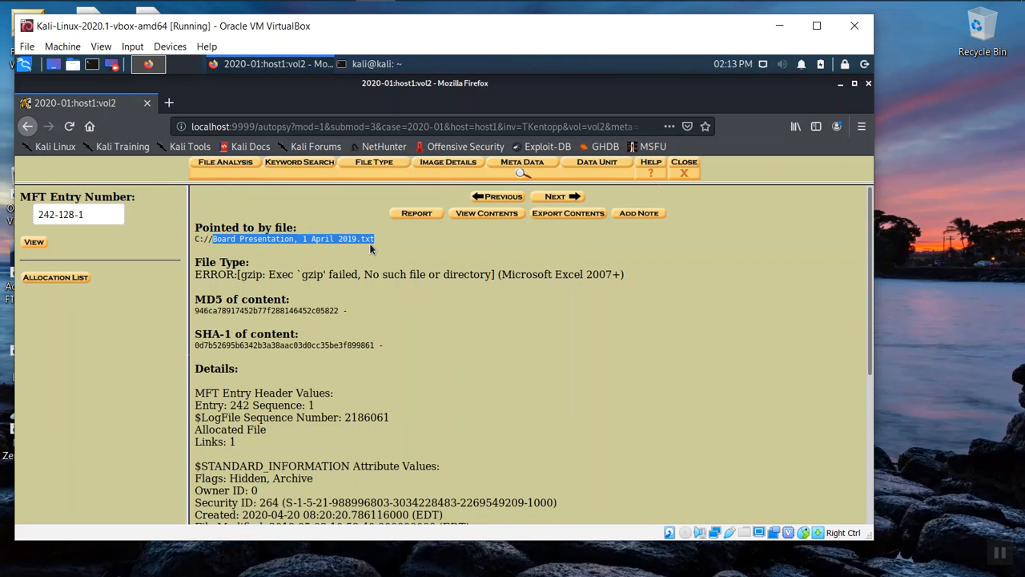
mouse_move(381, 246)
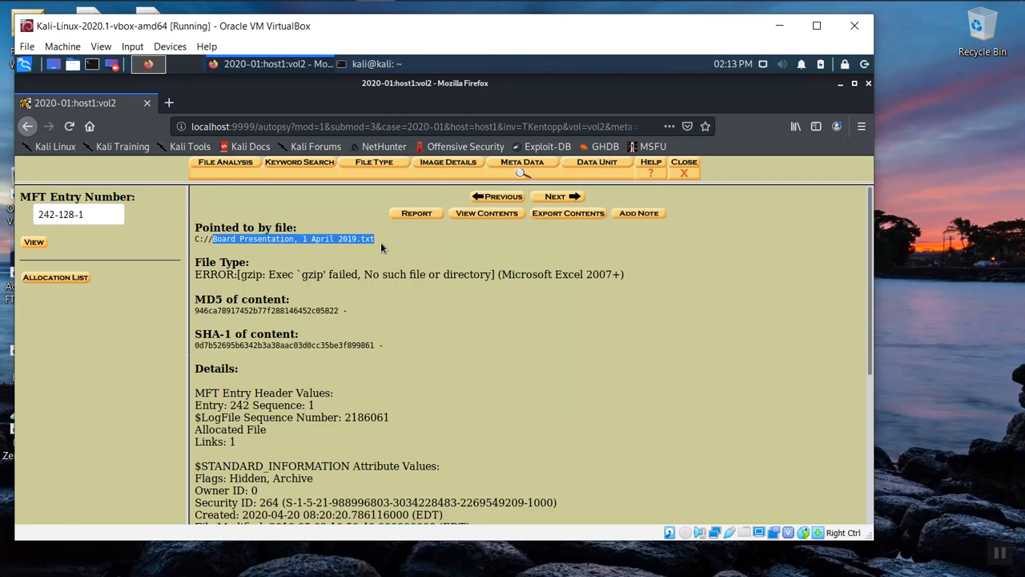
mouse_move(313, 320)
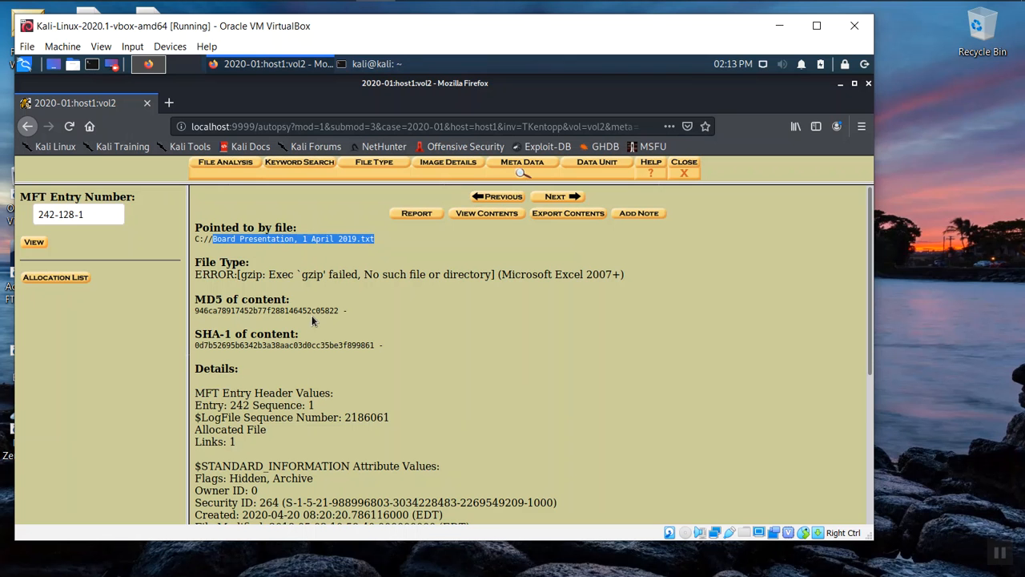
mouse_move(323, 340)
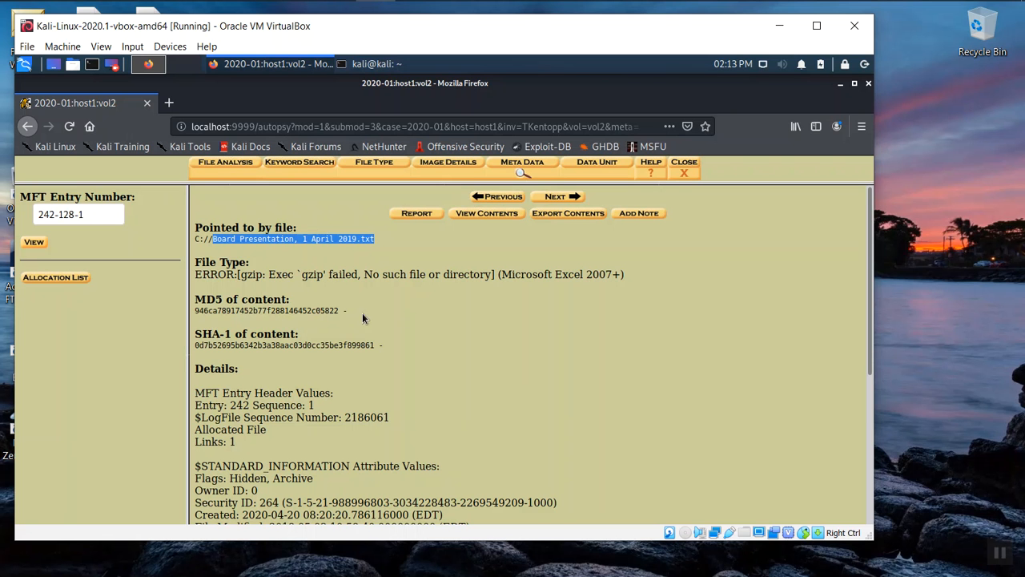
mouse_move(600, 301)
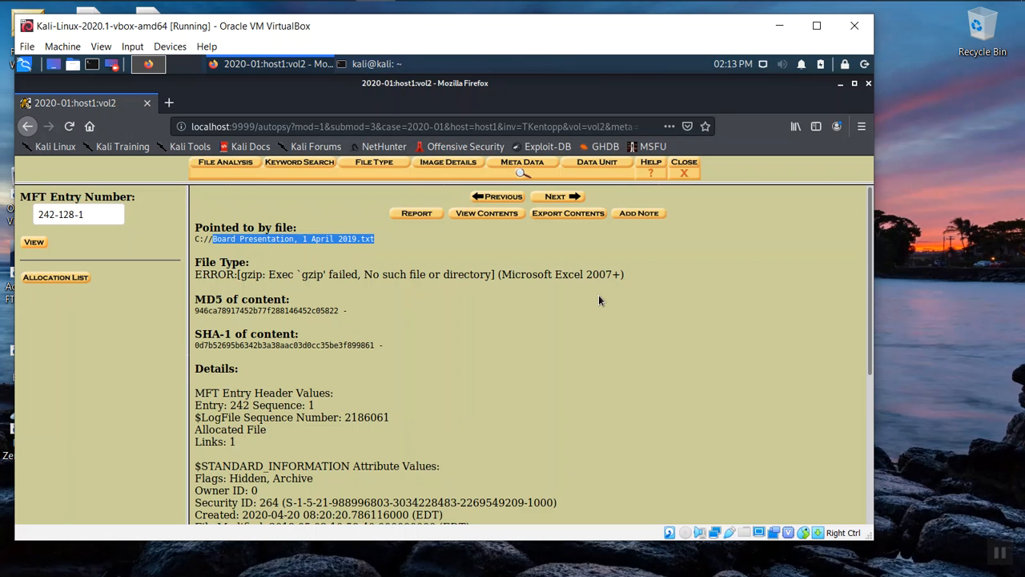
mouse_move(587, 249)
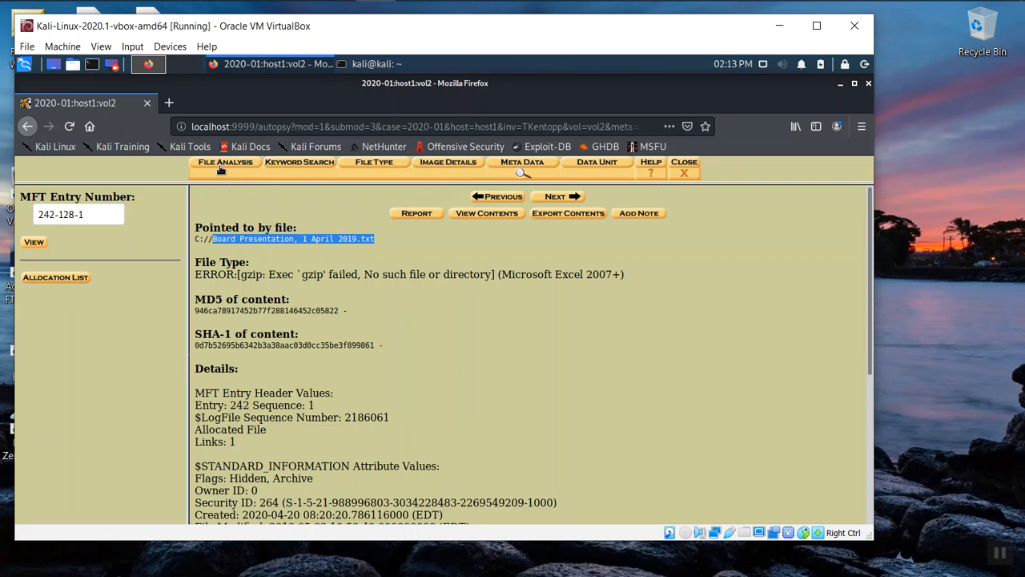
Step: Return to File Analysis for C:/ and review the directory tree with Source, $RECYCLE.BIN and Tor Browser
left_click(225, 162)
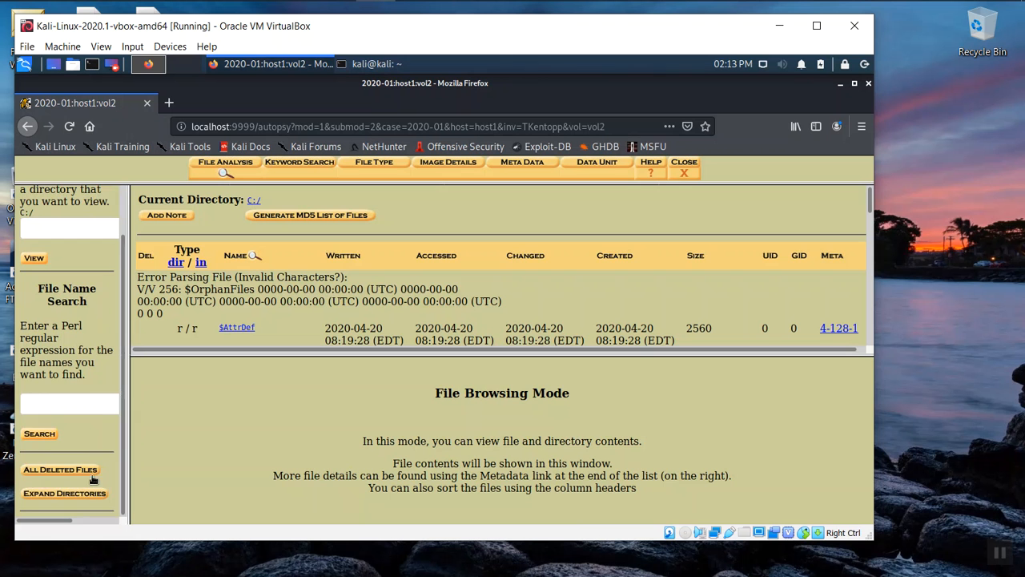
scroll("down", 3)
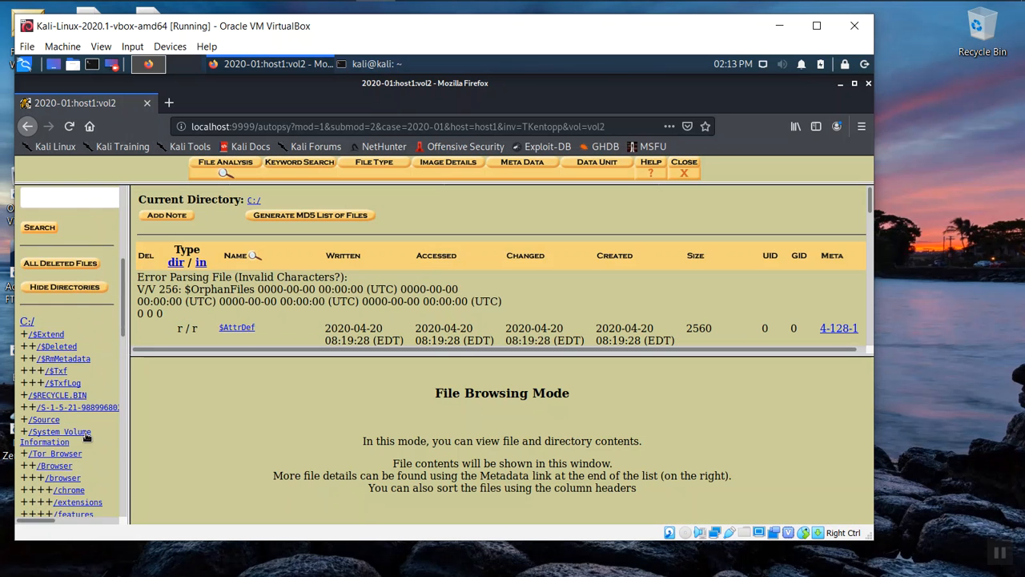
scroll("down", 3)
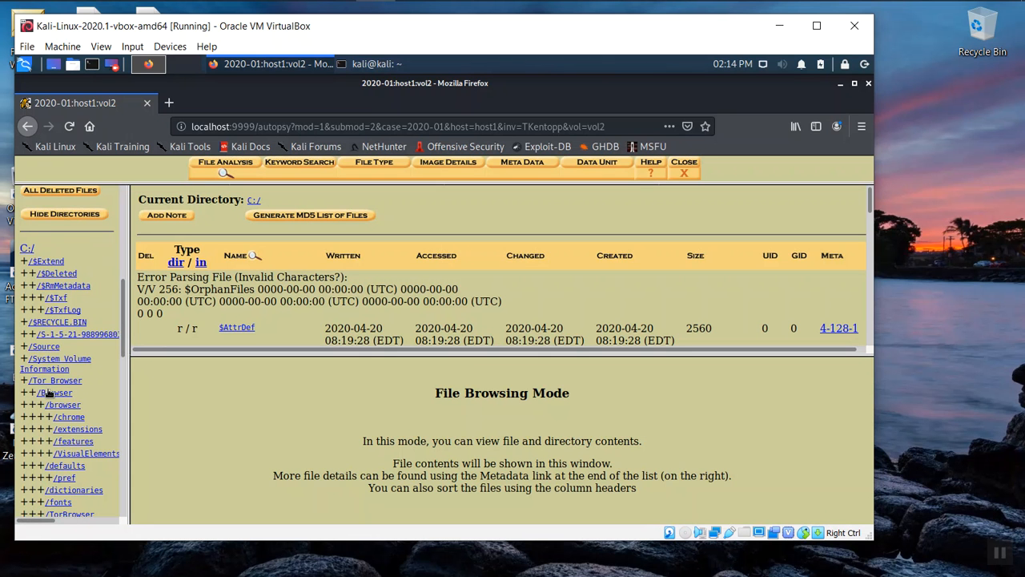
mouse_move(91, 440)
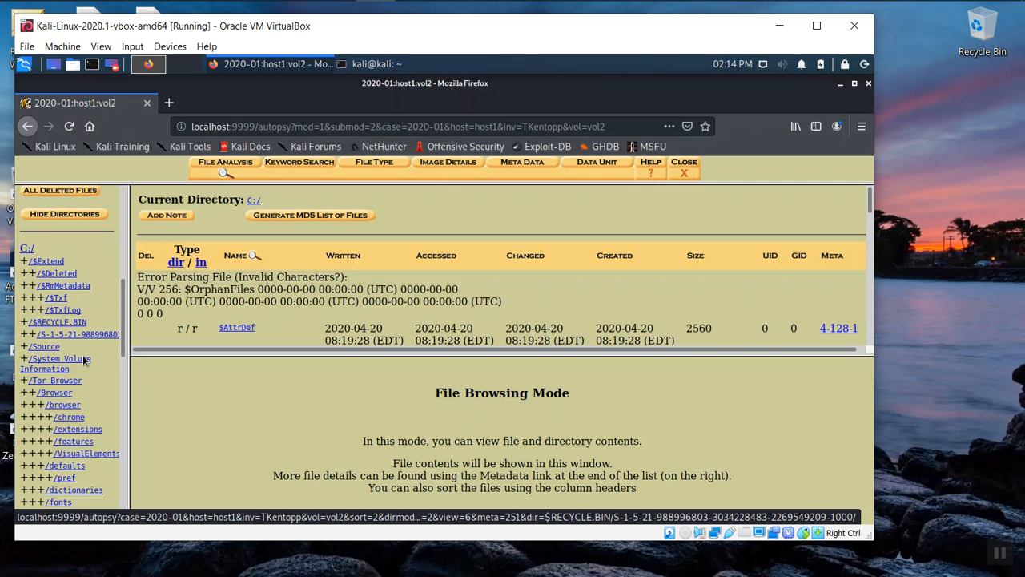
scroll("down", 3)
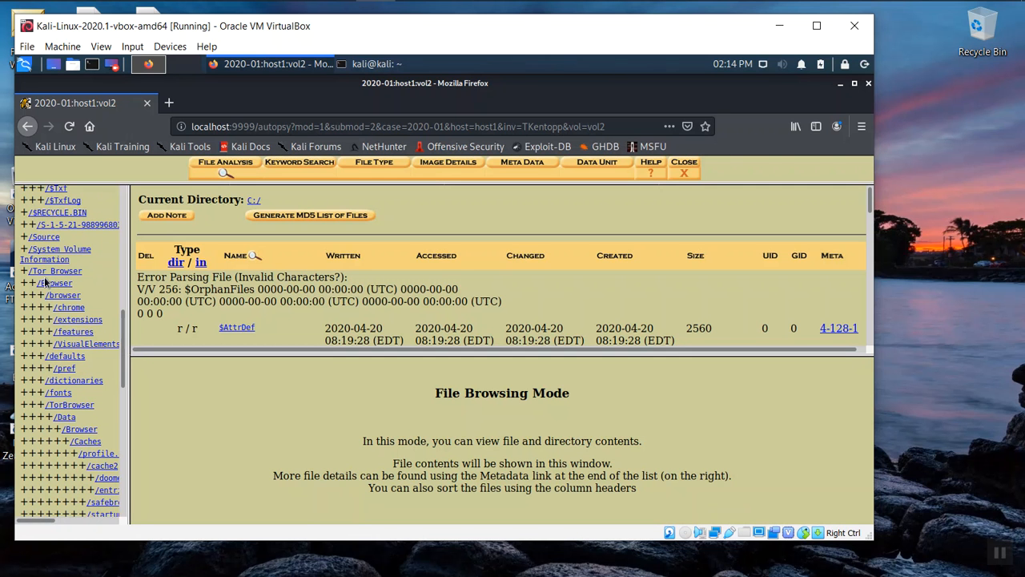
mouse_move(44, 236)
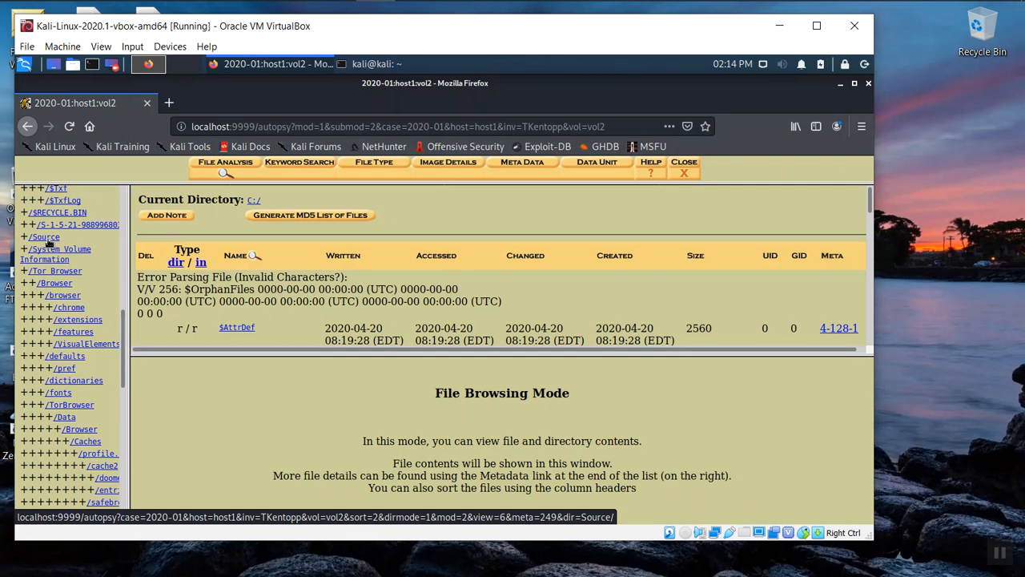
scroll("down", 3)
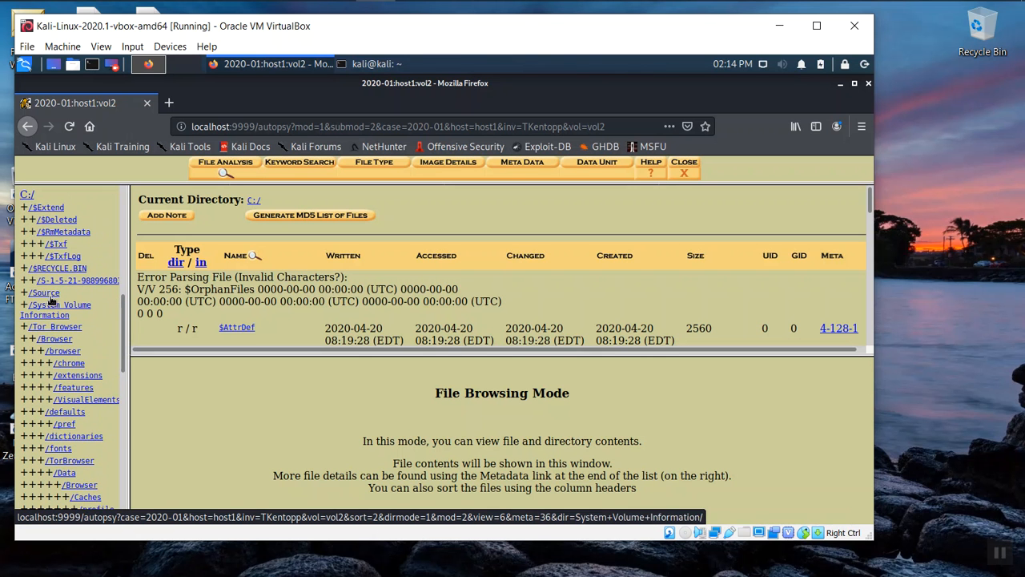
mouse_move(74, 387)
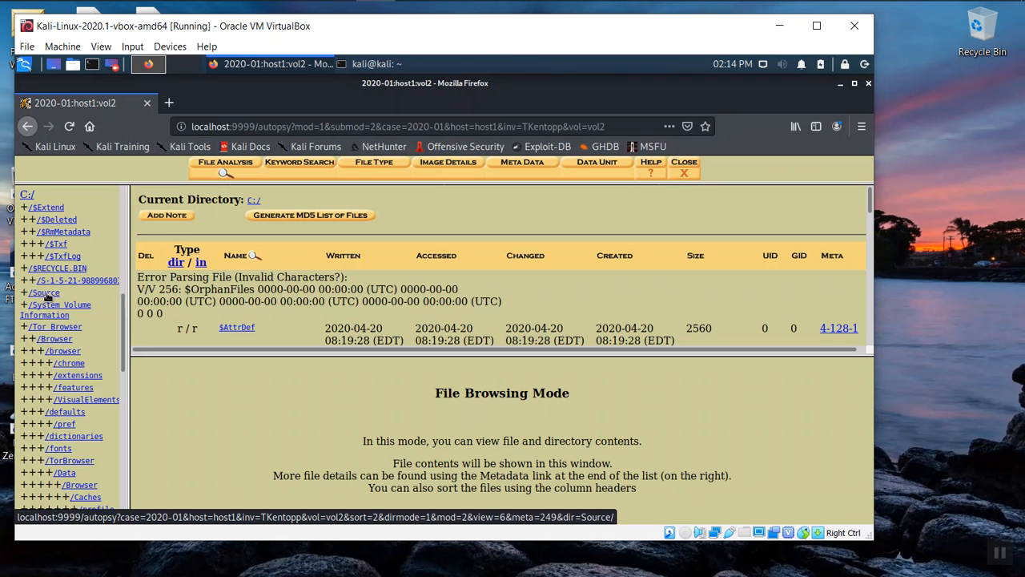
Step: List the Source folder: Notes.txt with MySweet.txt and Restricted.txt streams, Phish4Fisheries.exe, Sweet_Amber.jpg
left_click(46, 292)
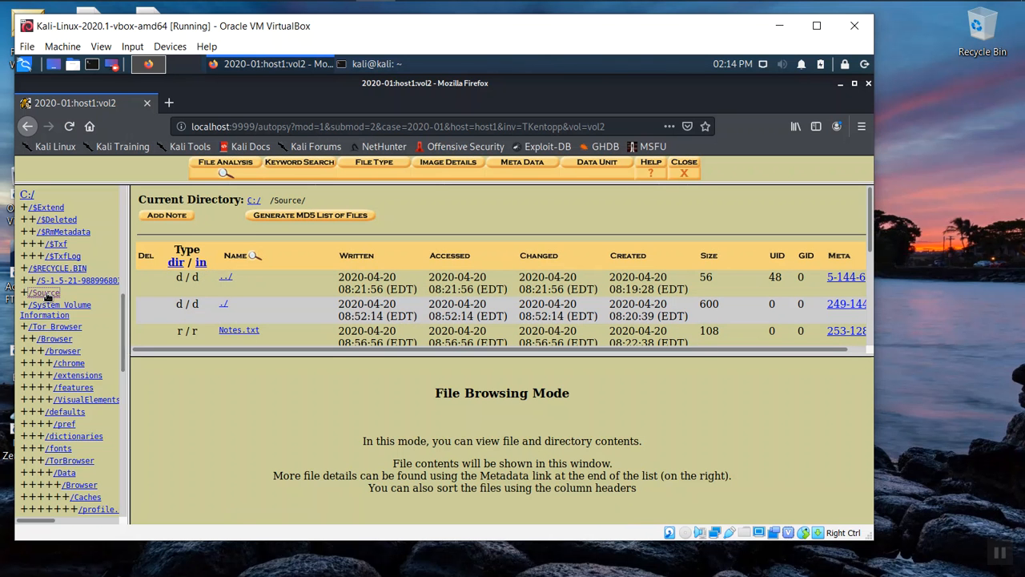
mouse_move(199, 303)
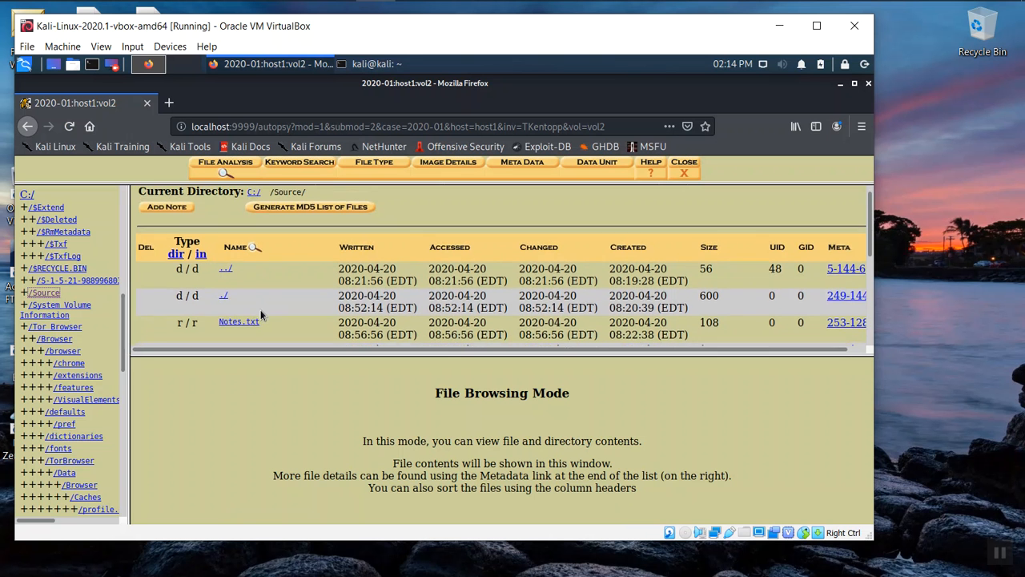
scroll("down", 3)
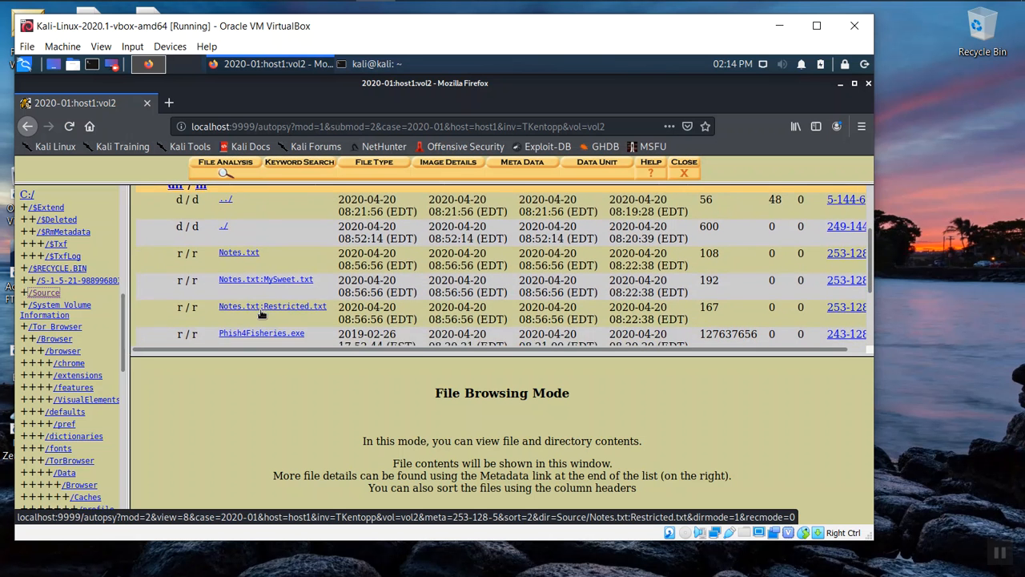
scroll("down", 3)
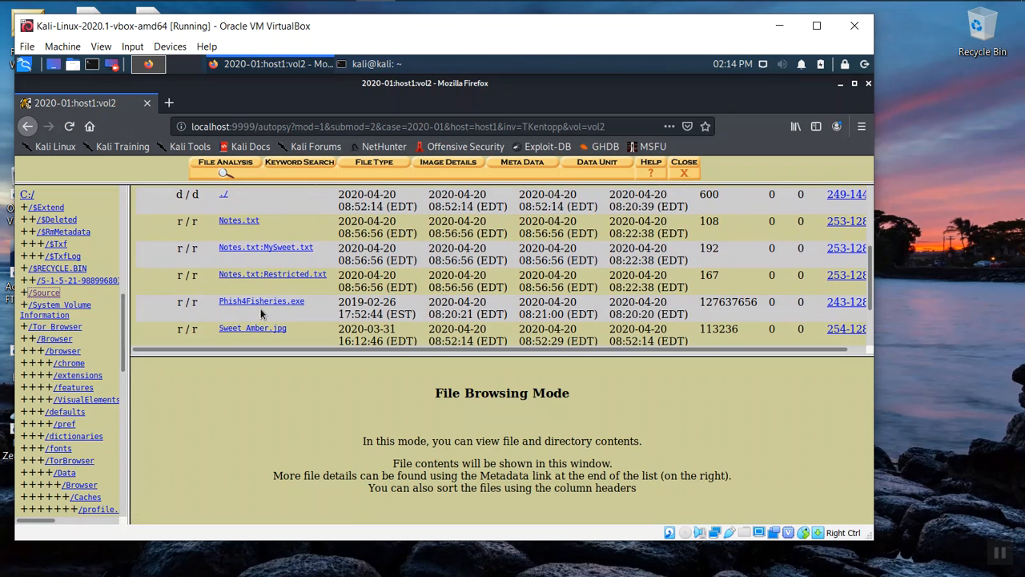
mouse_move(264, 258)
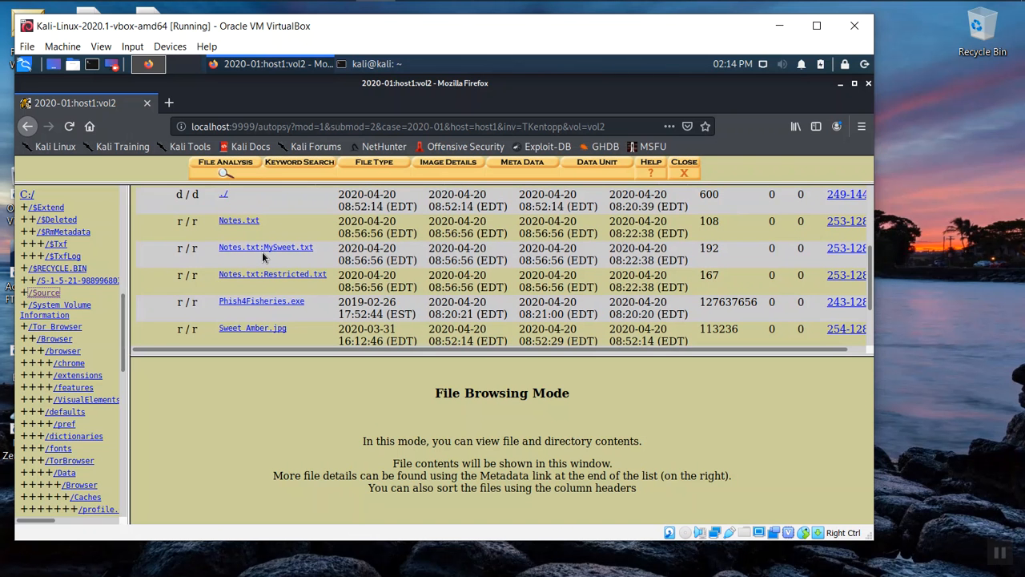
mouse_move(239, 221)
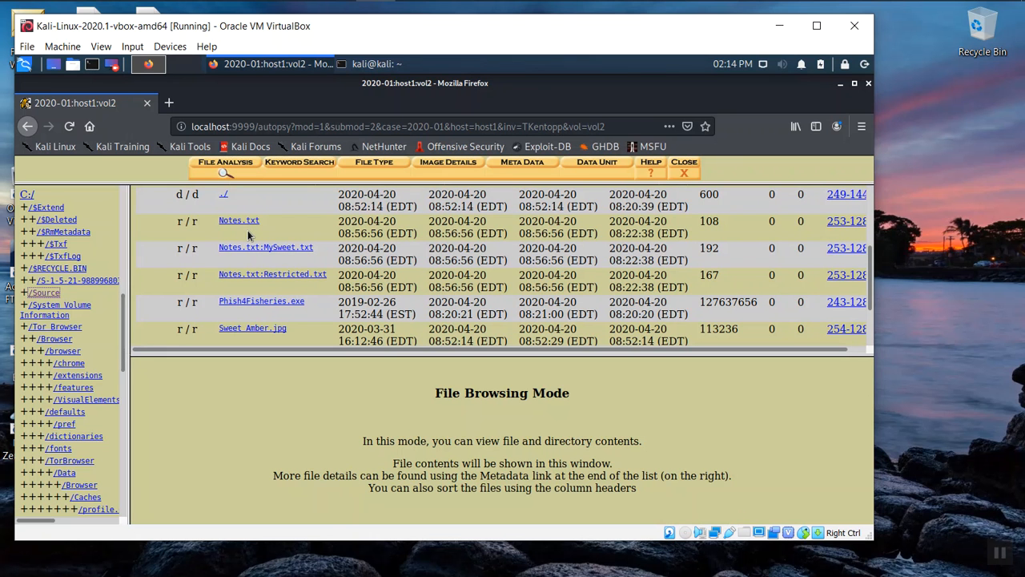
mouse_move(265, 274)
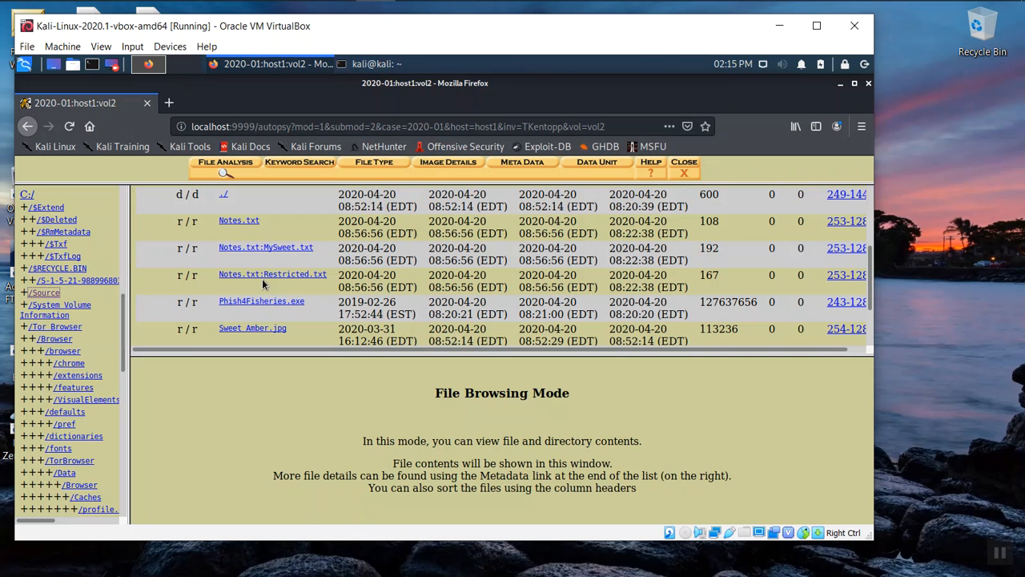
mouse_move(265, 280)
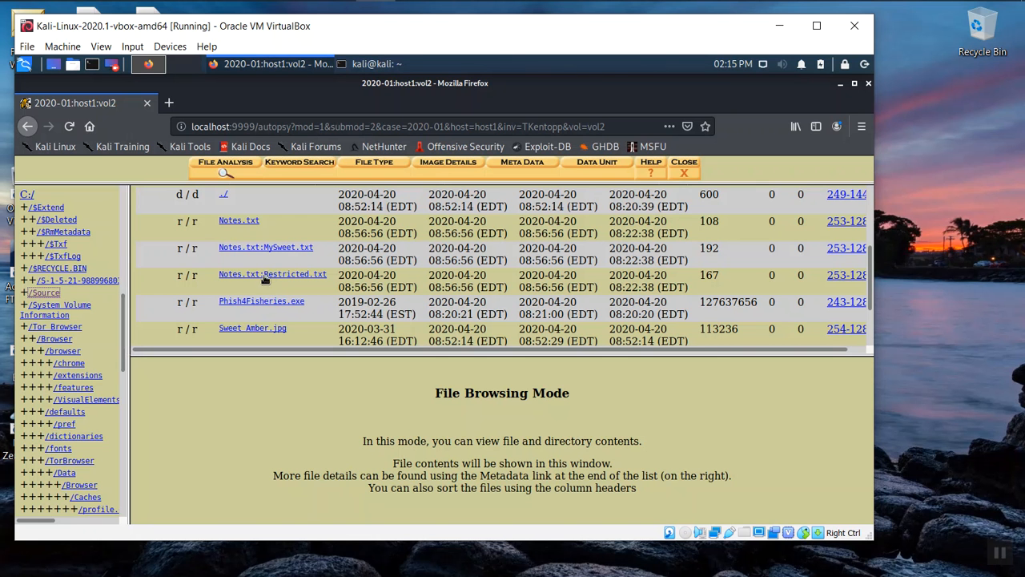
mouse_move(263, 286)
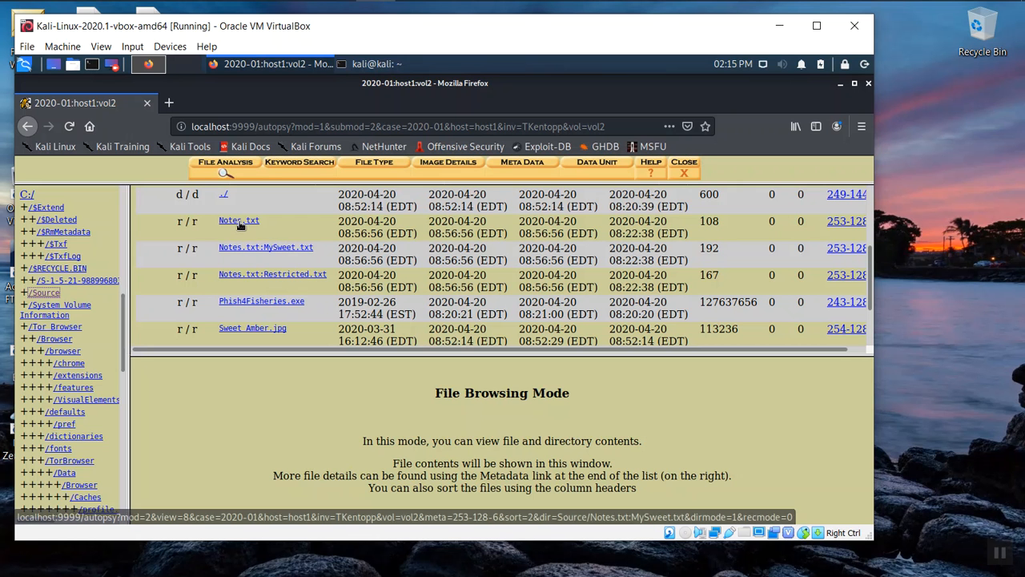
Step: View Notes.txt in ASCII and highlight the developer's name and workplace
left_click(239, 220)
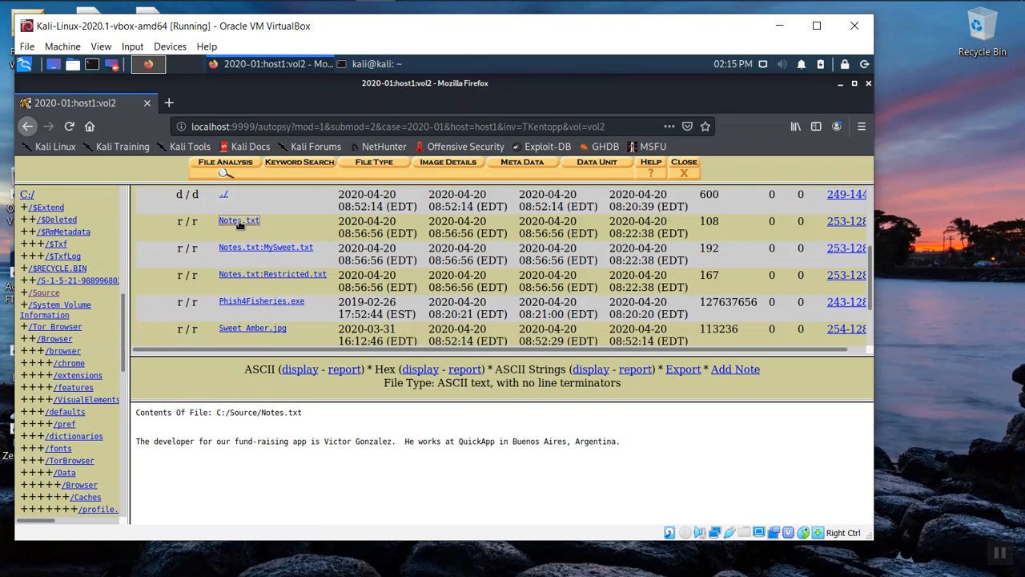
mouse_move(269, 396)
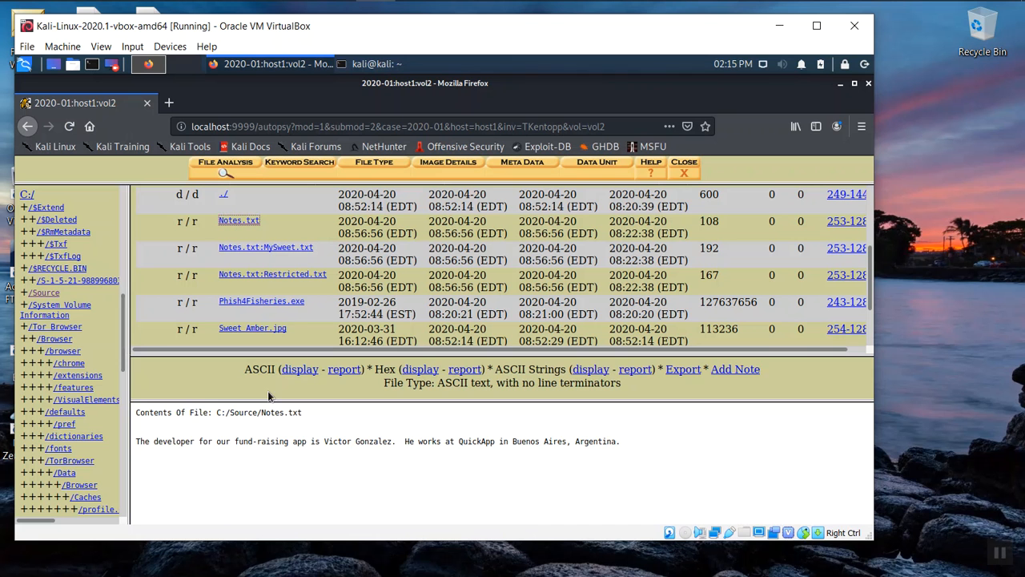
mouse_move(156, 451)
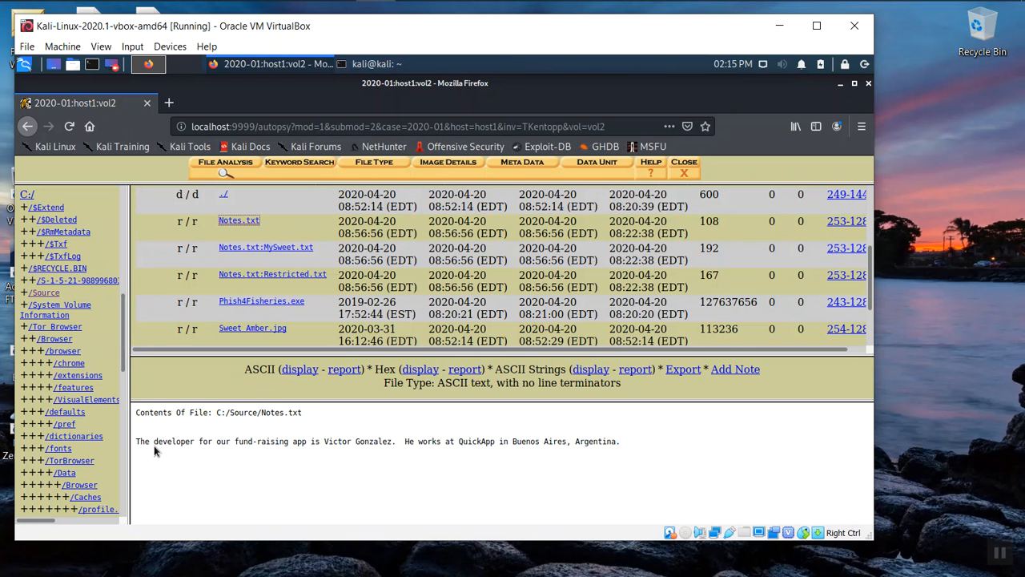
mouse_move(144, 446)
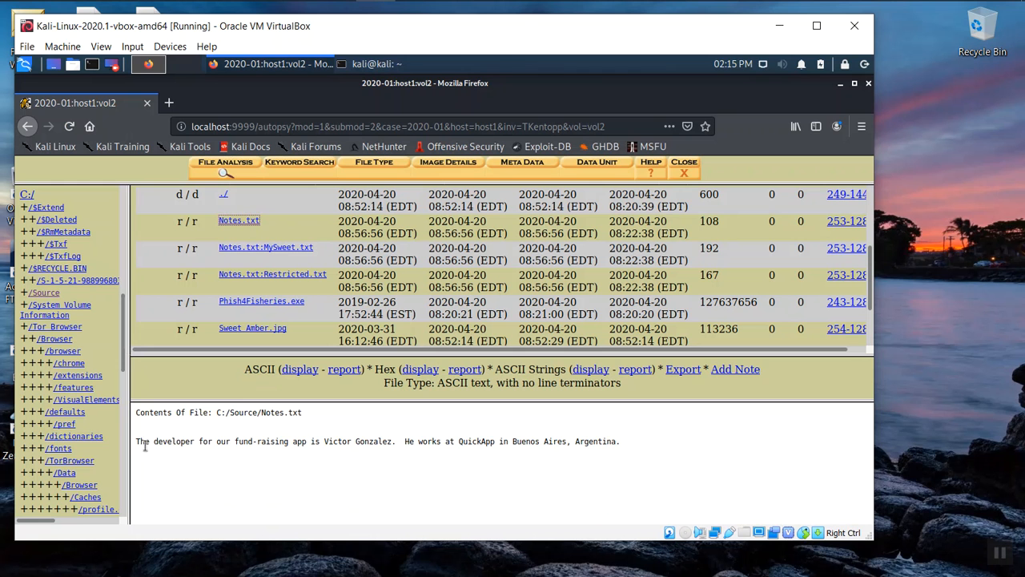
mouse_move(344, 466)
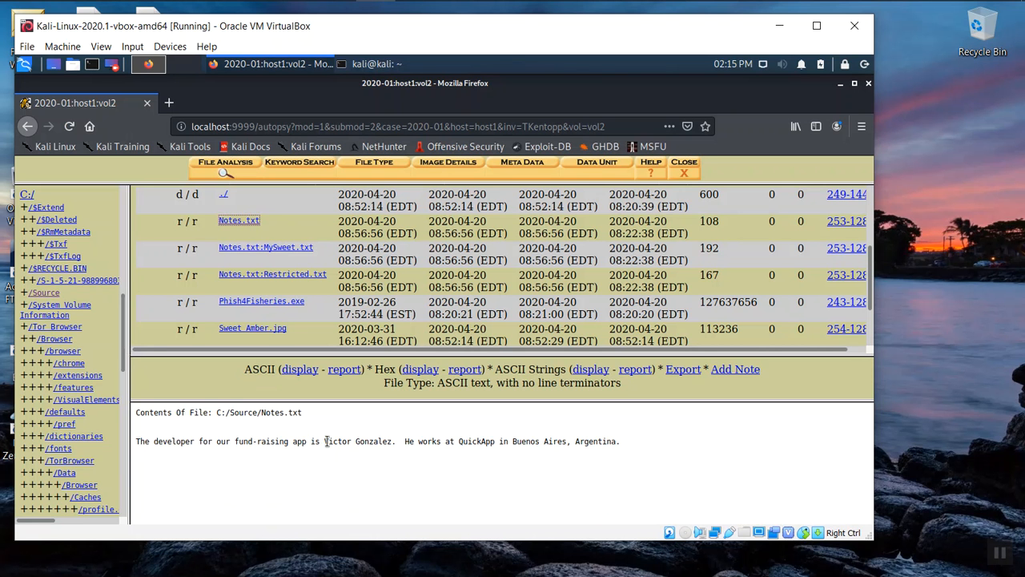
left_click_drag(326, 440, 619, 441)
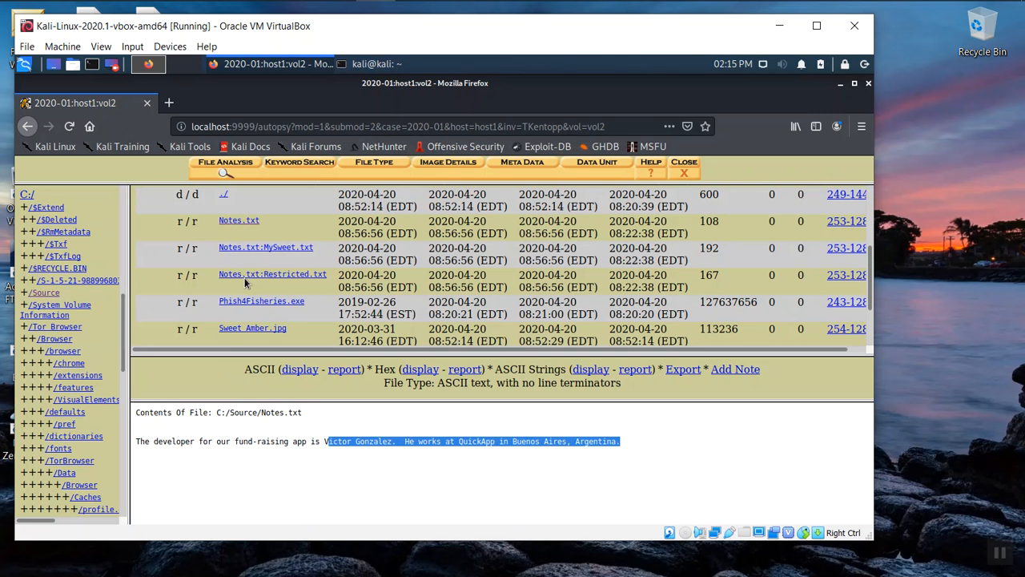
mouse_move(259, 252)
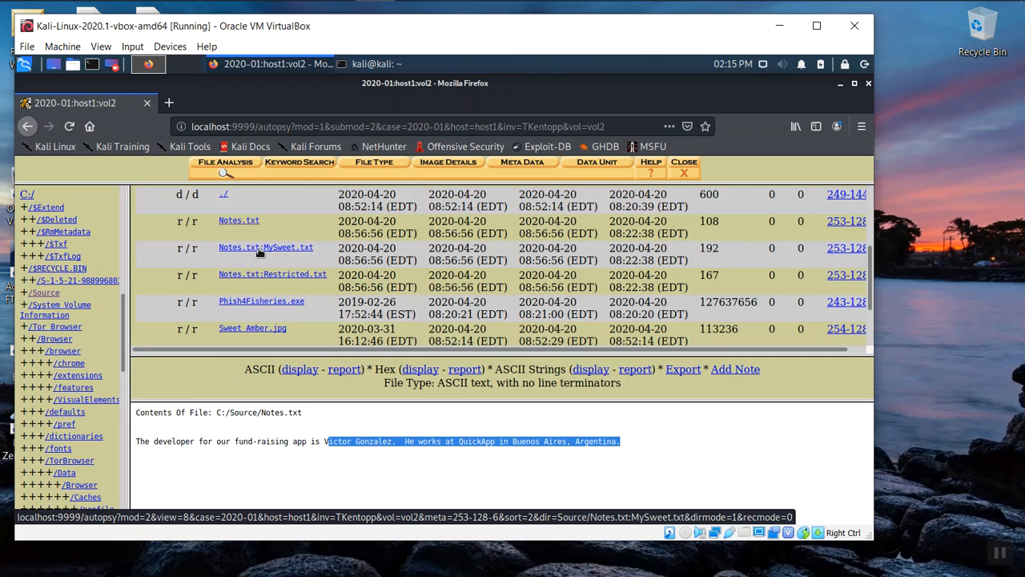
Step: View the hidden Notes.txt:MySweet.txt stream, a message dedicated to Amber Rose
left_click(265, 247)
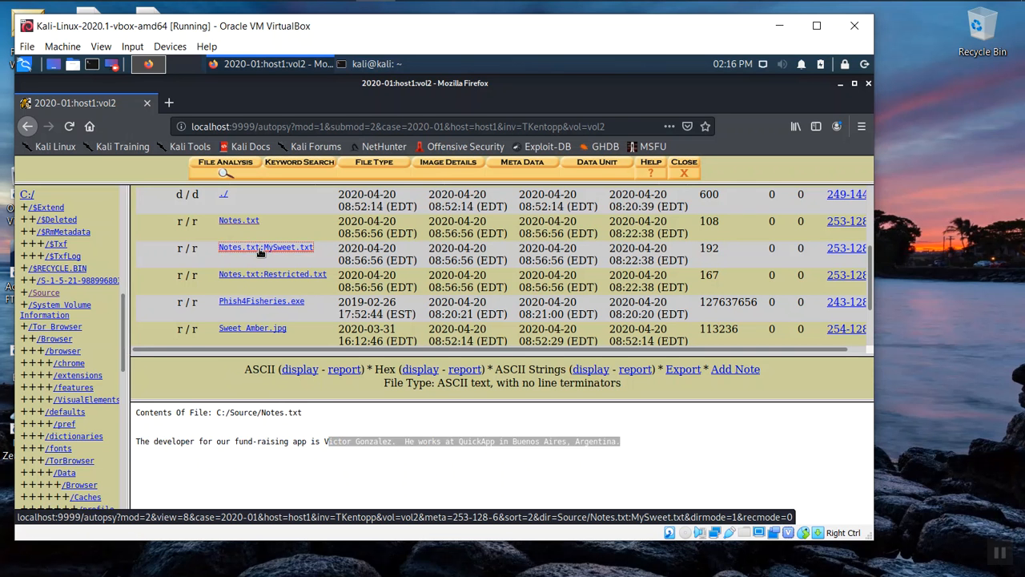
left_click(265, 246)
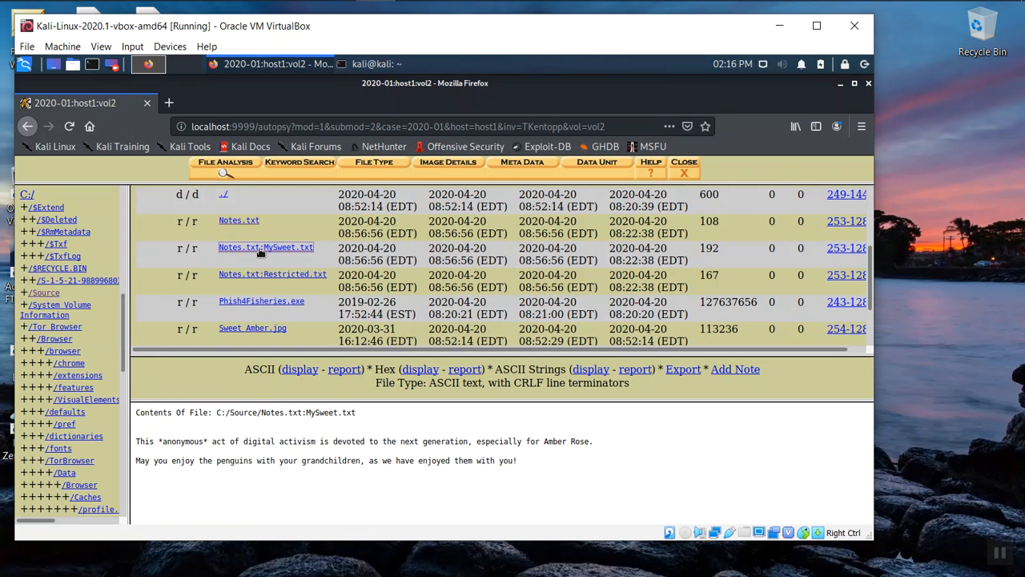
mouse_move(334, 429)
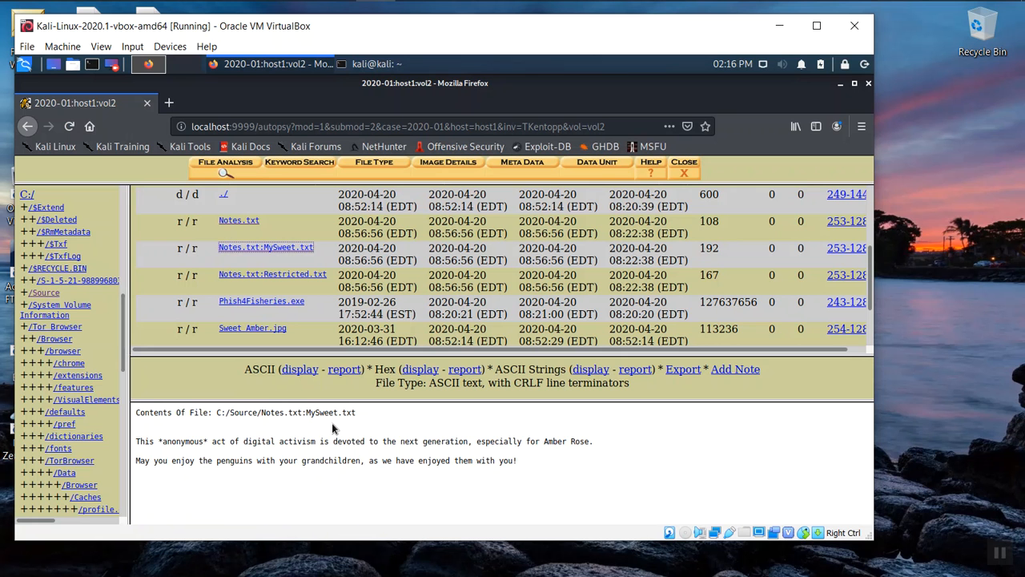
mouse_move(254, 393)
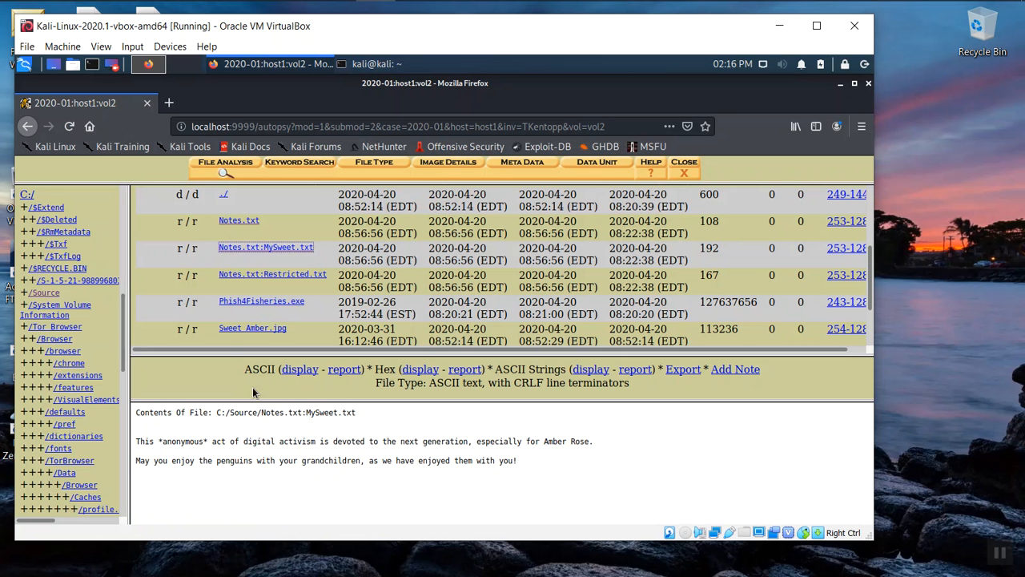
mouse_move(298, 463)
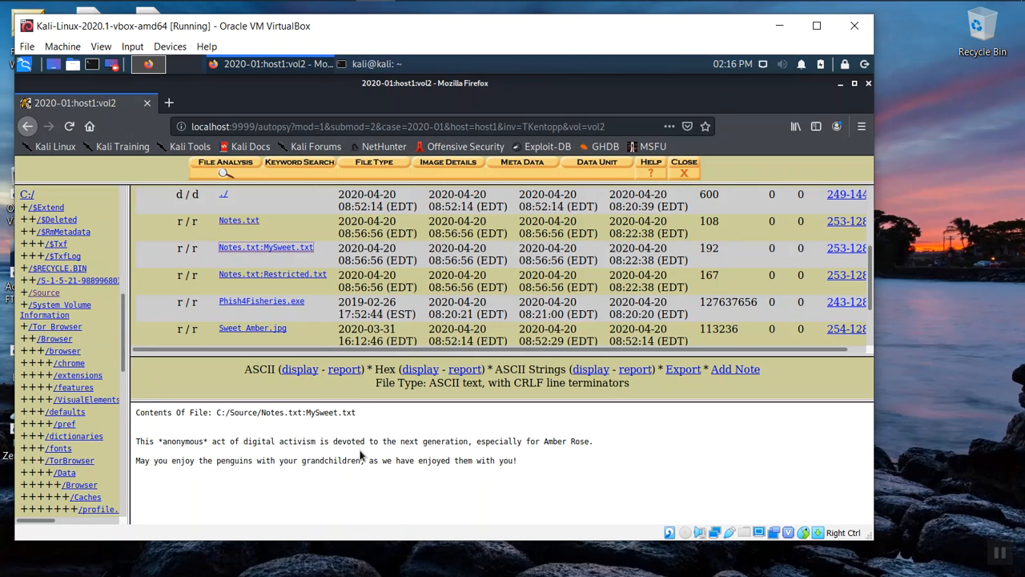
mouse_move(307, 482)
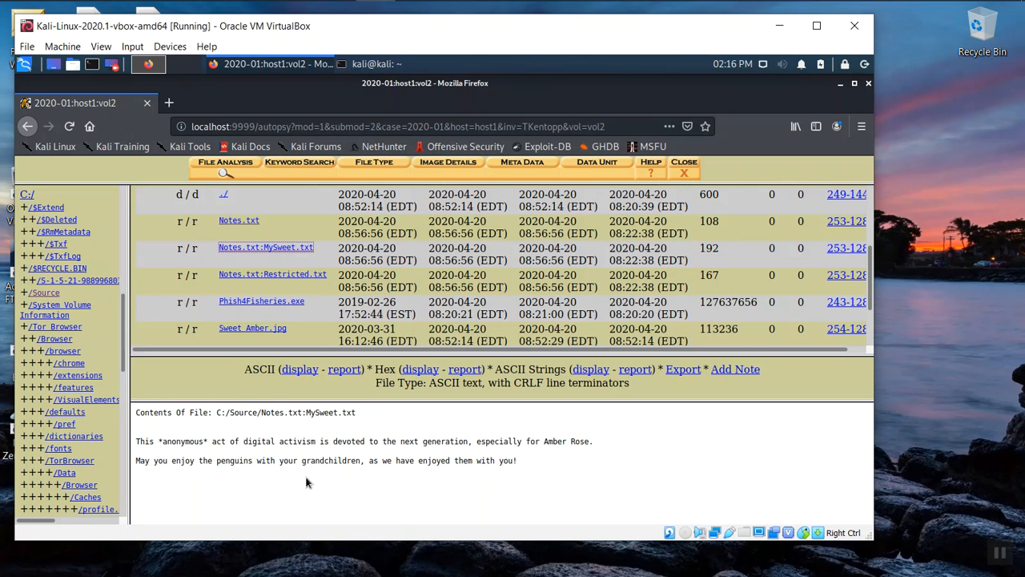
mouse_move(340, 475)
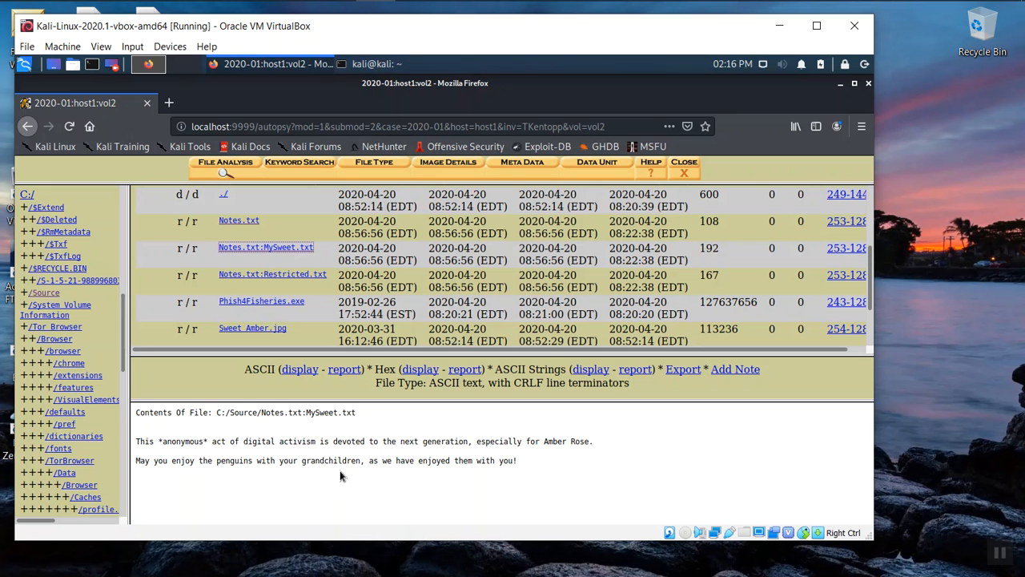
mouse_move(280, 473)
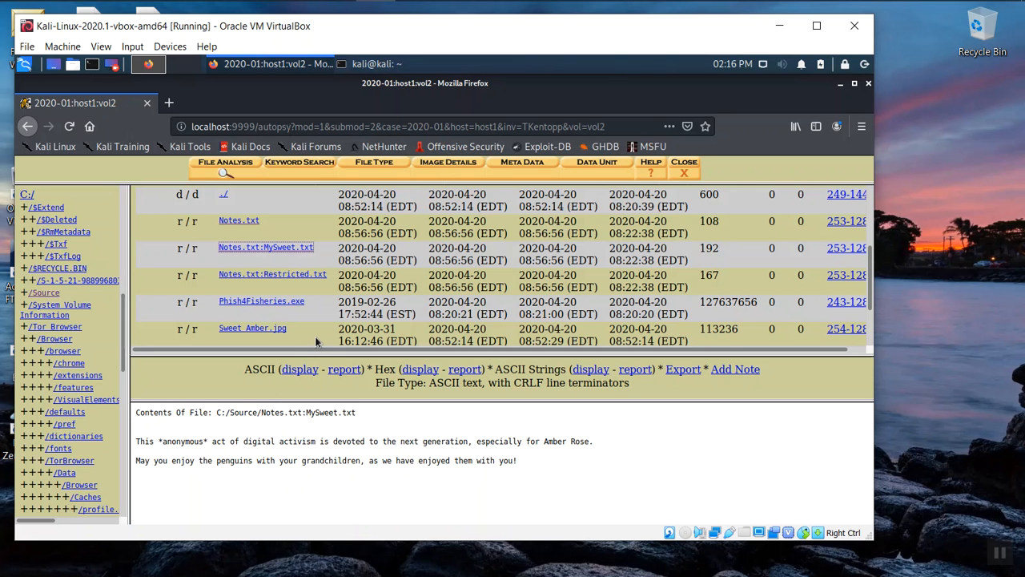
mouse_move(309, 301)
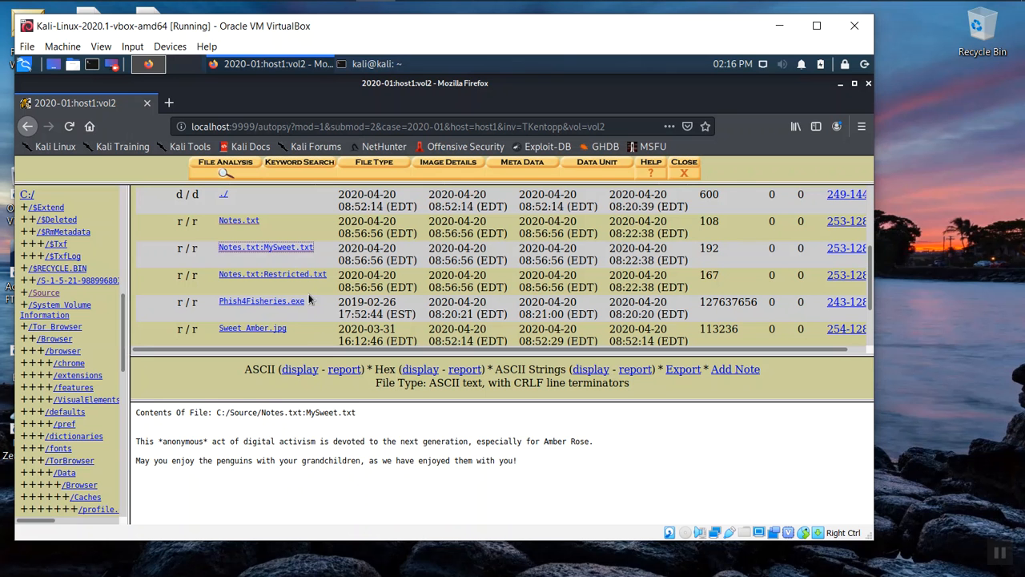
mouse_move(272, 274)
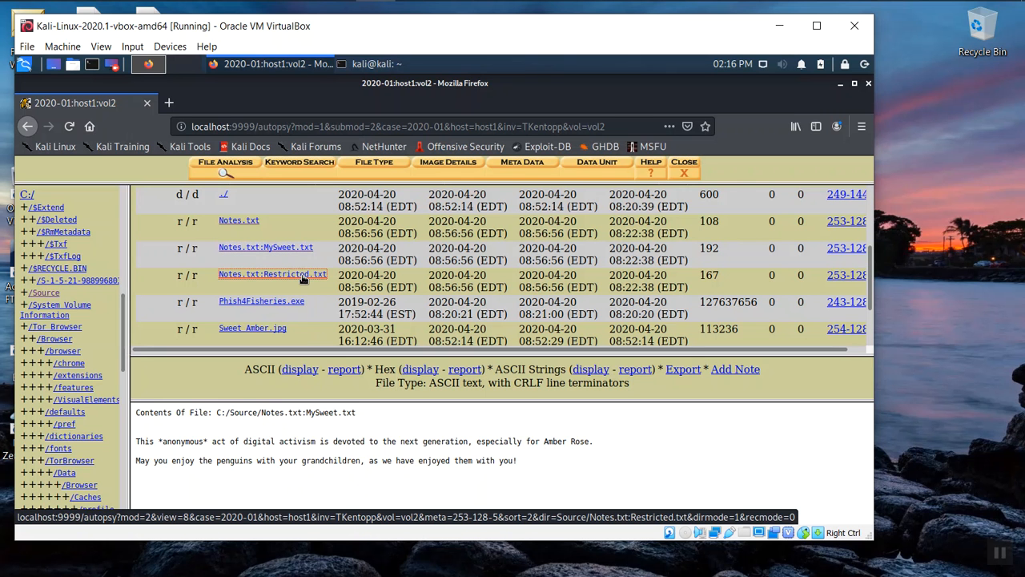
Step: View the Notes.txt:Restricted.txt stream revealing Victor Gonzales's alias King Phish and $5,000 fee
left_click(272, 274)
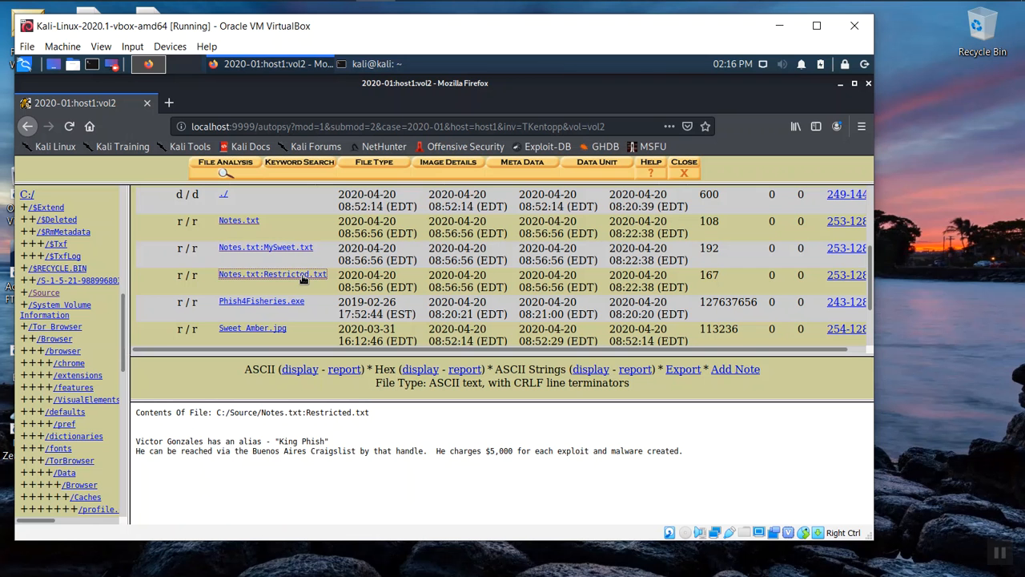
mouse_move(210, 451)
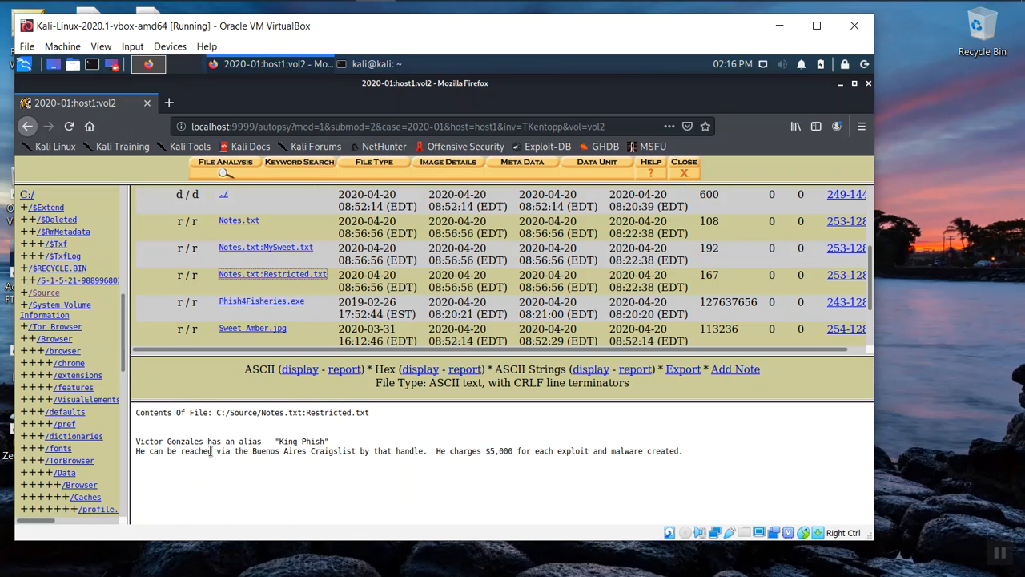
mouse_move(236, 440)
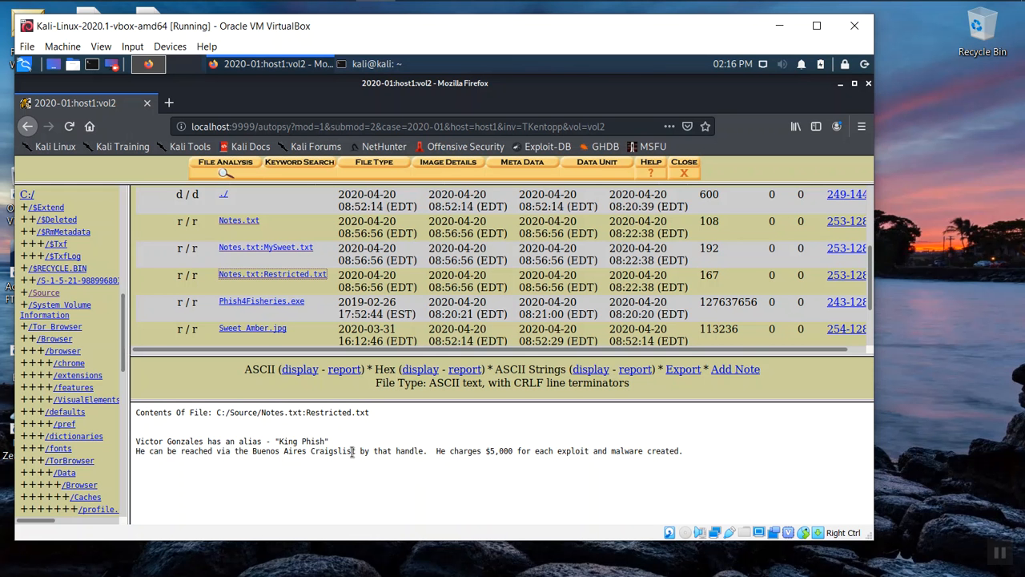
mouse_move(483, 464)
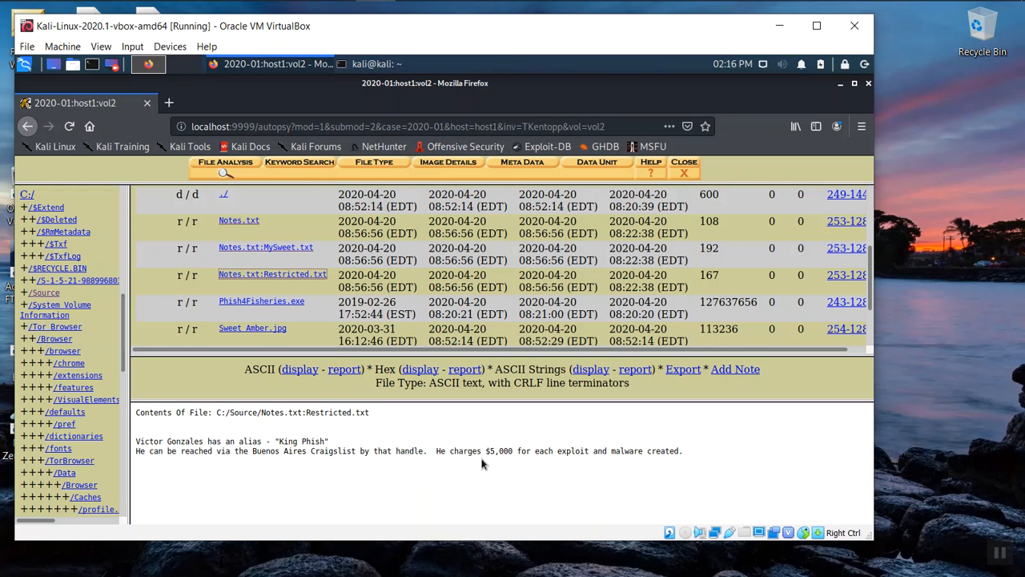
mouse_move(672, 461)
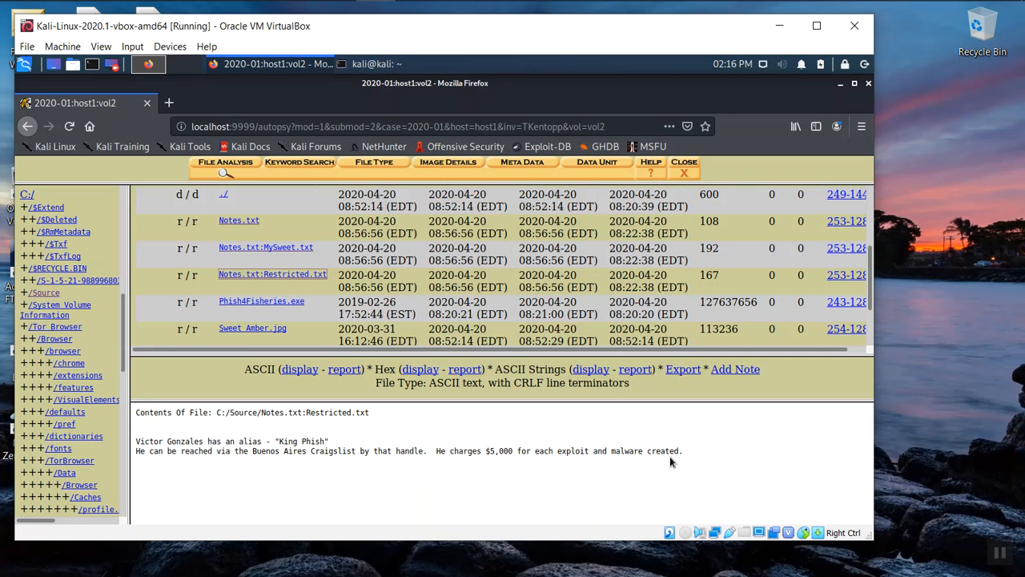
mouse_move(677, 463)
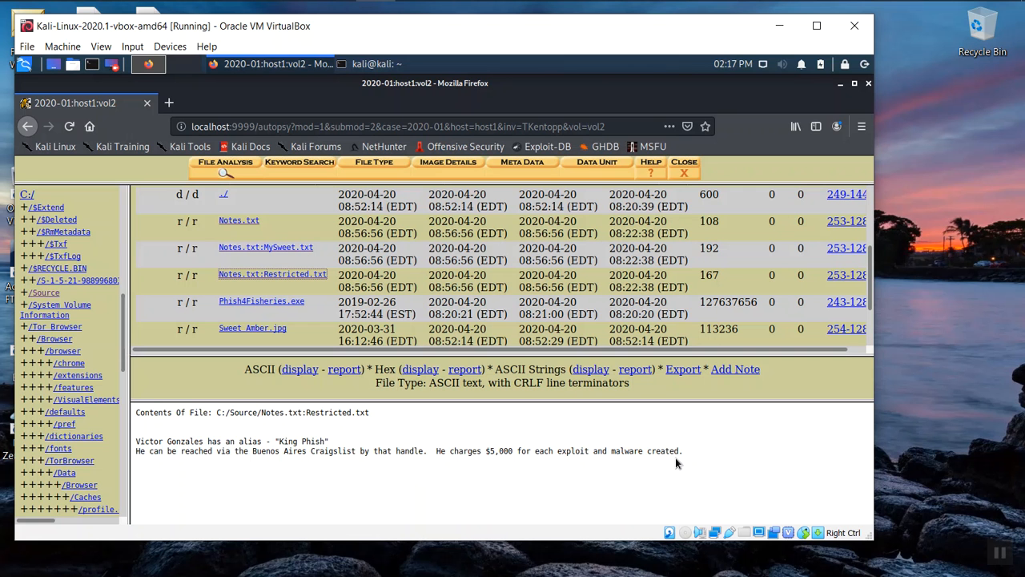
mouse_move(346, 474)
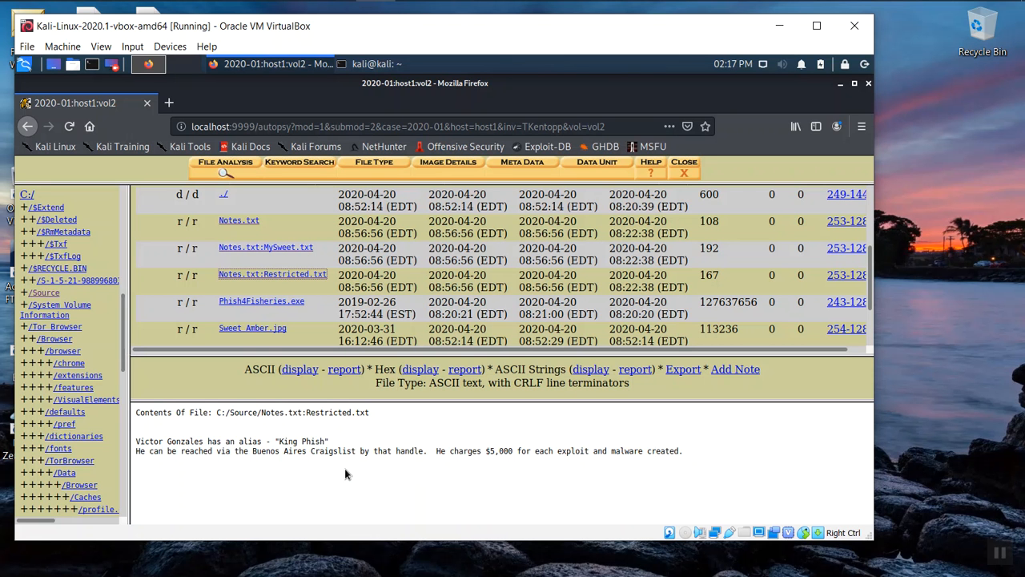
mouse_move(251, 319)
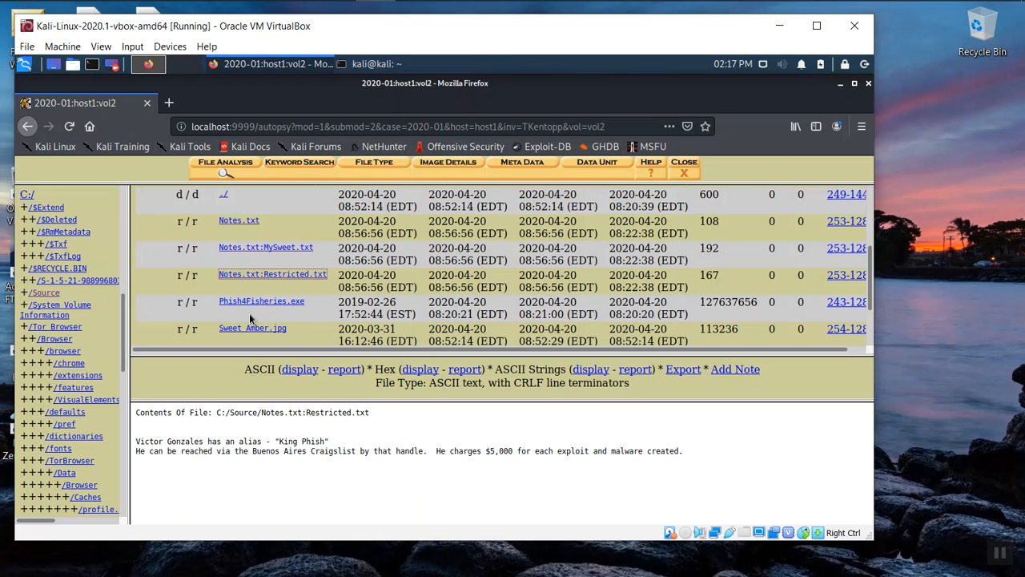
mouse_move(252, 328)
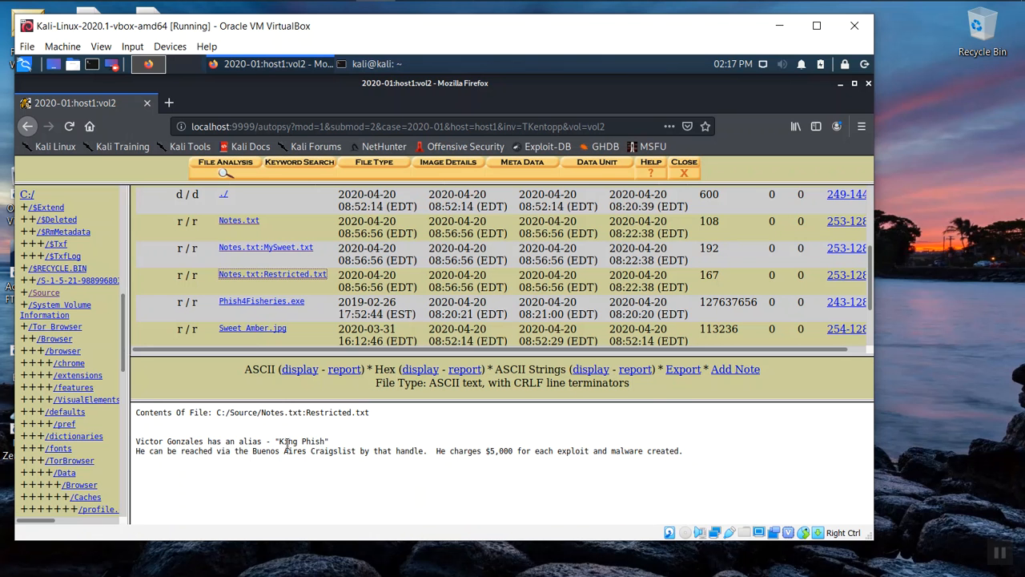
mouse_move(305, 489)
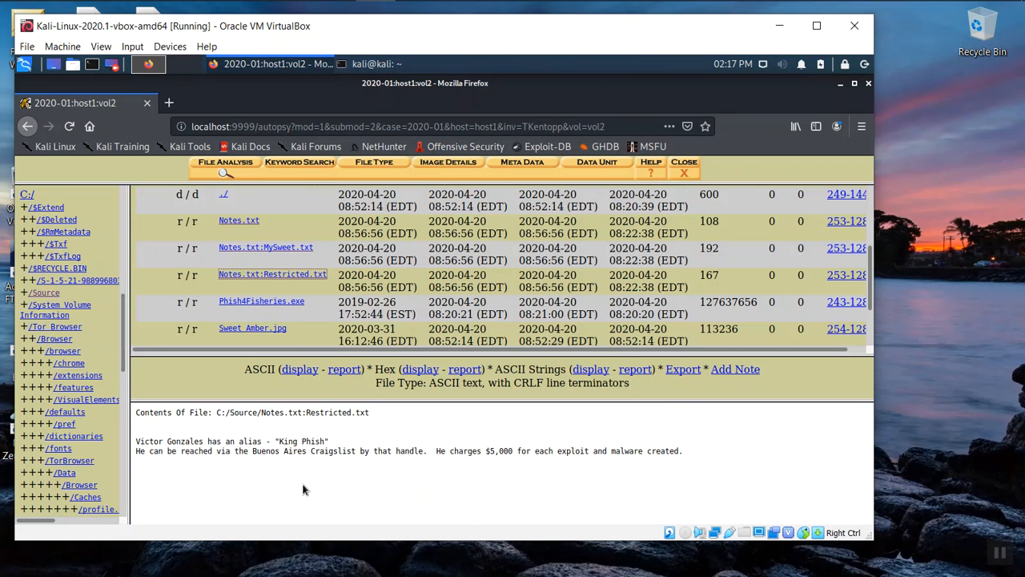
mouse_move(302, 483)
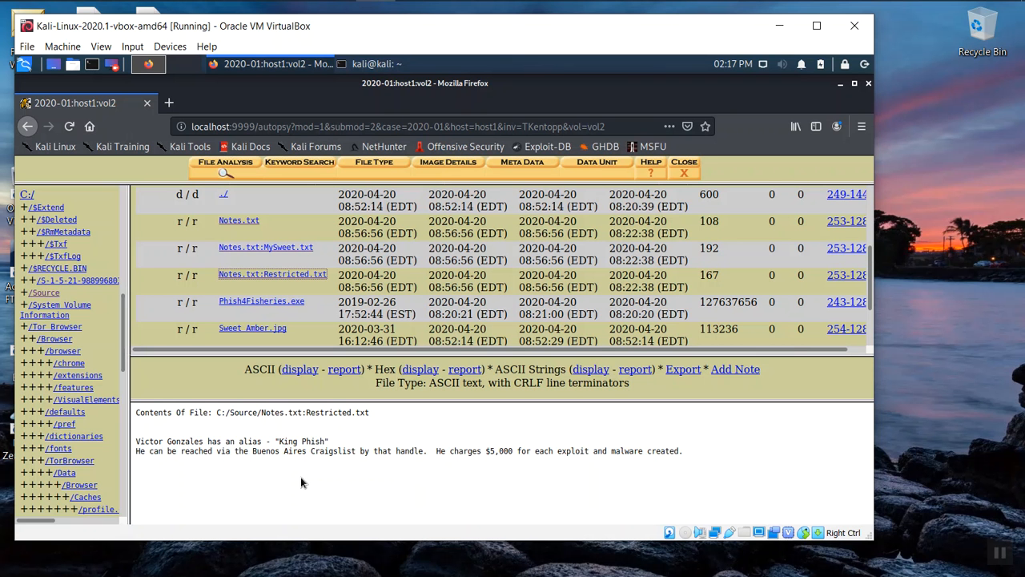
mouse_move(324, 467)
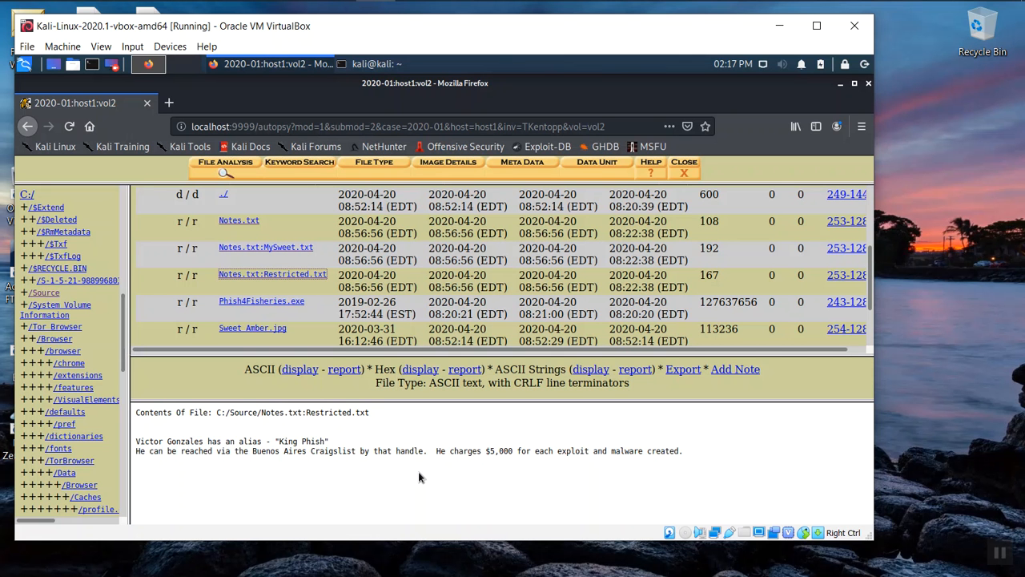
mouse_move(272, 274)
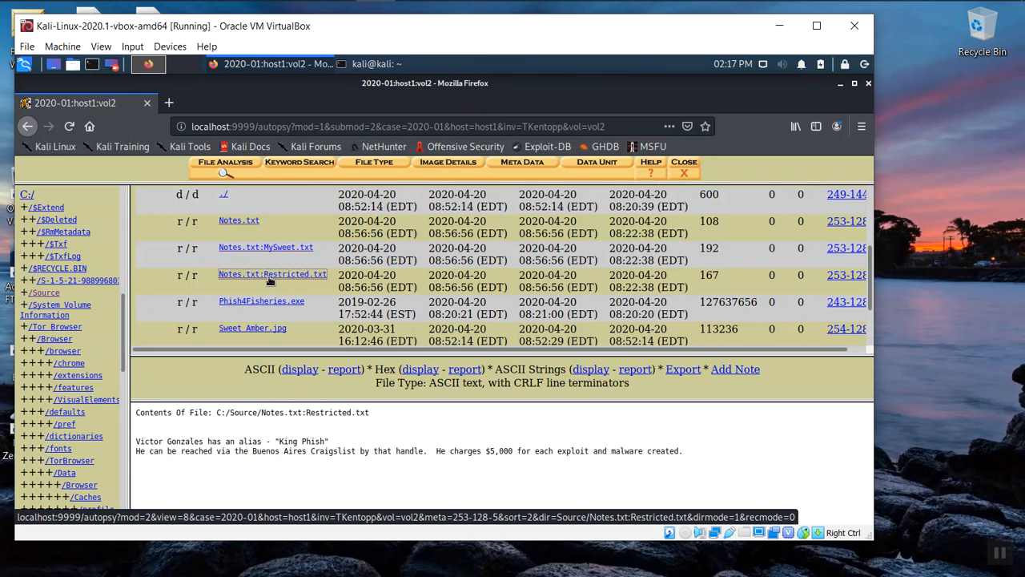
mouse_move(252, 327)
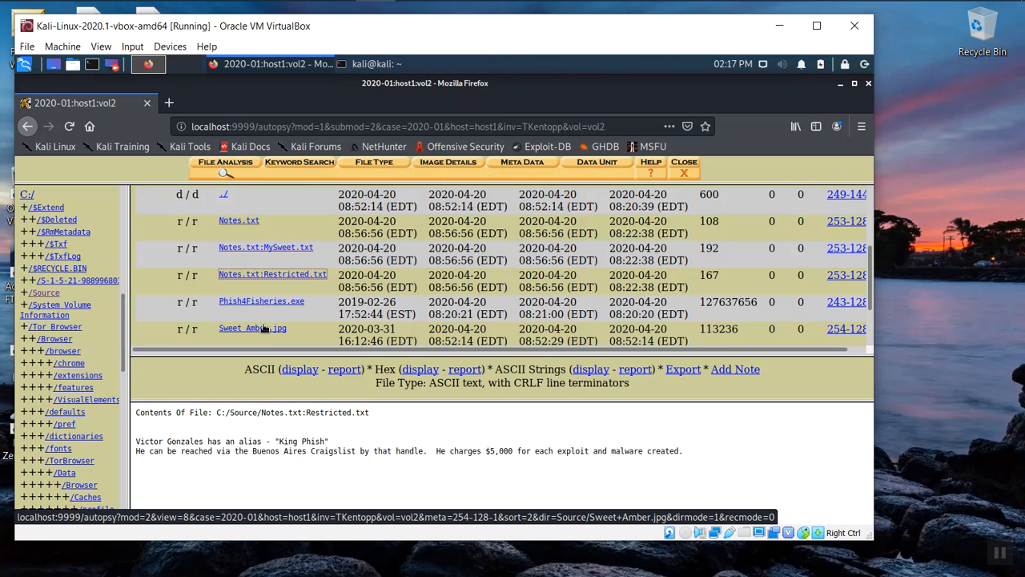
Step: Select Sweet Amber.jpg and view the full-size baby photo in a new tab
left_click(252, 328)
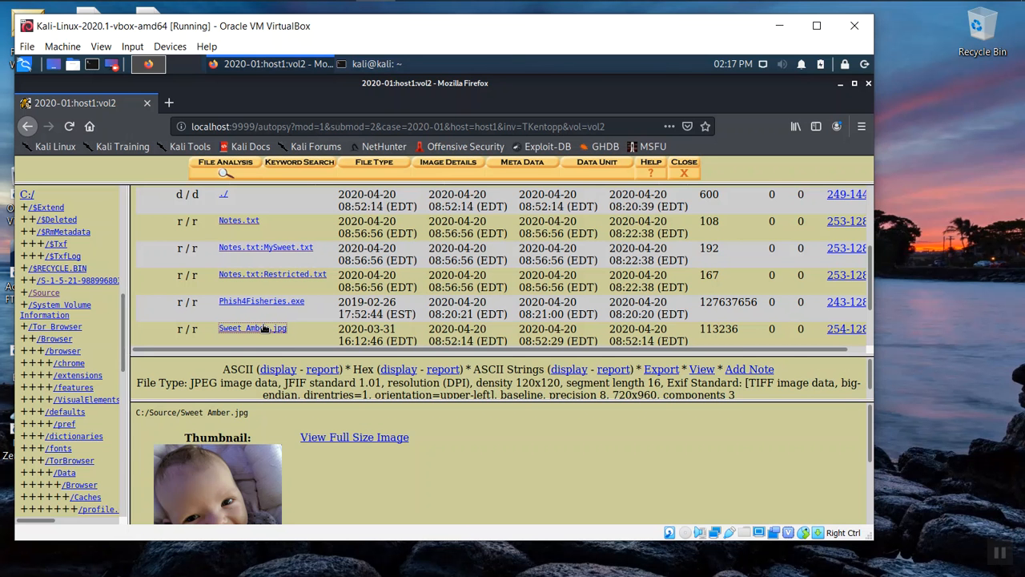
left_click(354, 436)
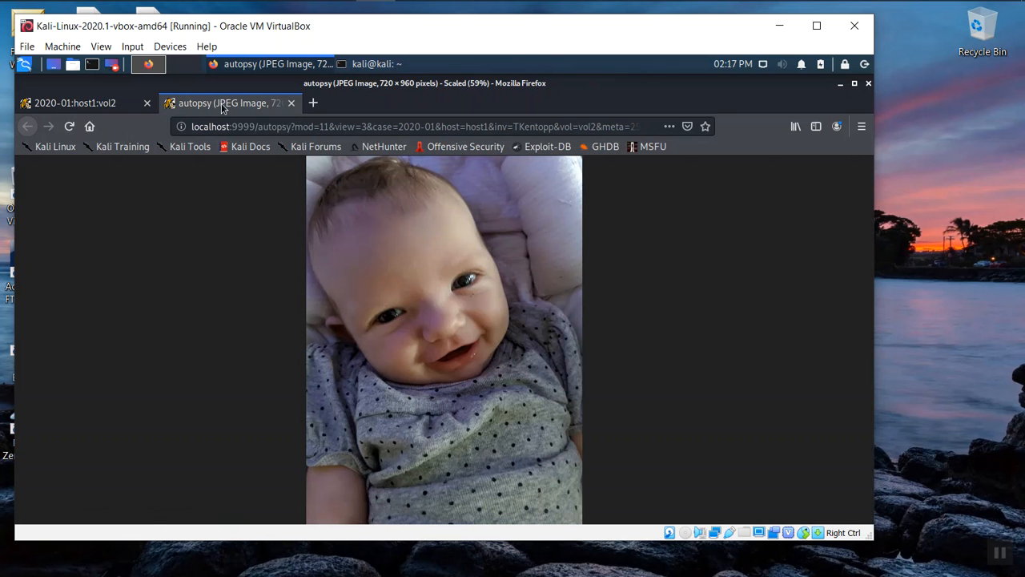
mouse_move(256, 110)
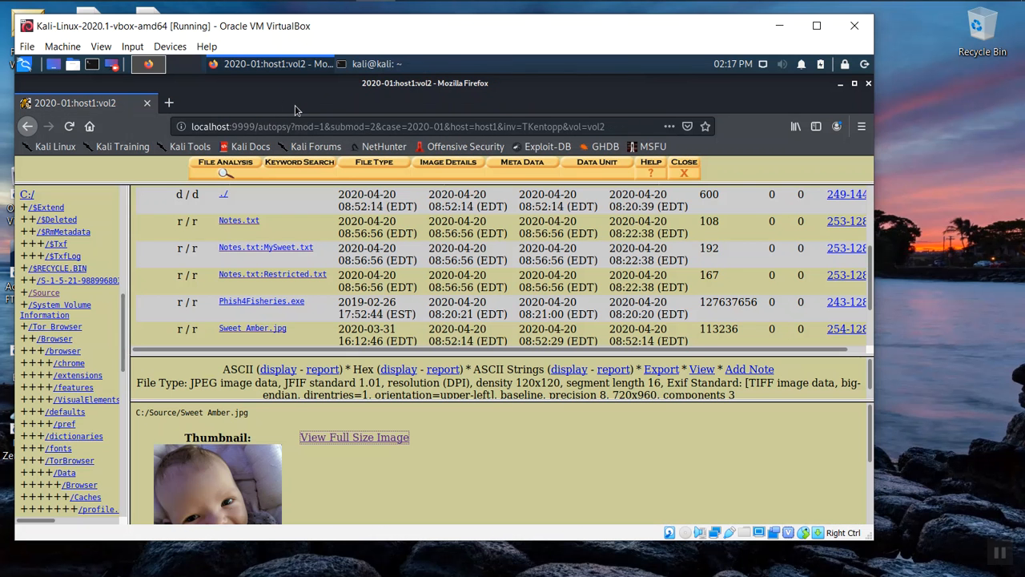
mouse_move(501, 410)
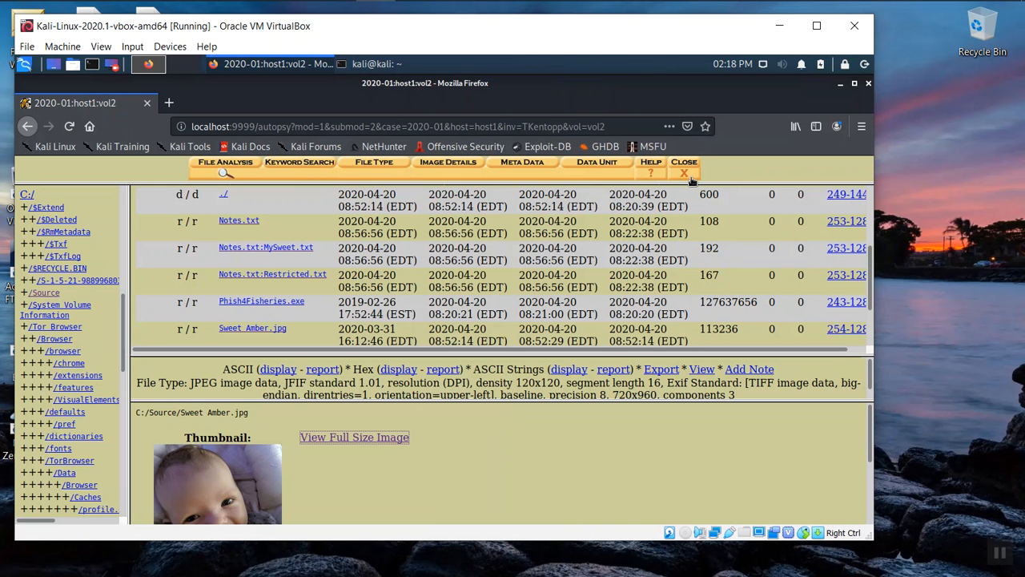
mouse_move(729, 190)
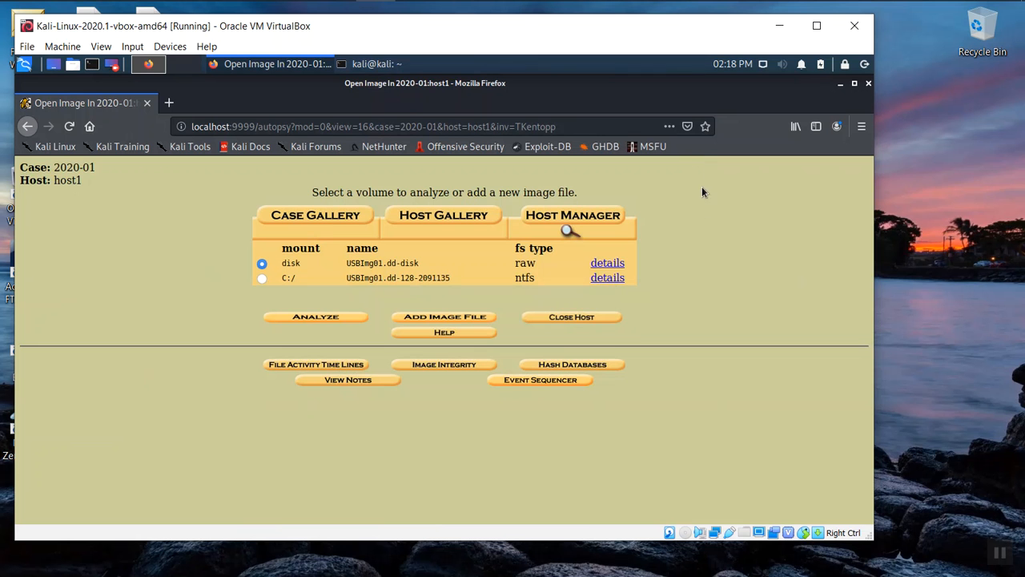
mouse_move(647, 311)
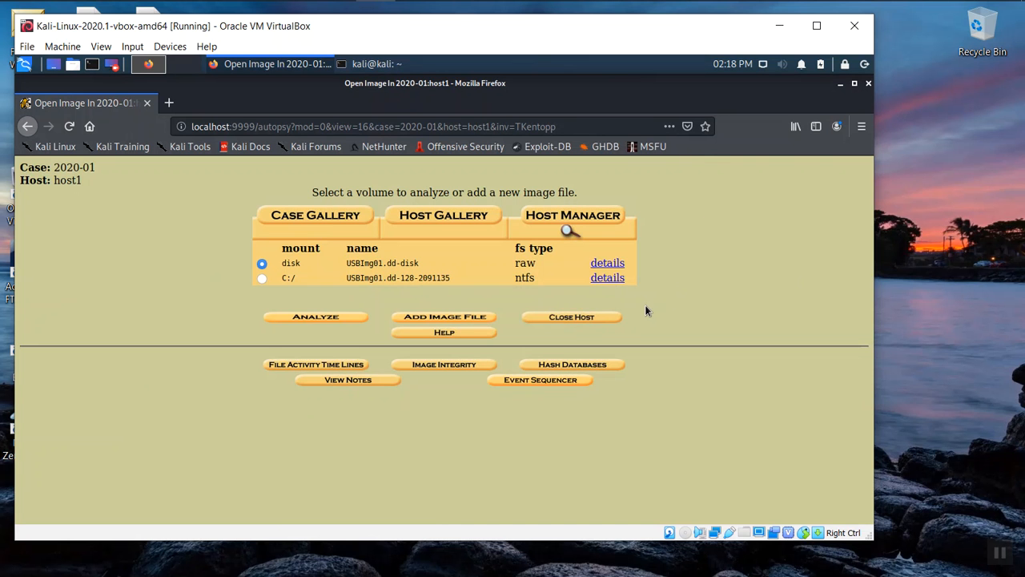
mouse_move(641, 315)
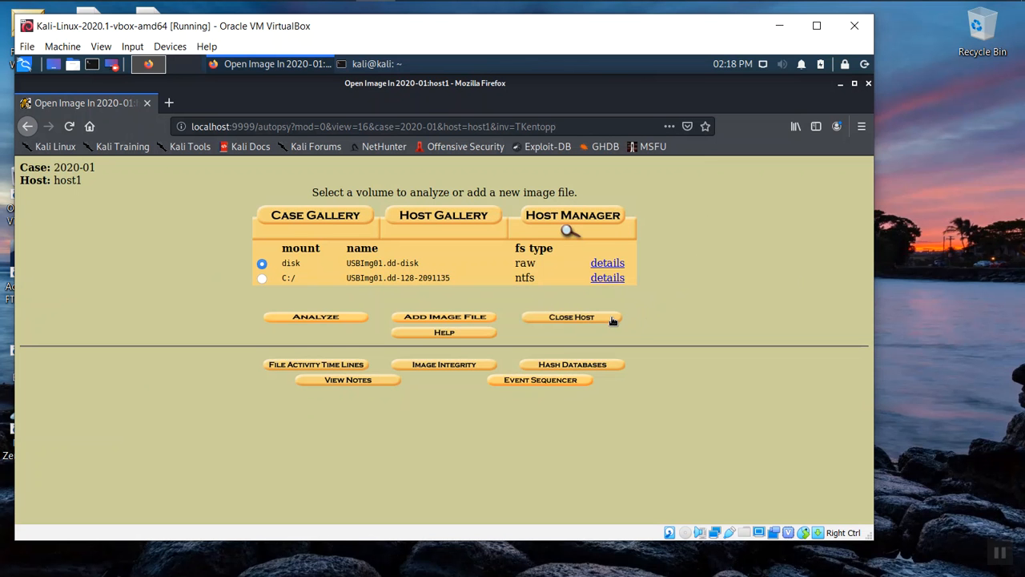
mouse_move(600, 321)
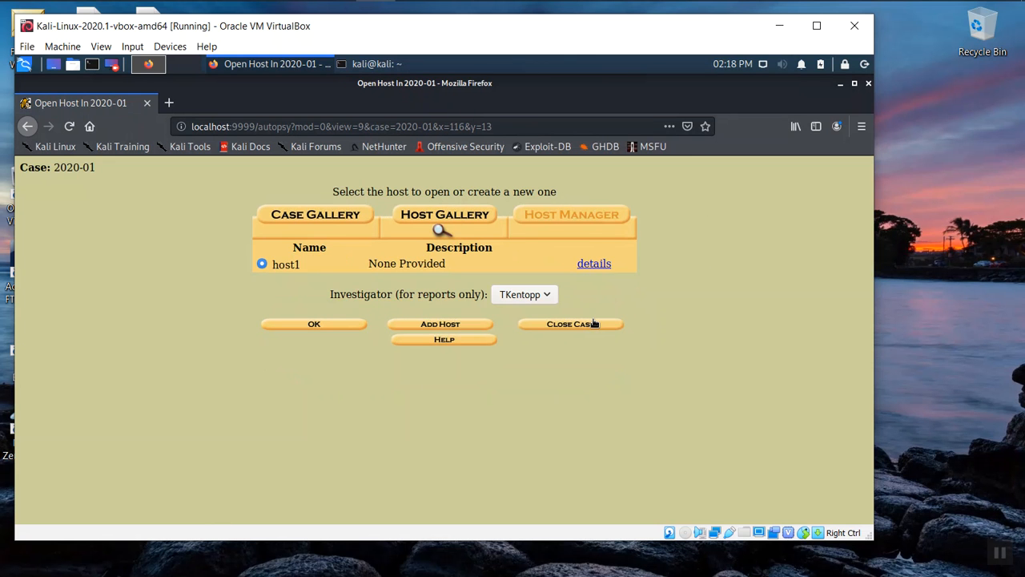
mouse_move(368, 285)
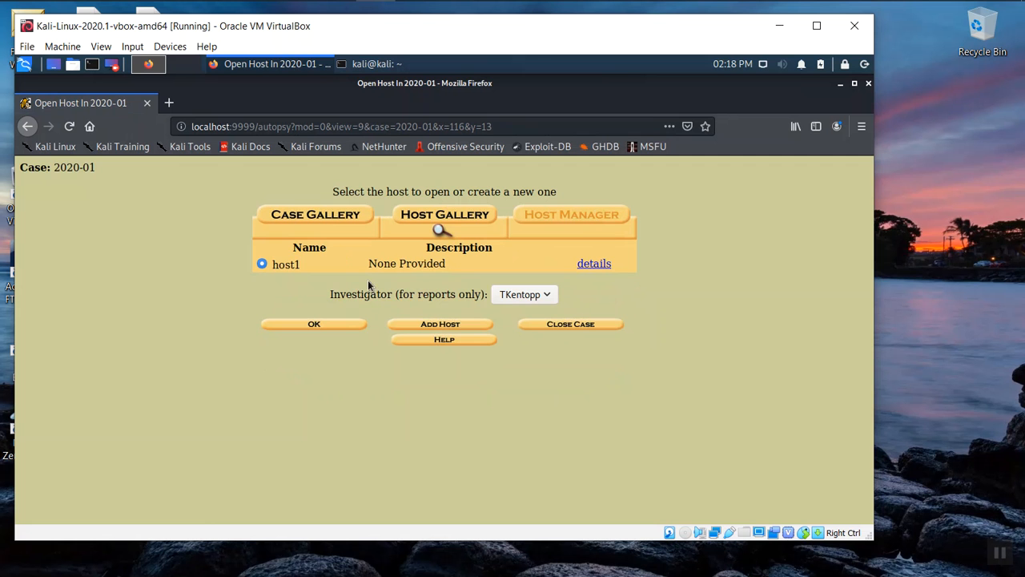
Step: Close case 2020-01 from the host selection page
left_click(570, 324)
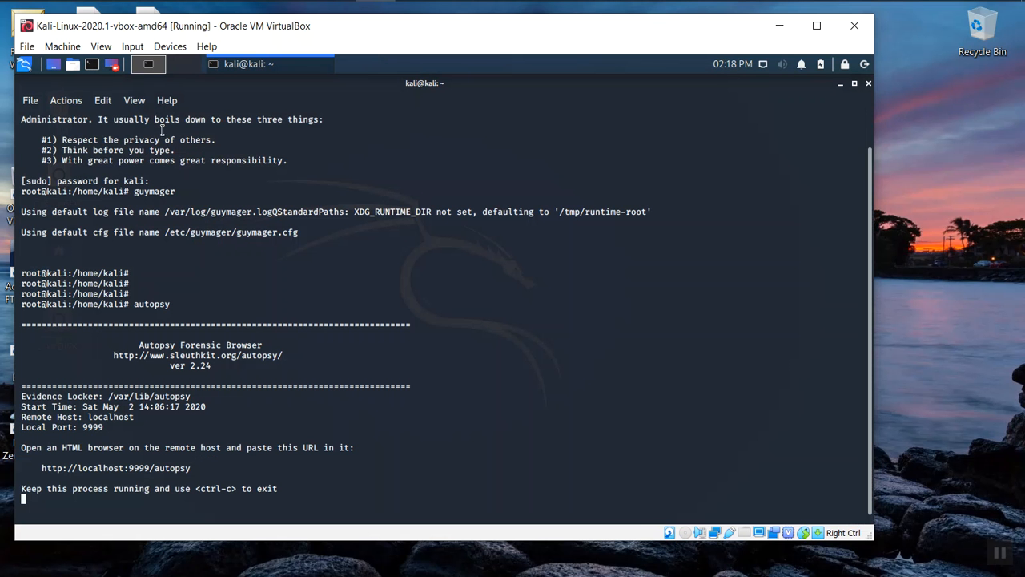
mouse_move(196, 468)
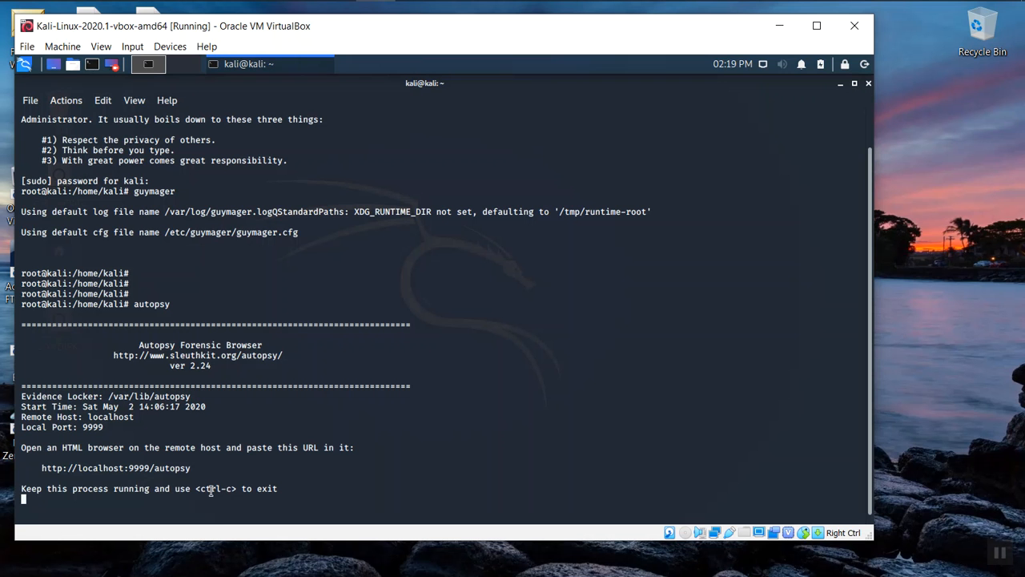
mouse_move(231, 493)
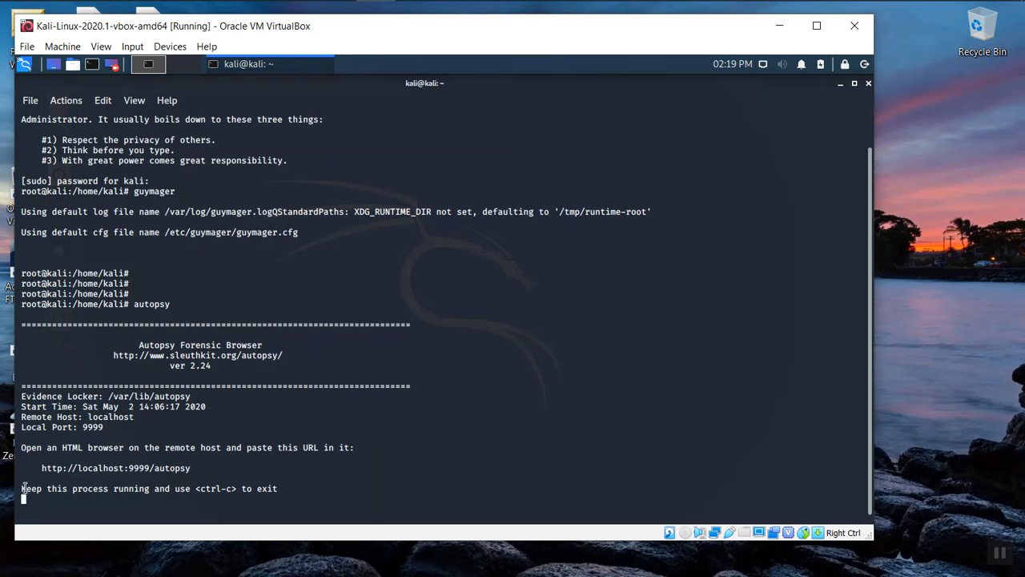
mouse_move(210, 487)
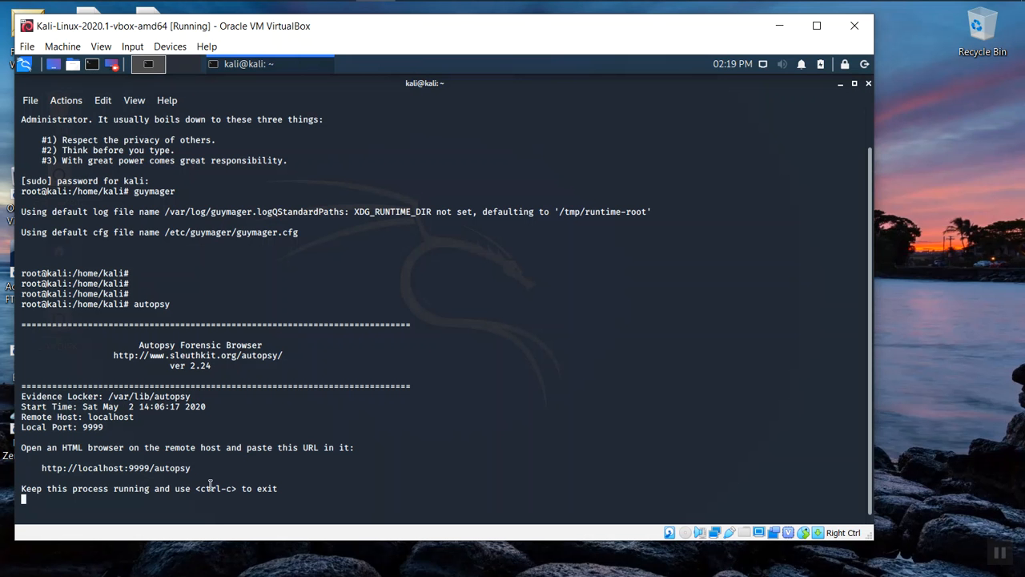
mouse_move(198, 481)
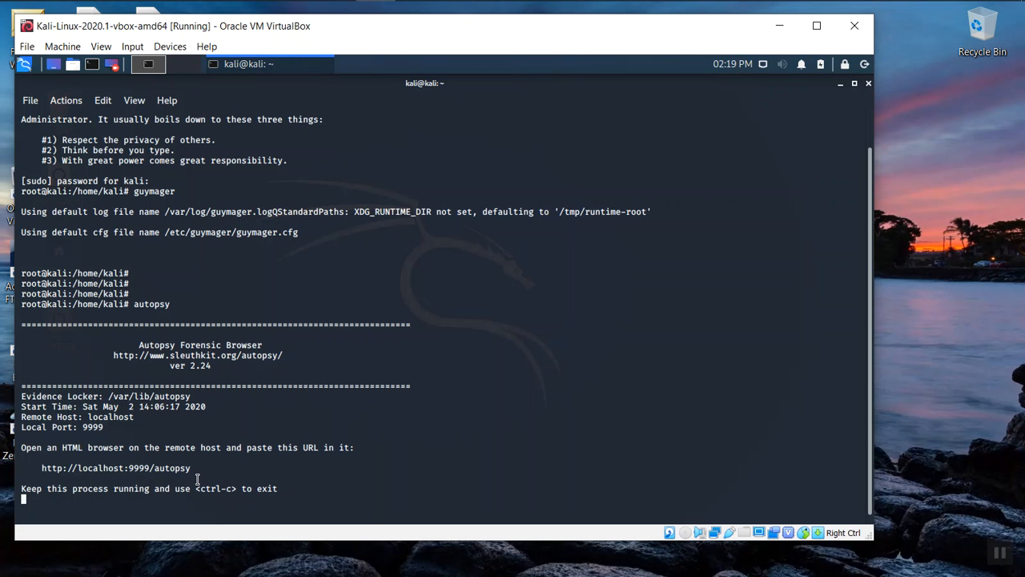
mouse_move(719, 441)
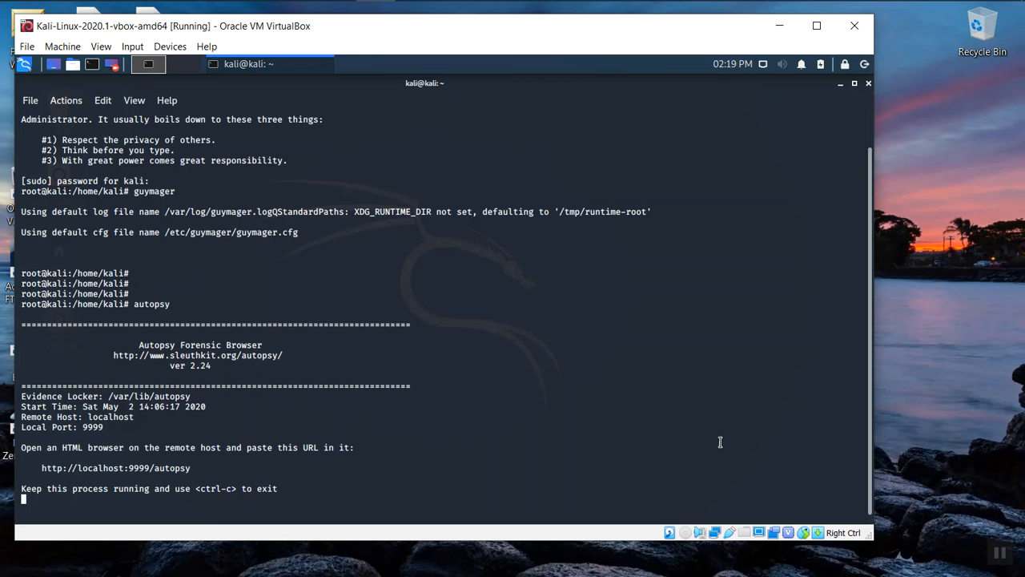
mouse_move(835, 538)
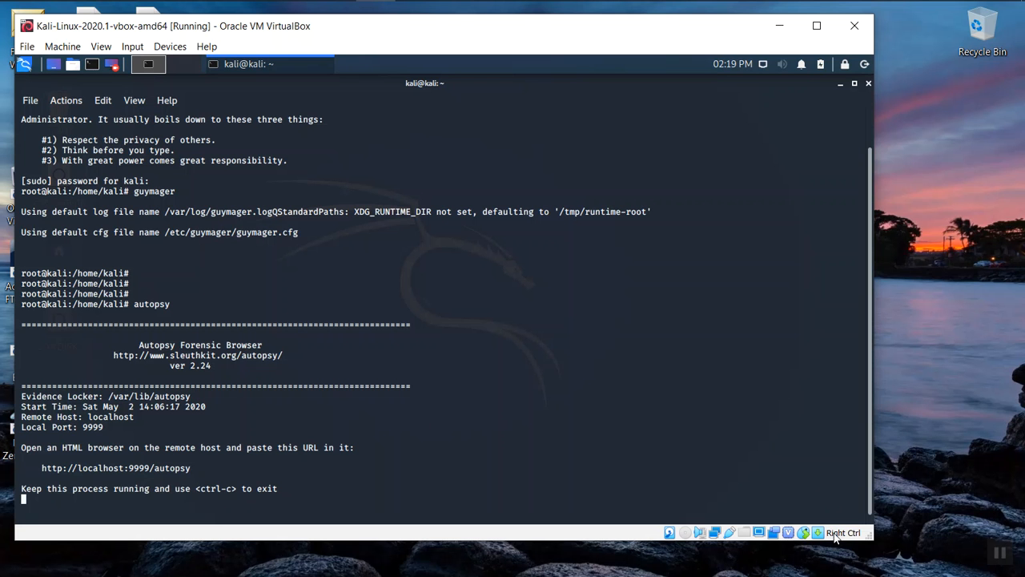
mouse_move(489, 431)
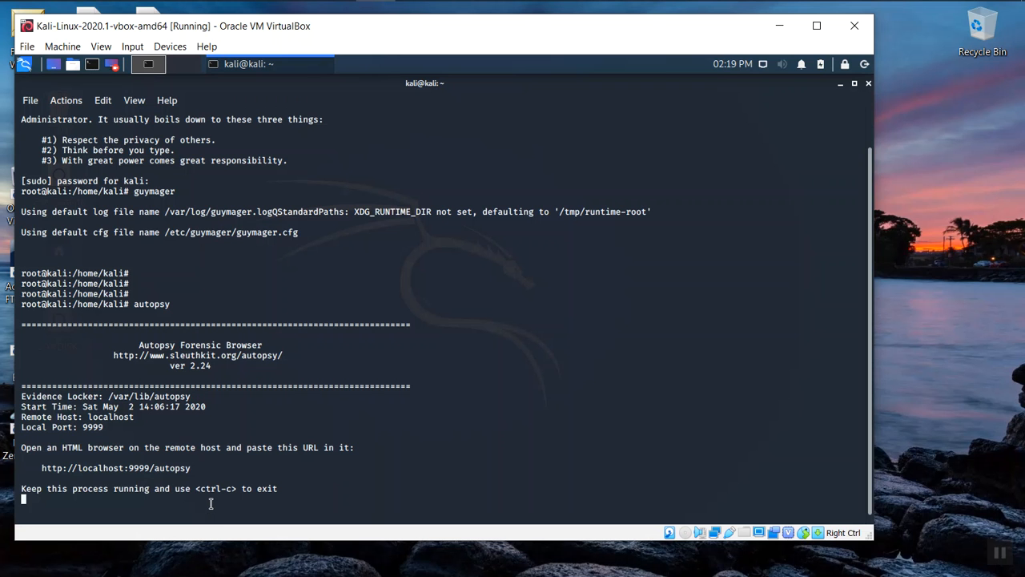
Step: Stop the Autopsy server with Ctrl+C and enter exit for the root shell
key("ctrl+c")
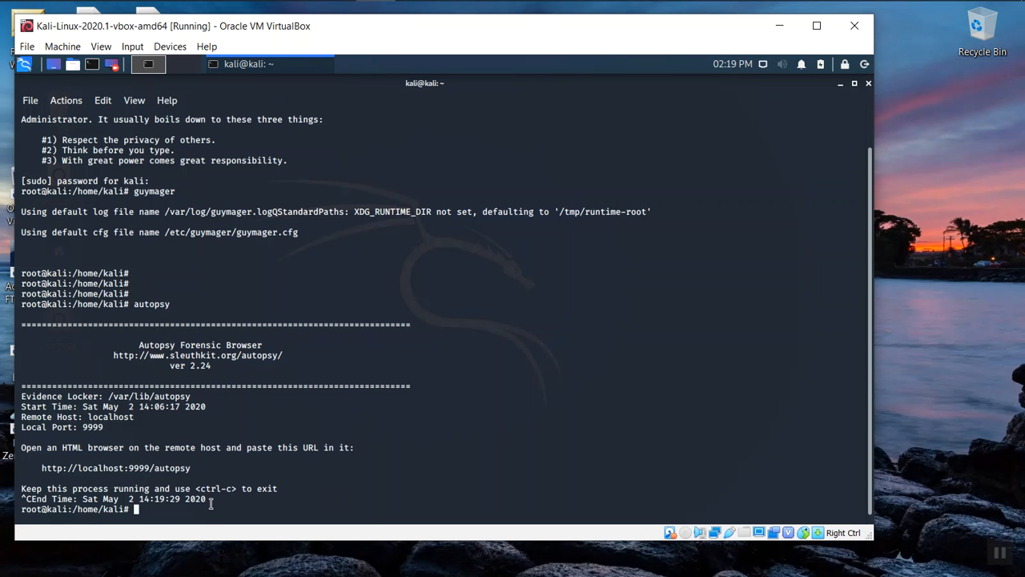
type("exit")
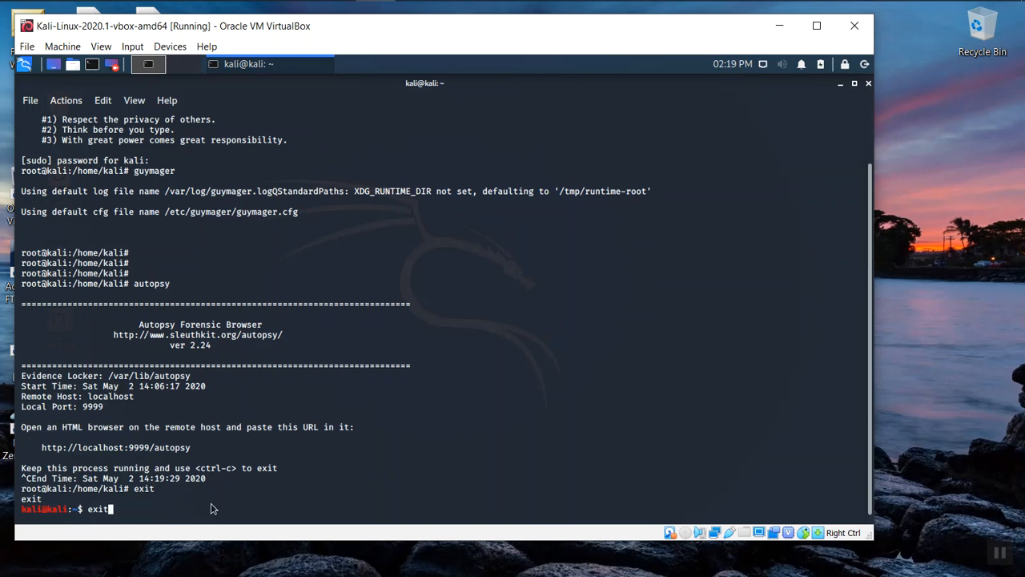
Step: Leave the root shell so the terminal closes, then point at the panel's Log Out button
key("Return")
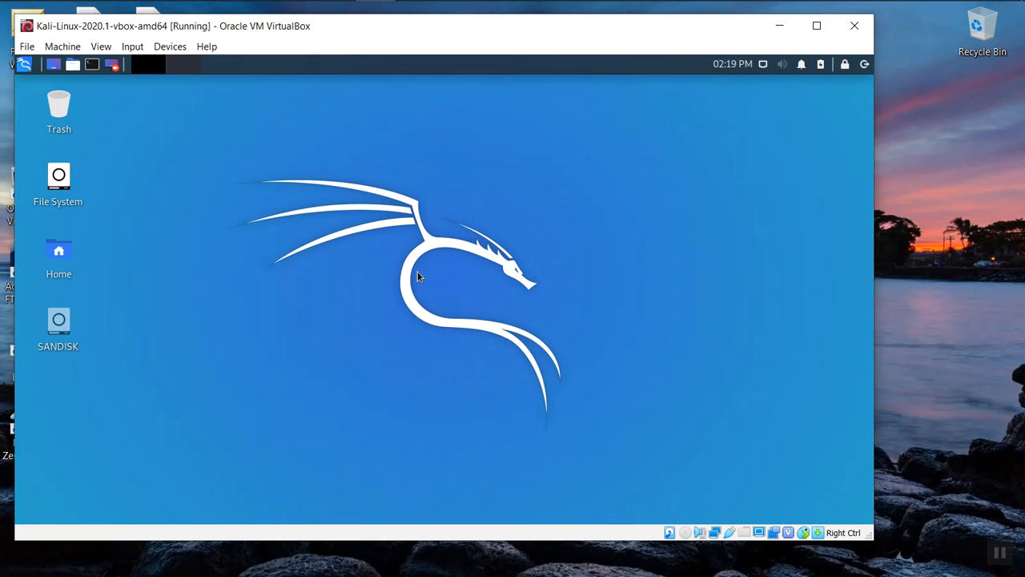
mouse_move(852, 98)
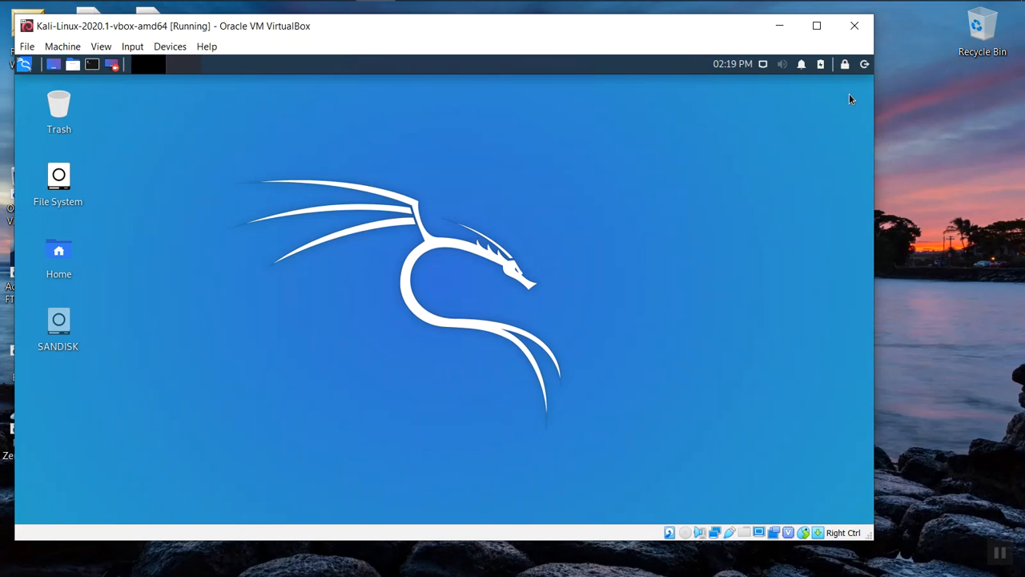
left_click(864, 64)
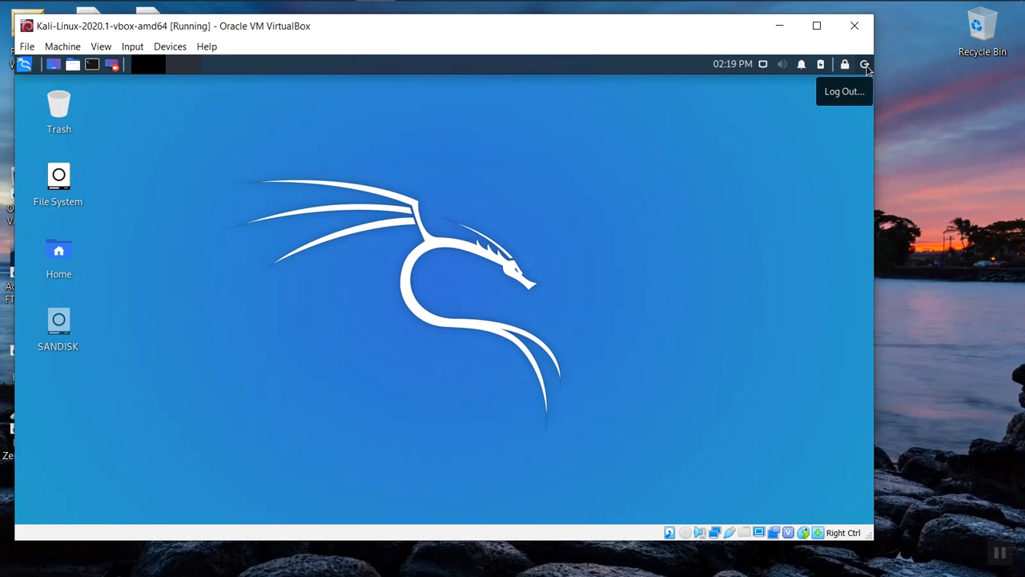